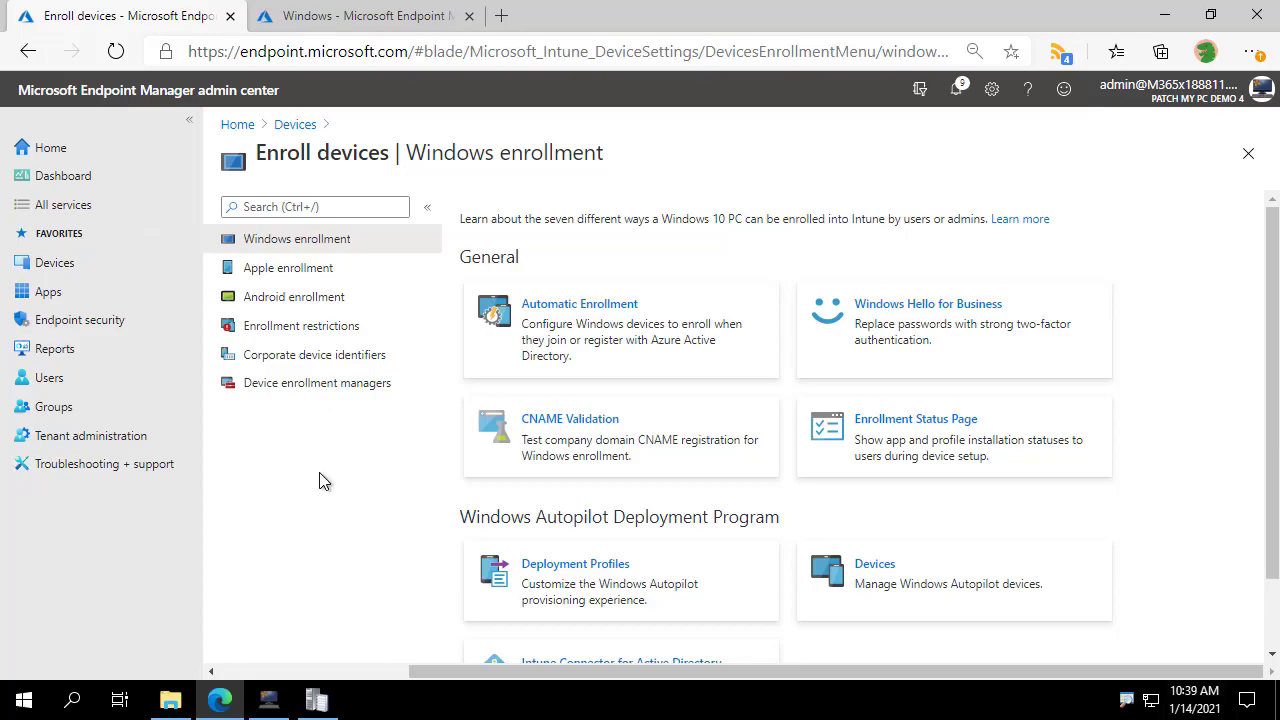
pyautogui.moveTo(728, 460)
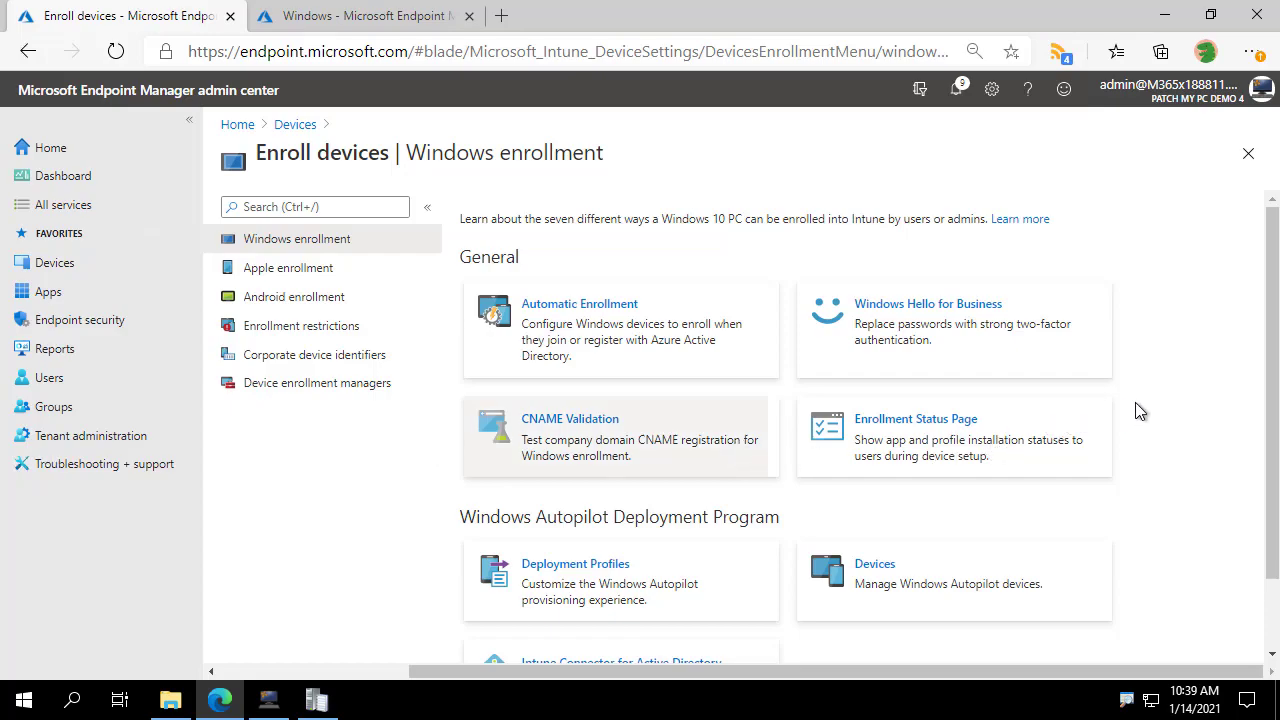
pyautogui.moveTo(960, 436)
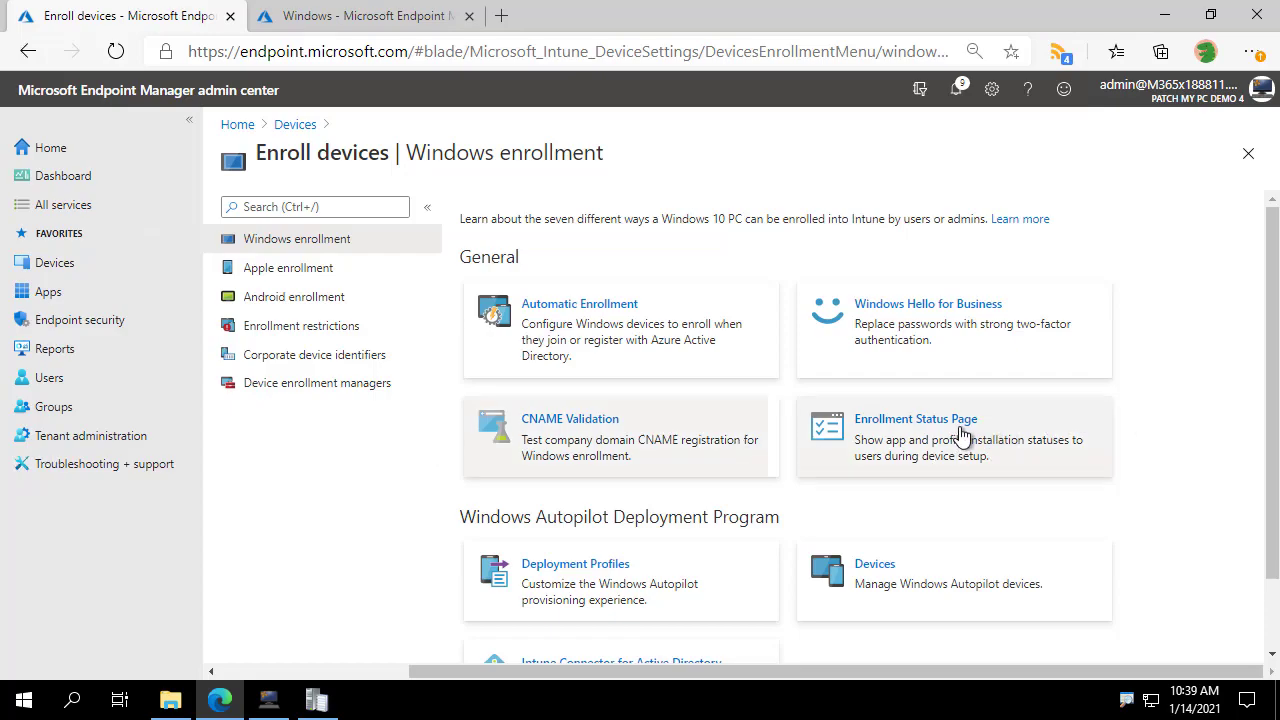
pyautogui.moveTo(918, 510)
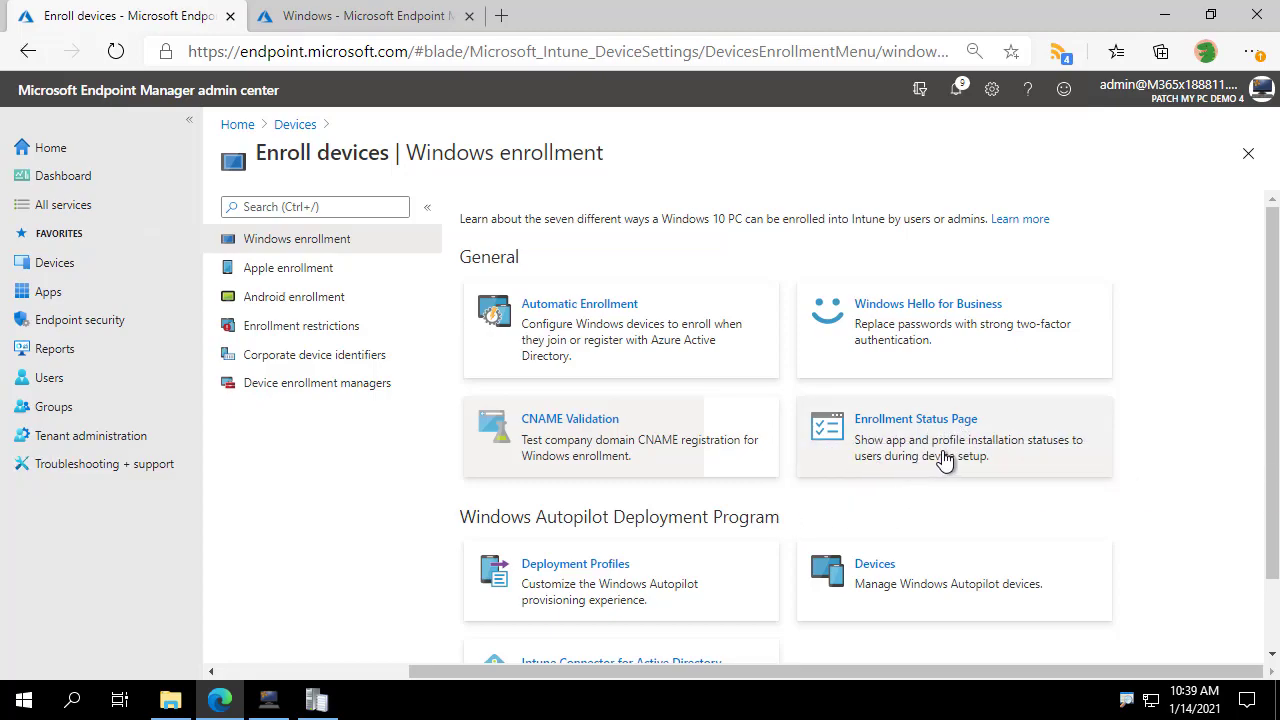
pyautogui.moveTo(308, 456)
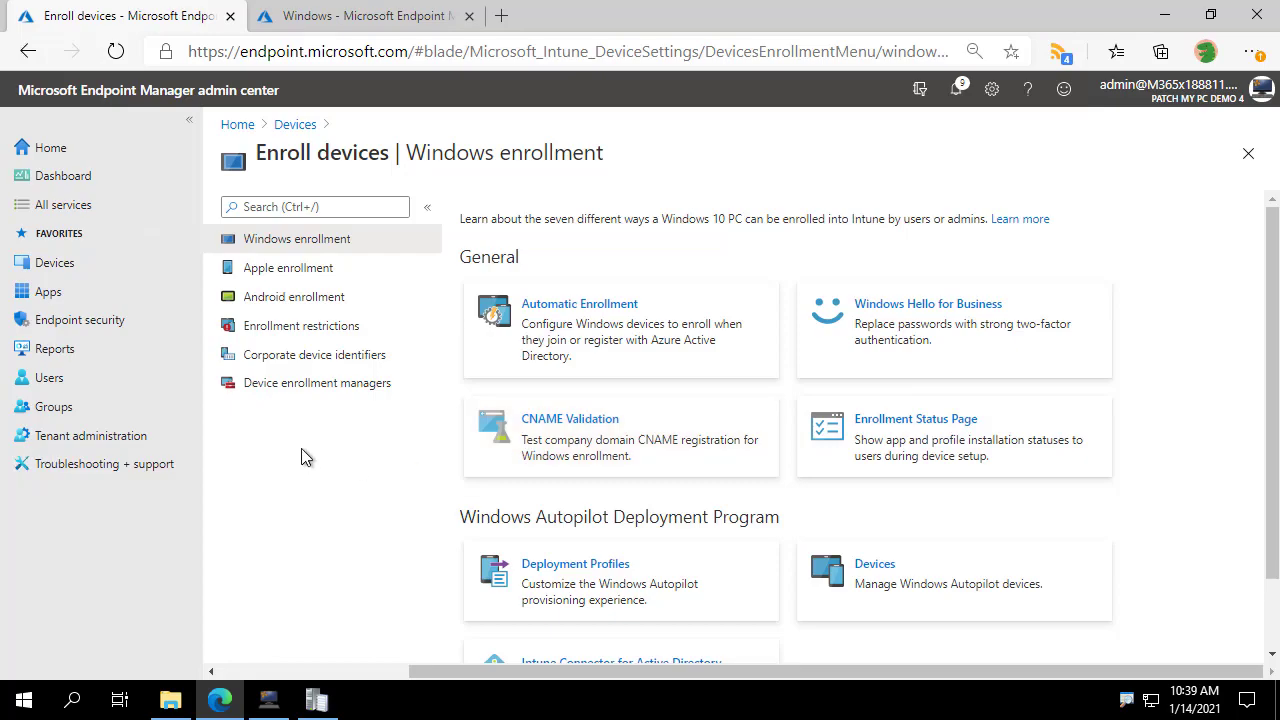
pyautogui.moveTo(302, 452)
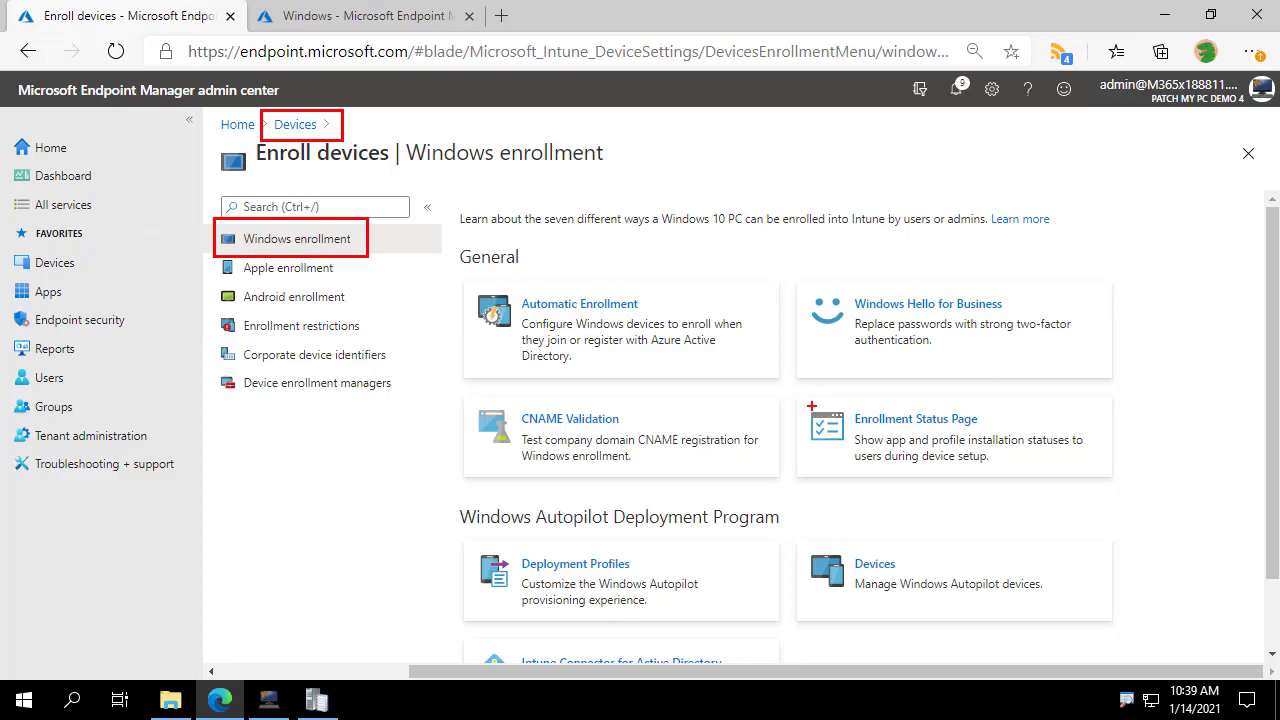
# - View the All Employees enrollment status page profile's properties, scrolling through its settings
pyautogui.click(952, 436)
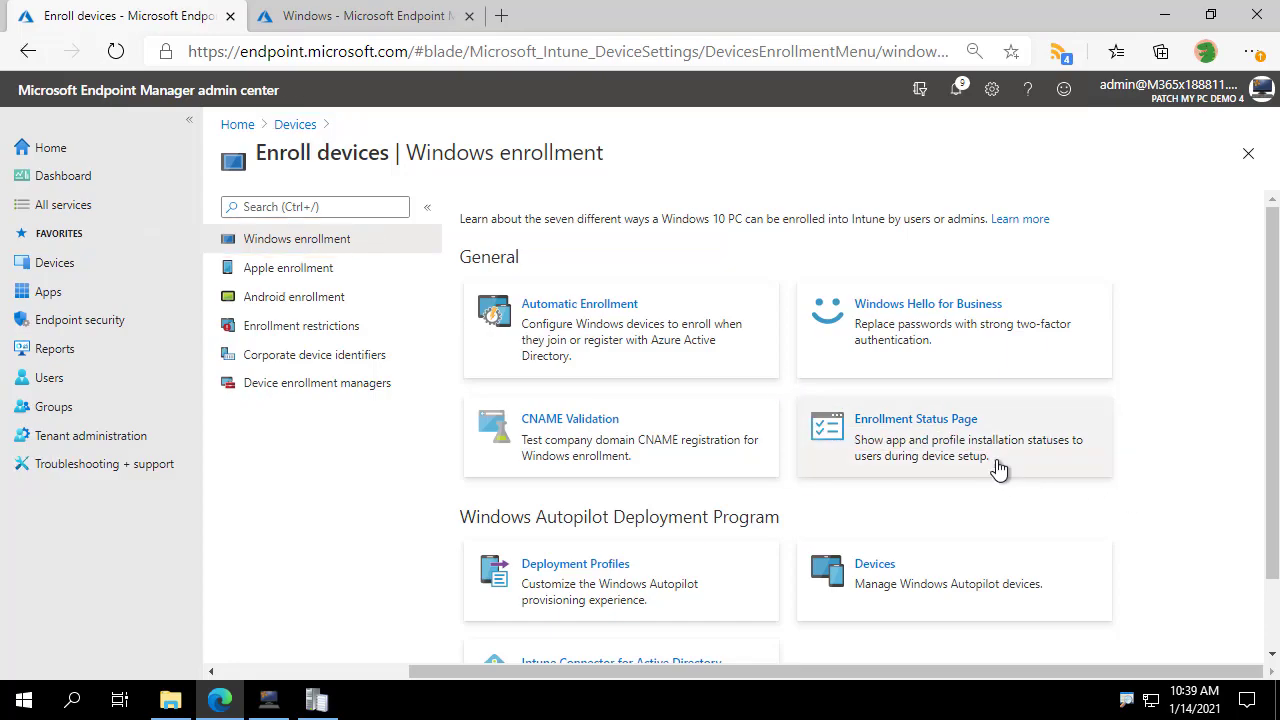
pyautogui.moveTo(950, 462)
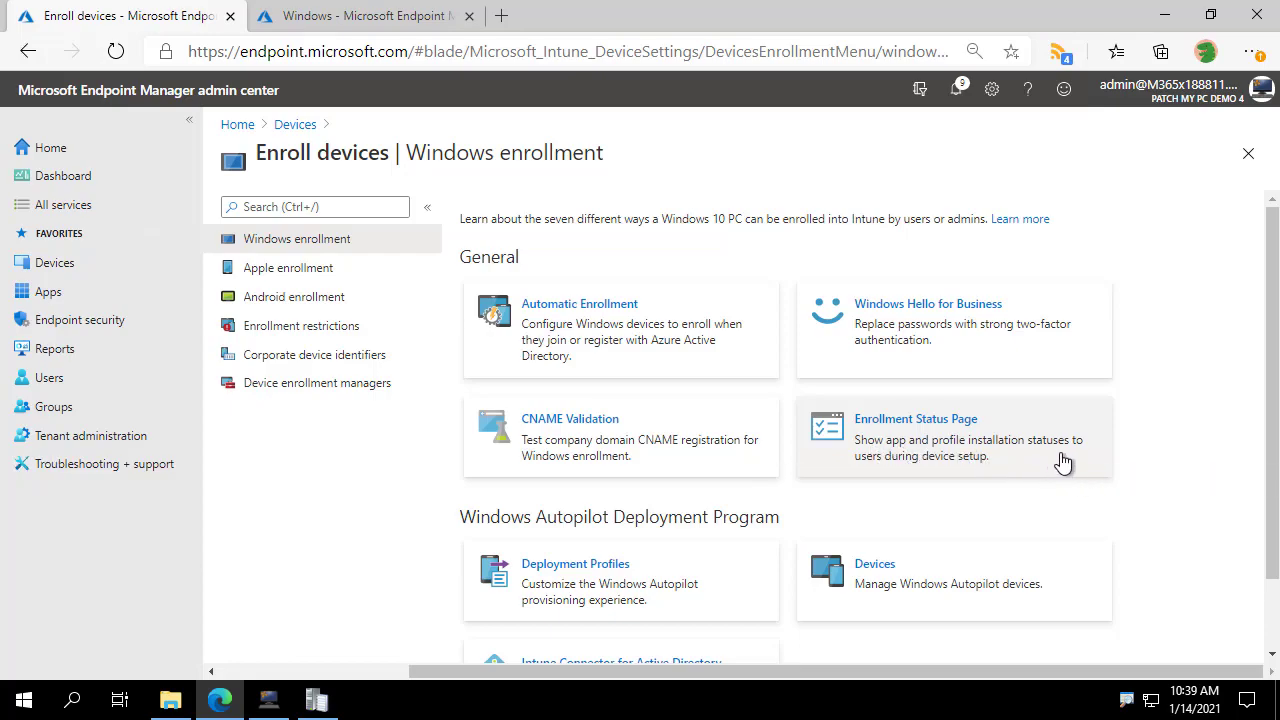
pyautogui.moveTo(988, 456)
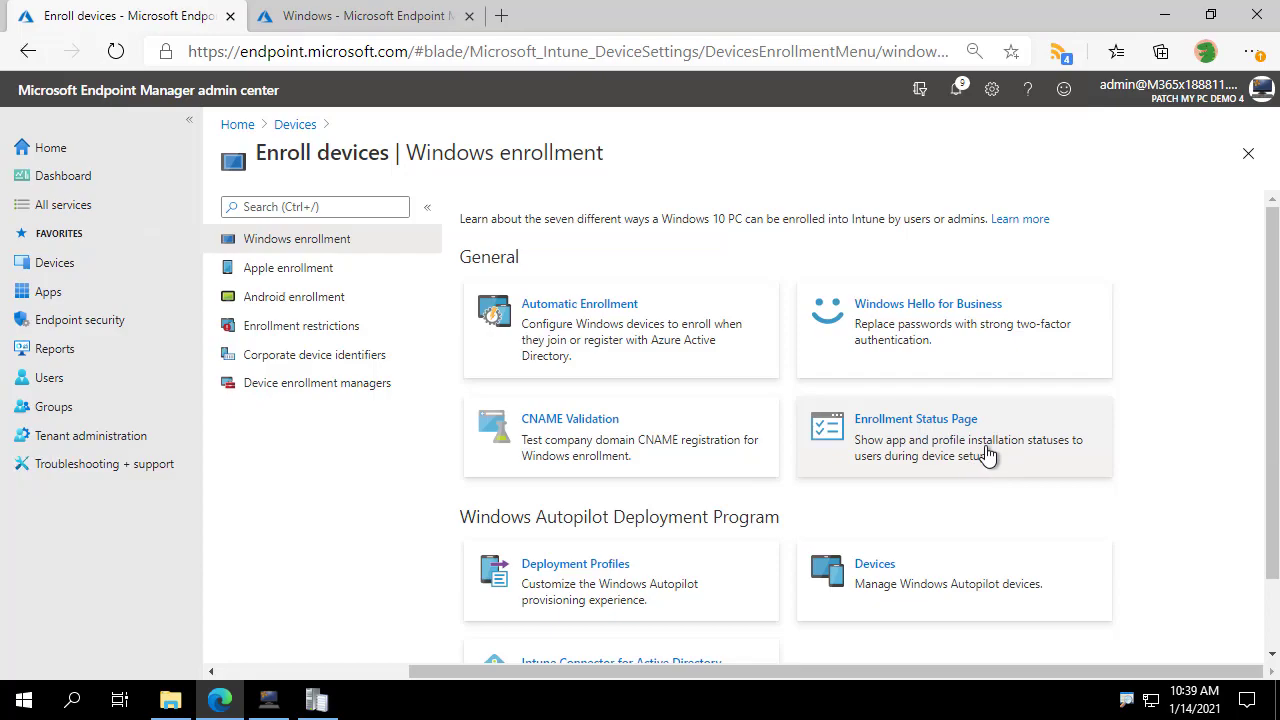
pyautogui.moveTo(916, 476)
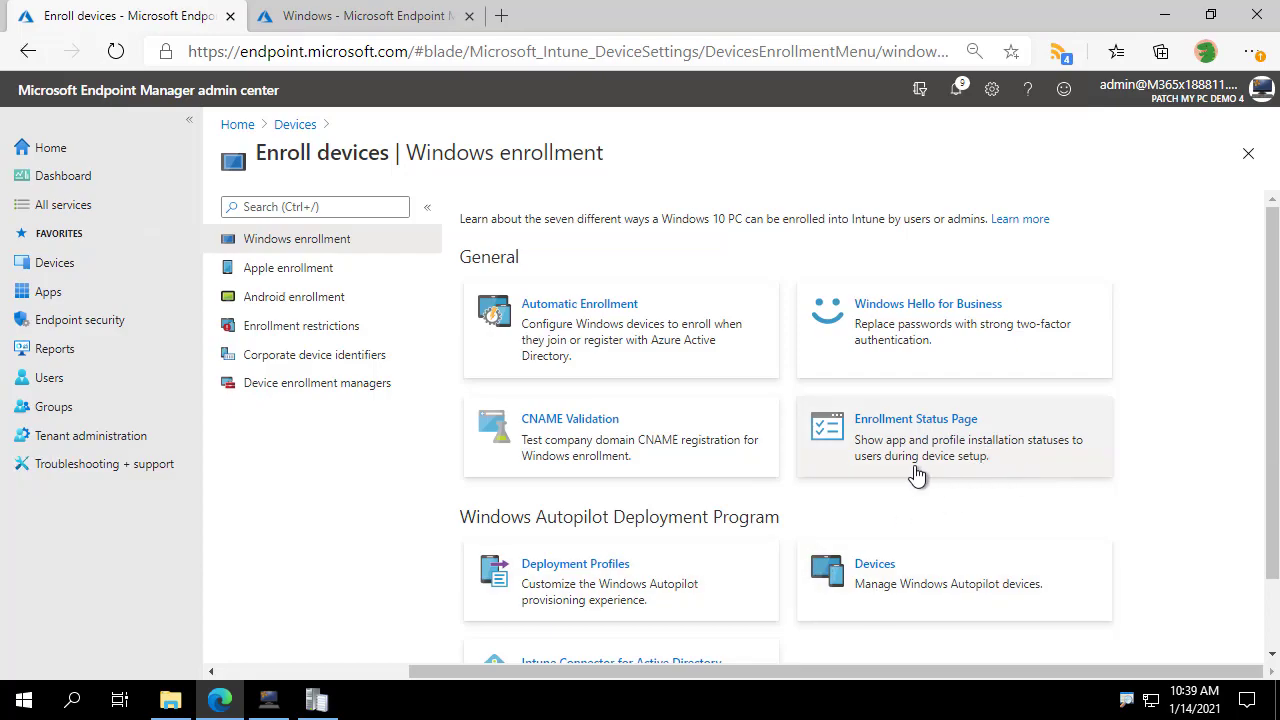
pyautogui.click(916, 418)
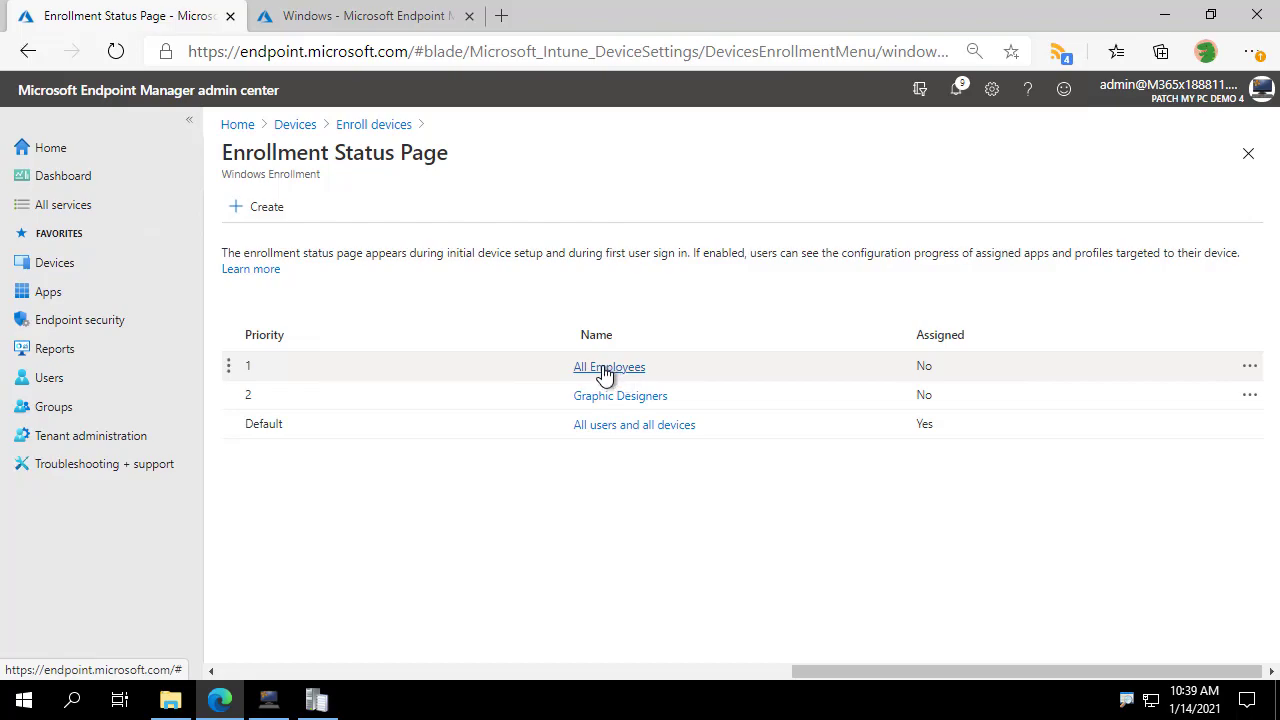
pyautogui.click(608, 366)
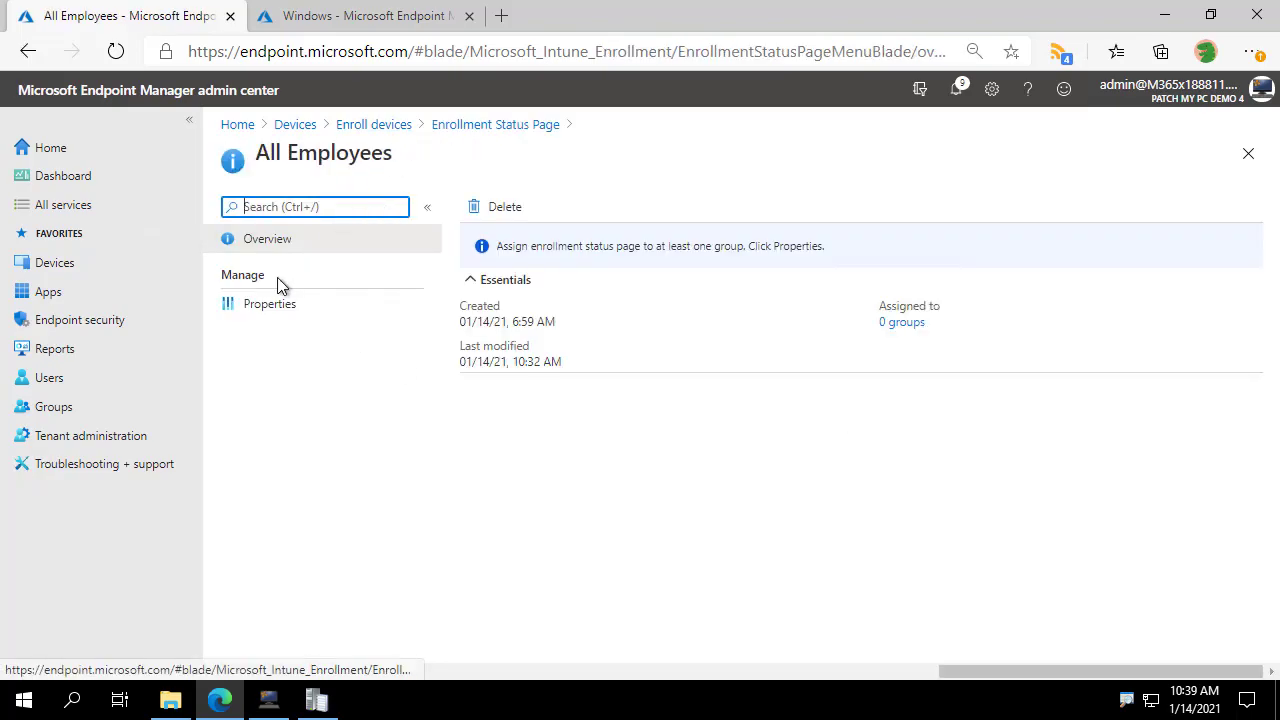
pyautogui.doubleClick(324, 152)
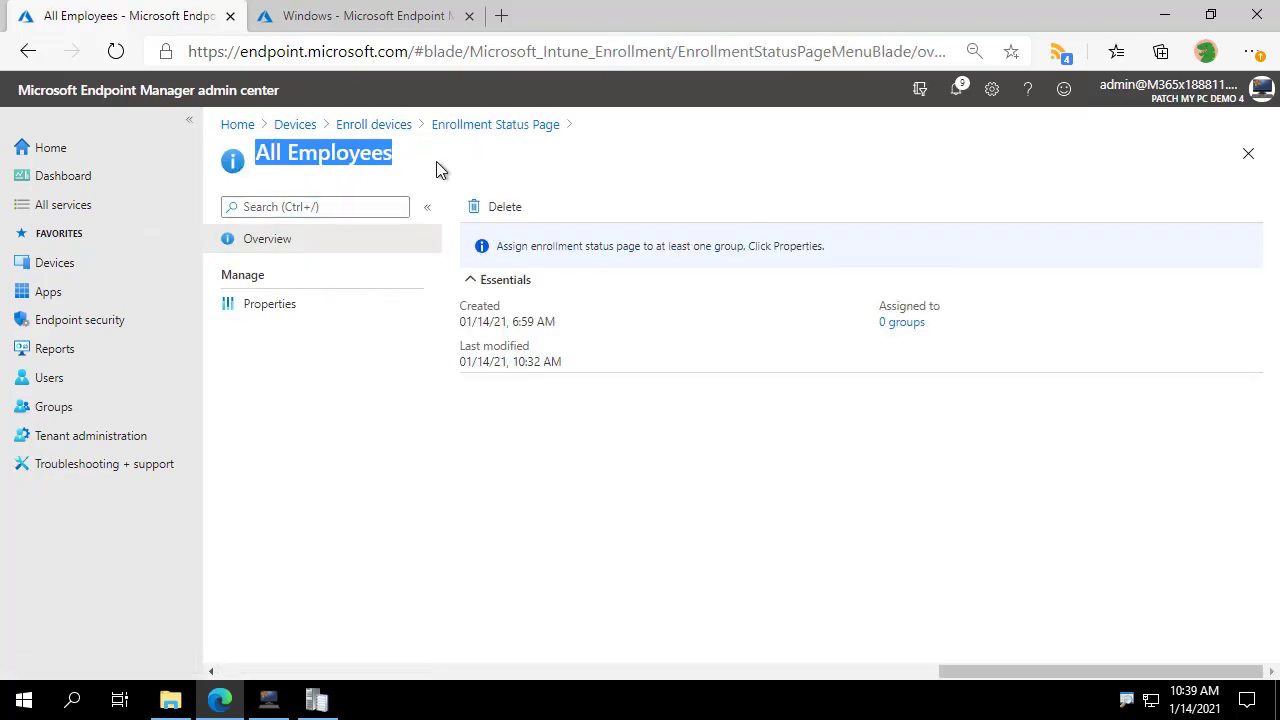
pyautogui.click(268, 304)
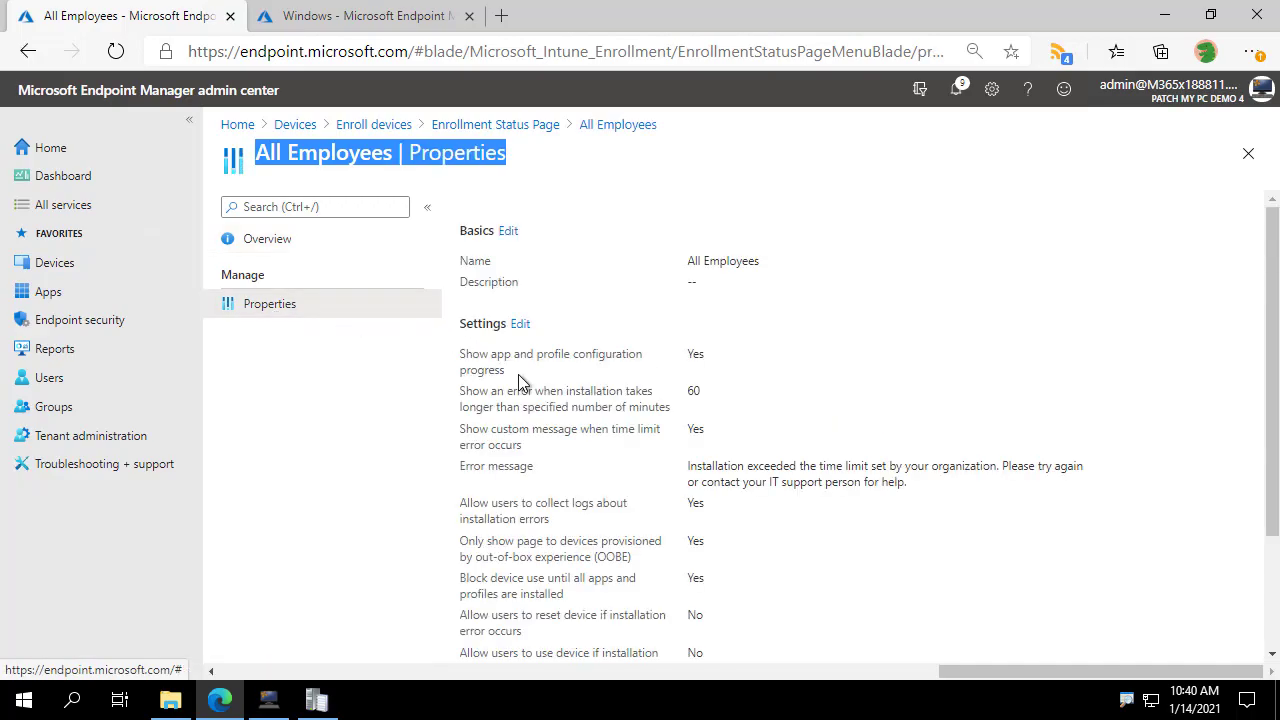
pyautogui.scroll(-3)
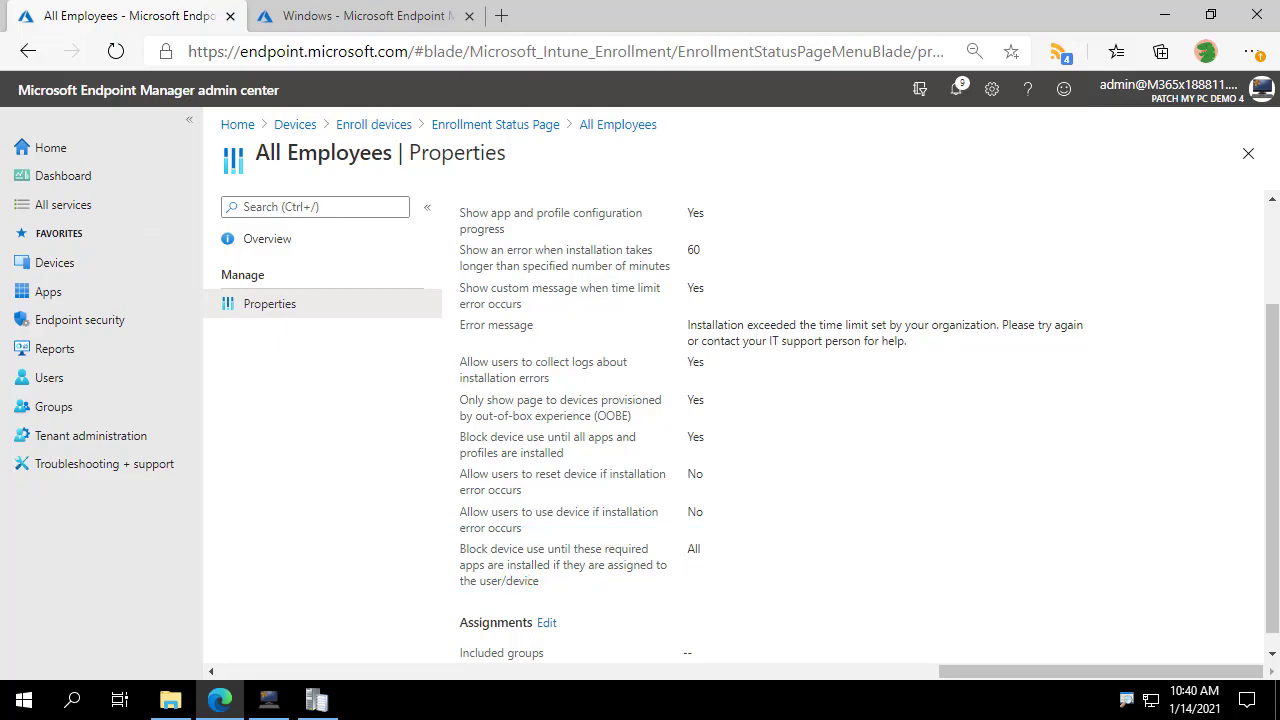
pyautogui.moveTo(588, 312)
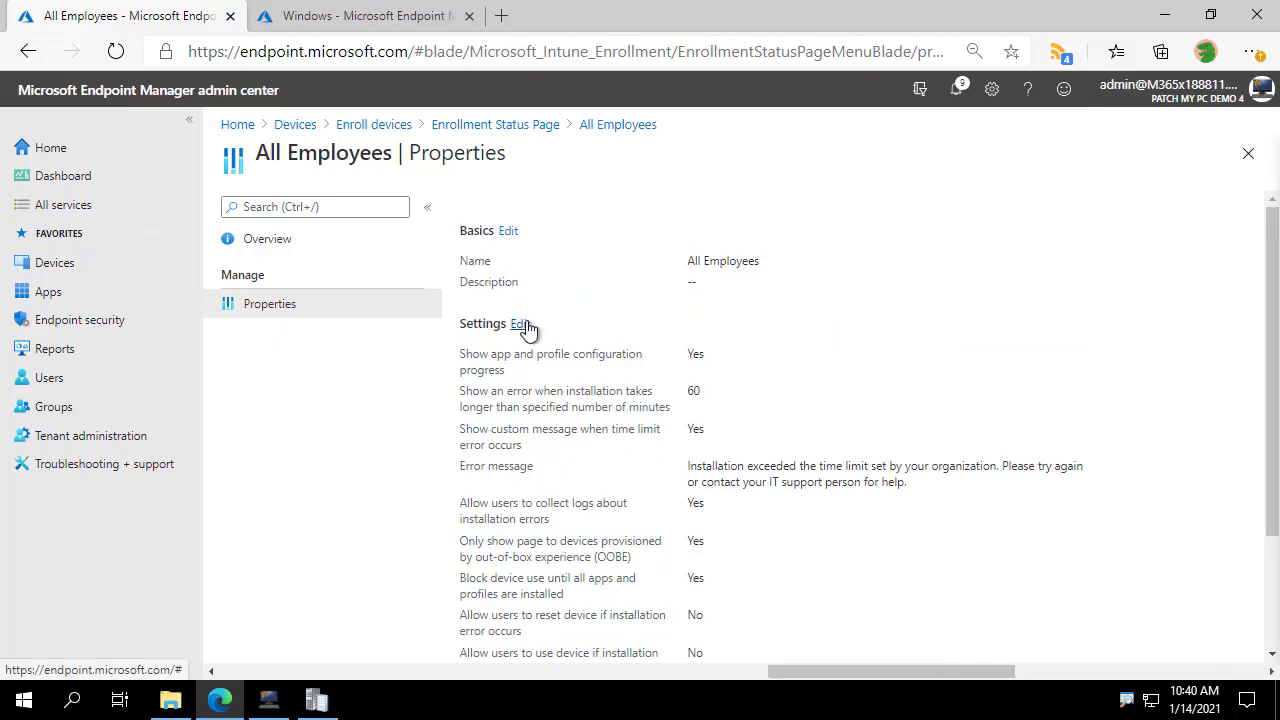
# - Edit All Employees to block device use until Selected apps install and bring up the app picker
pyautogui.click(520, 324)
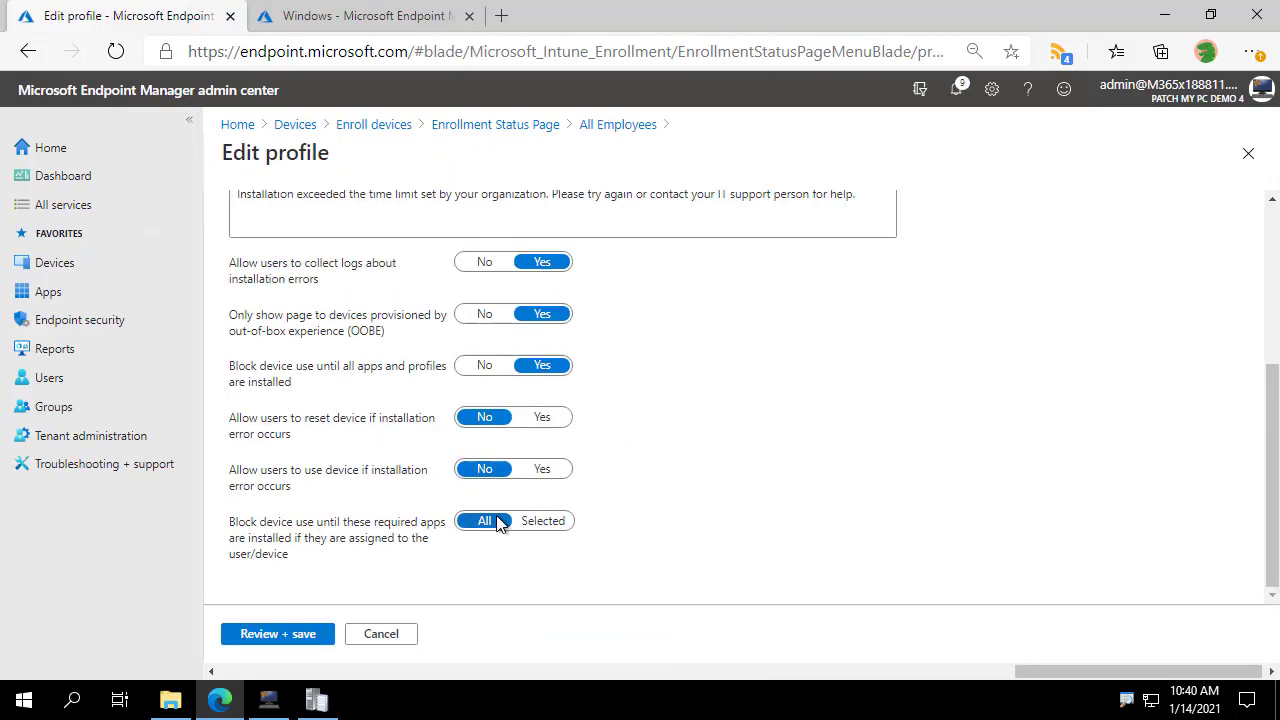
pyautogui.moveTo(472, 532)
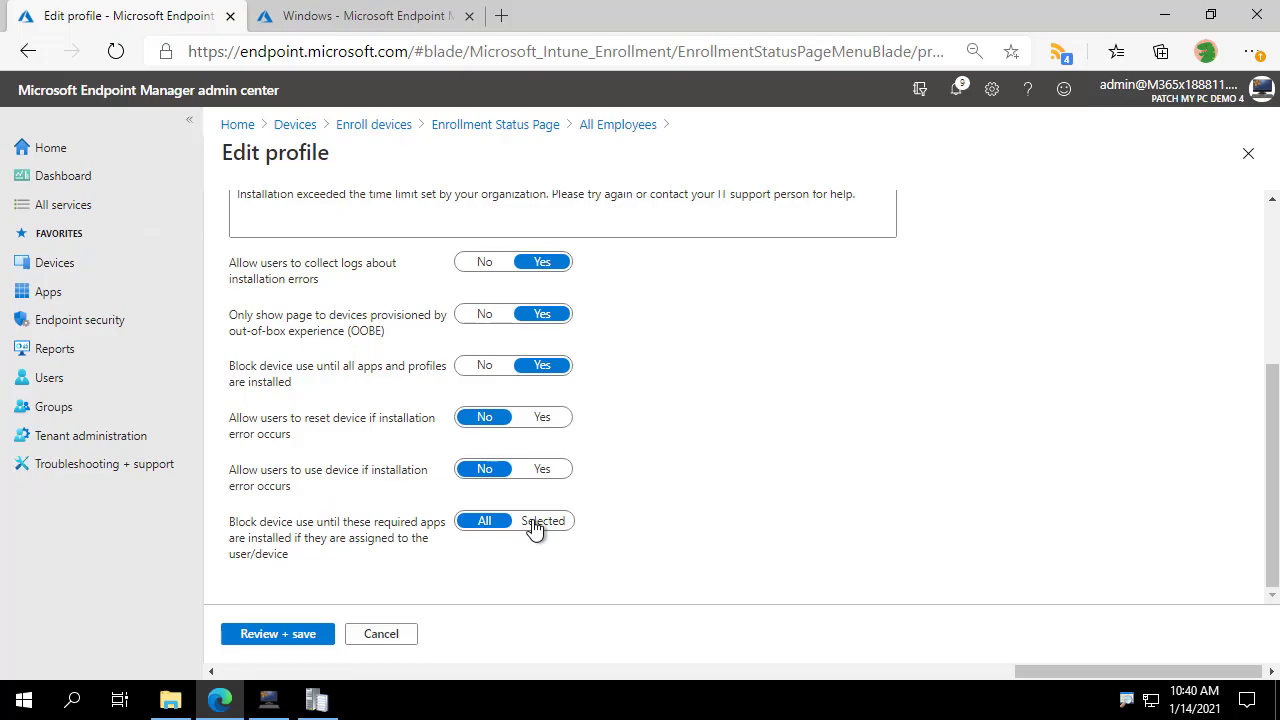
pyautogui.click(544, 520)
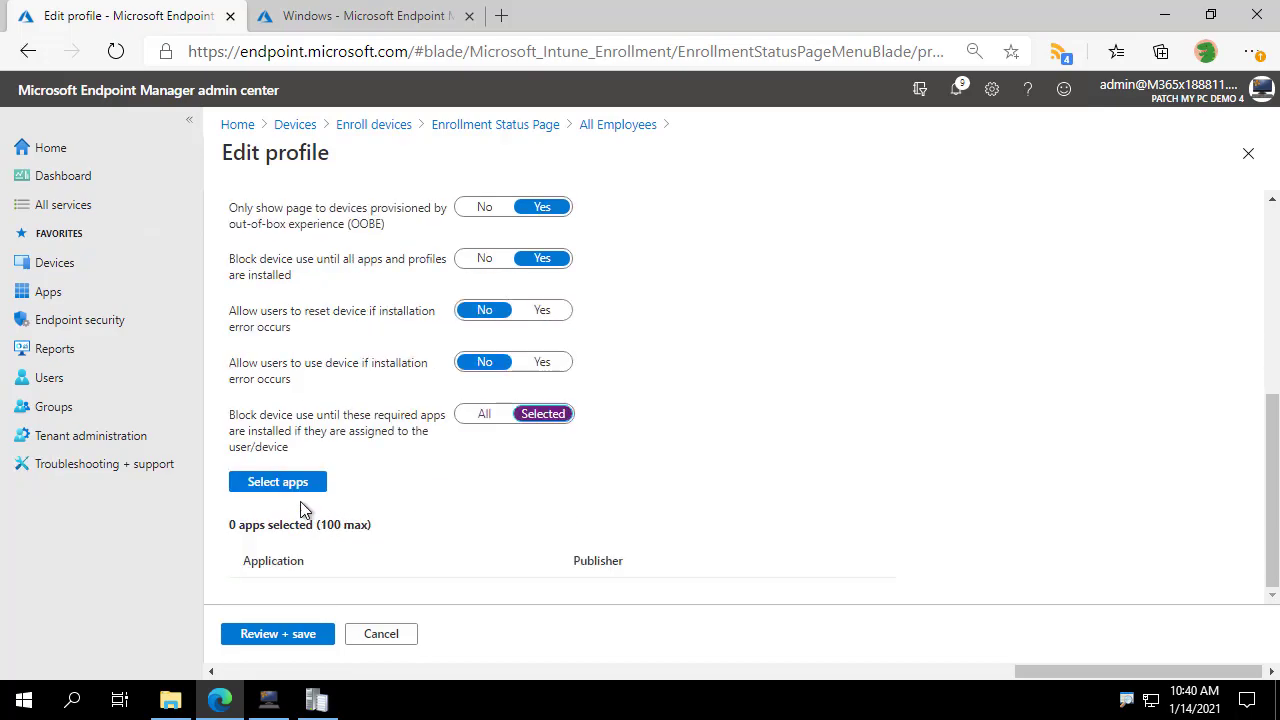
pyautogui.click(276, 480)
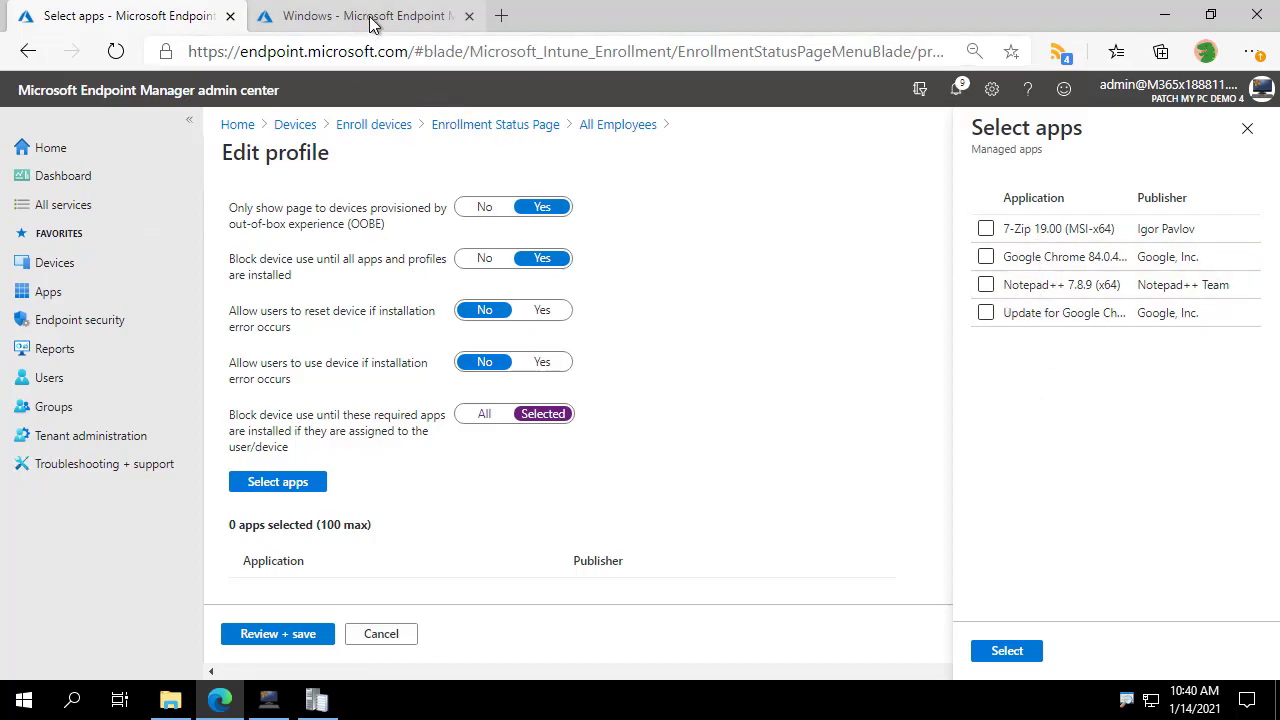
pyautogui.moveTo(378, 504)
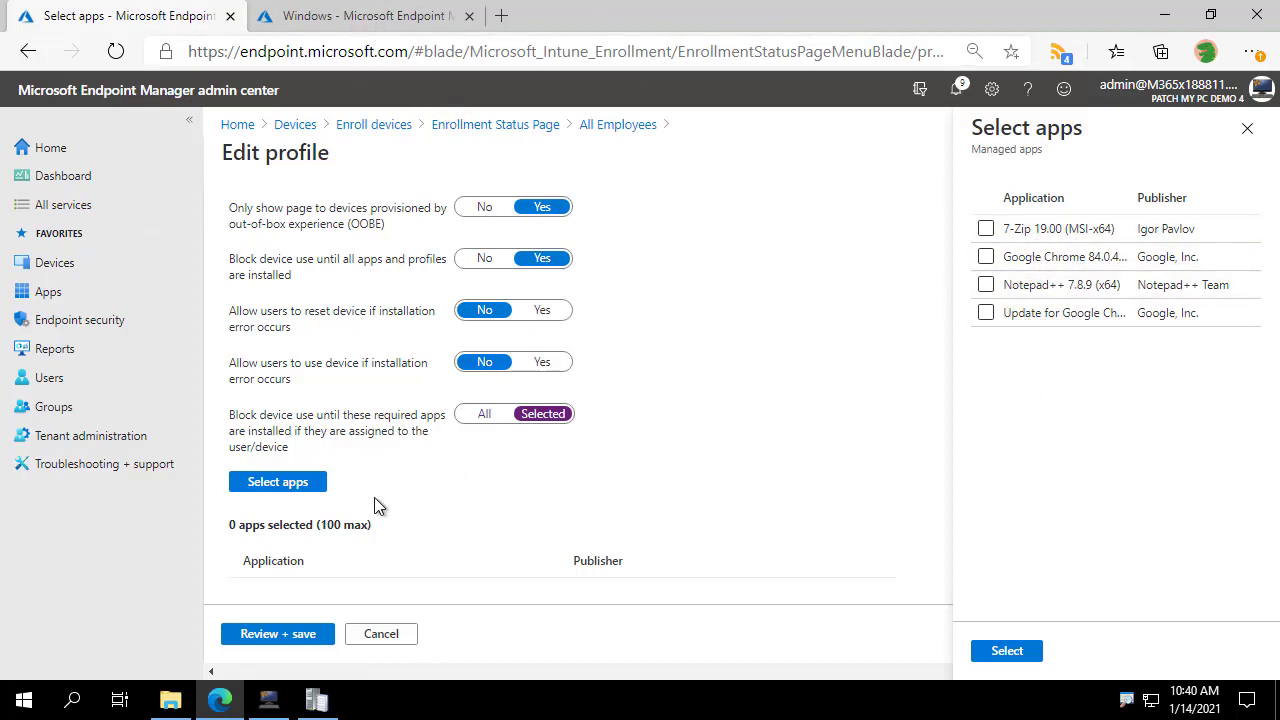
pyautogui.moveTo(1124, 330)
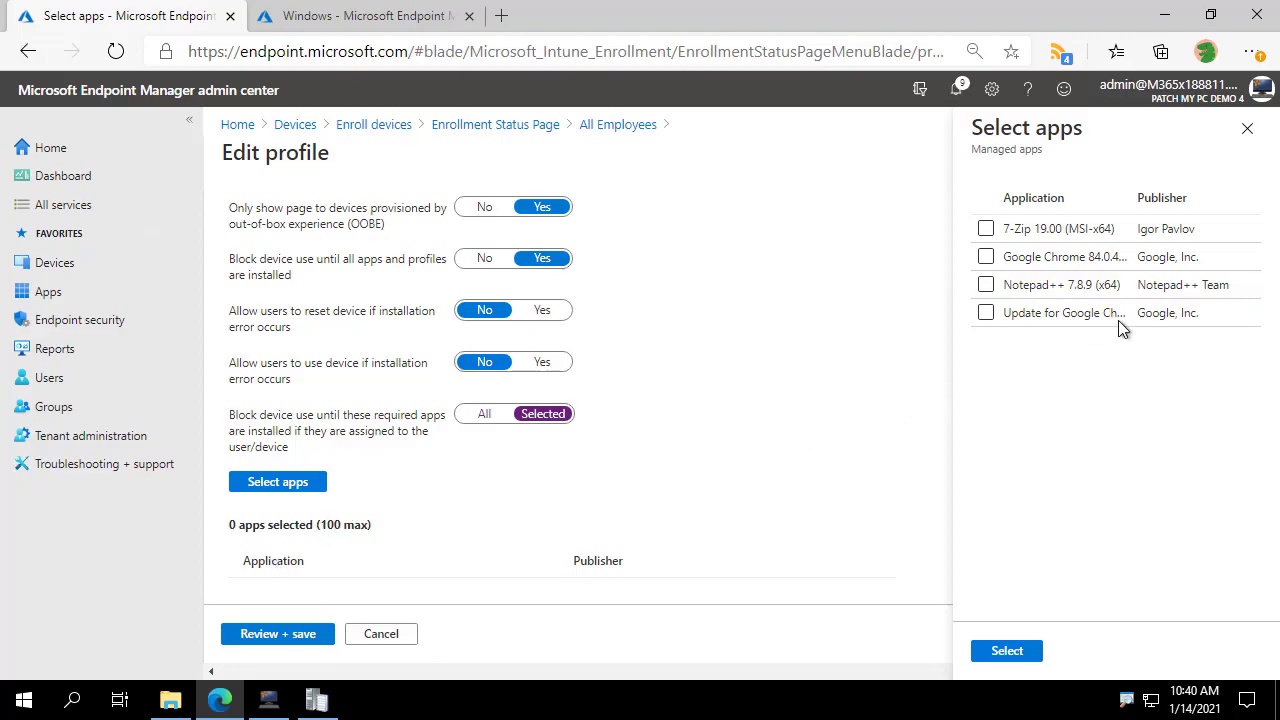
# - Review the Windows apps list and the Update for Google Chrome app's properties
pyautogui.click(364, 16)
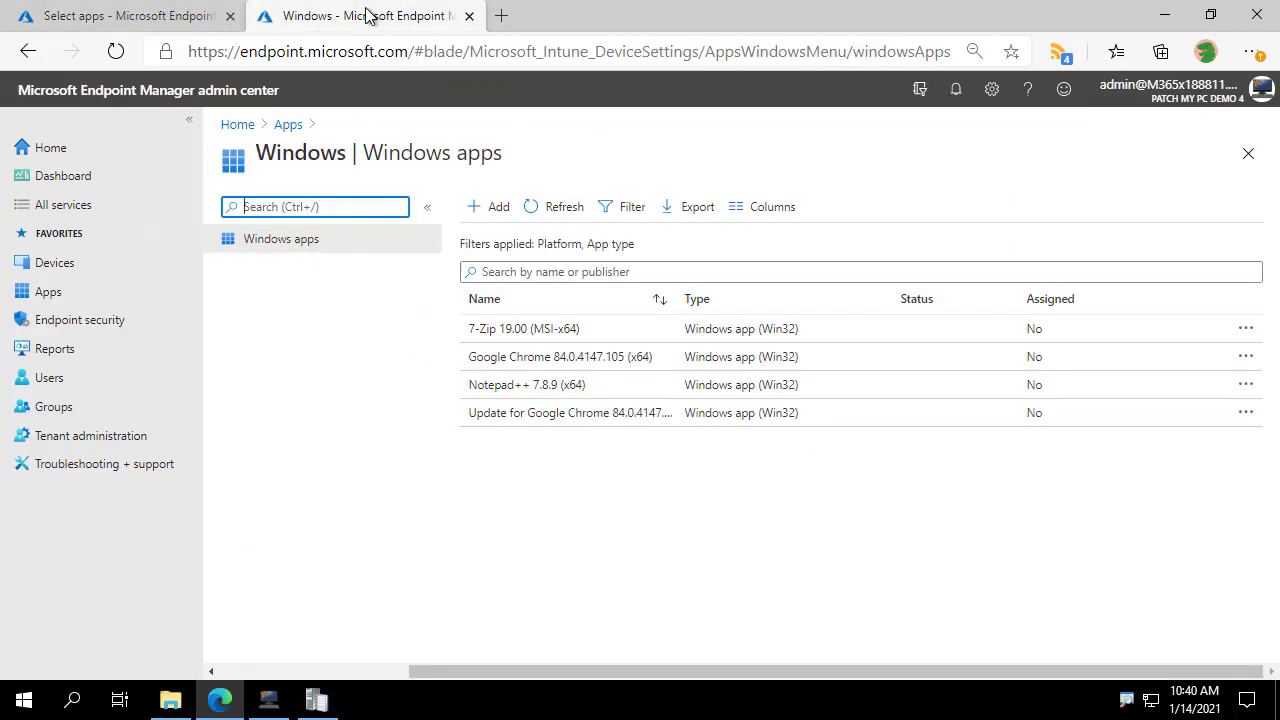
pyautogui.moveTo(462, 338)
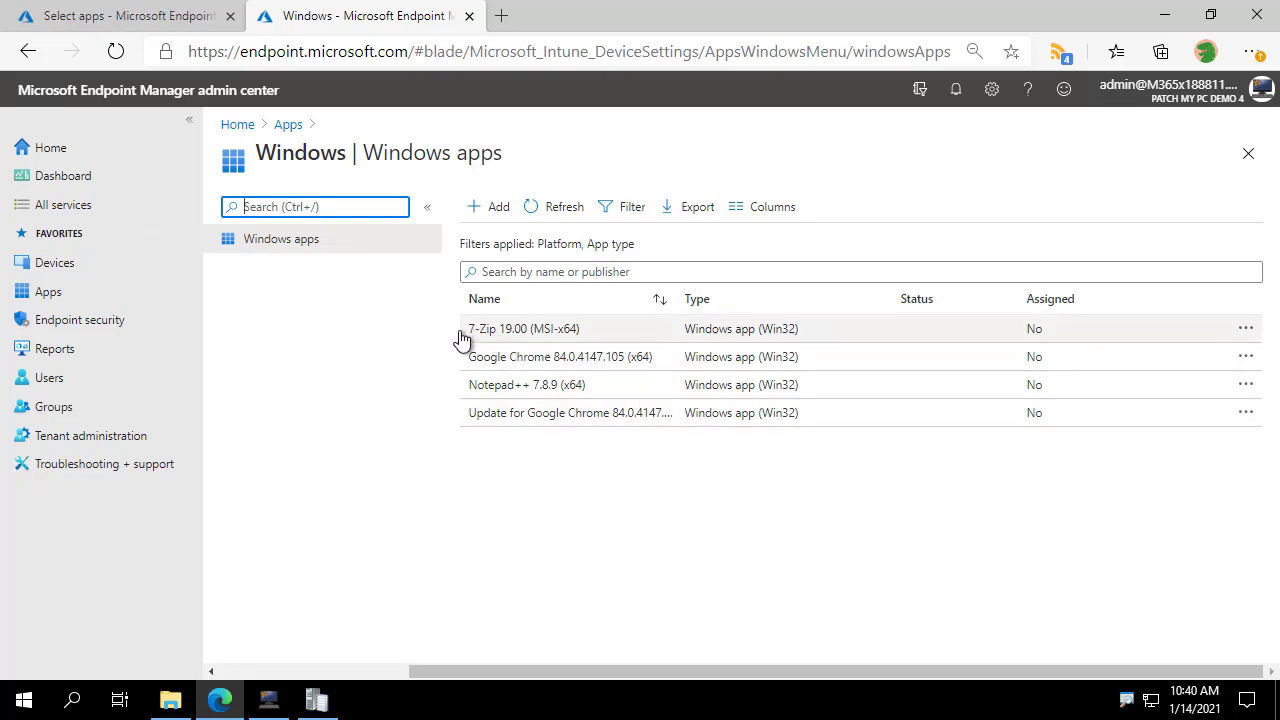
pyautogui.moveTo(460, 308)
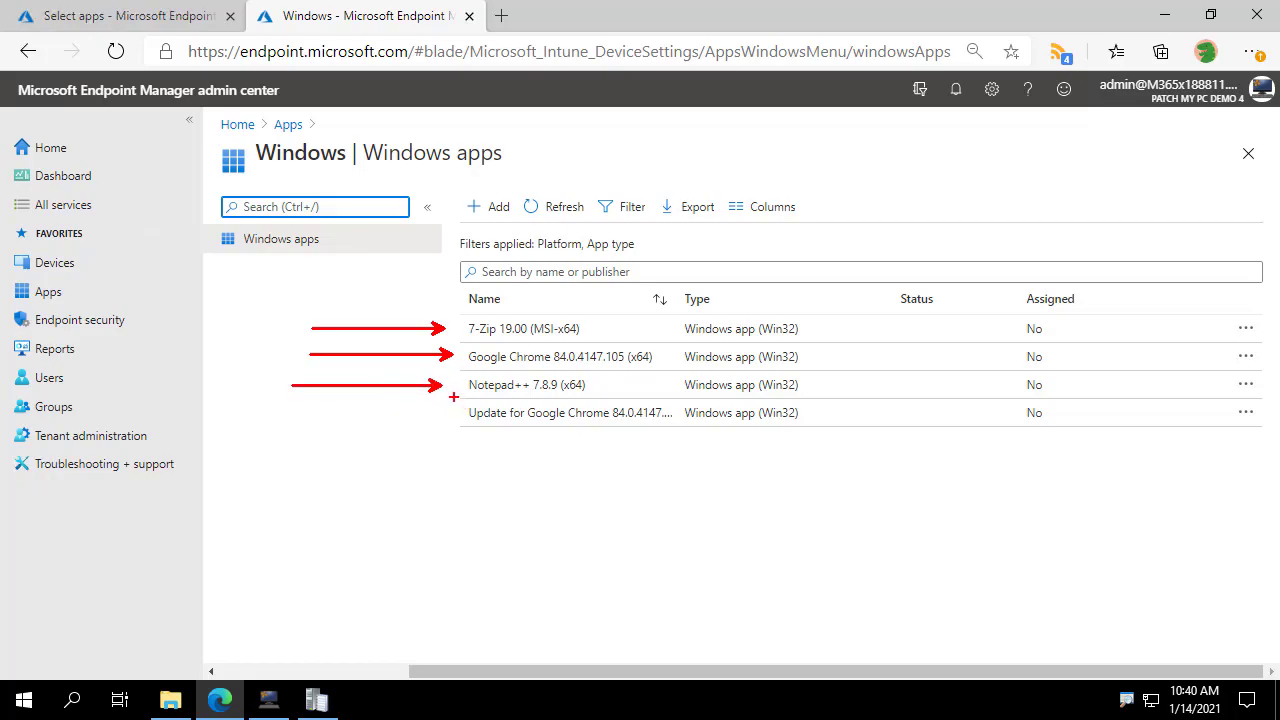
pyautogui.click(564, 412)
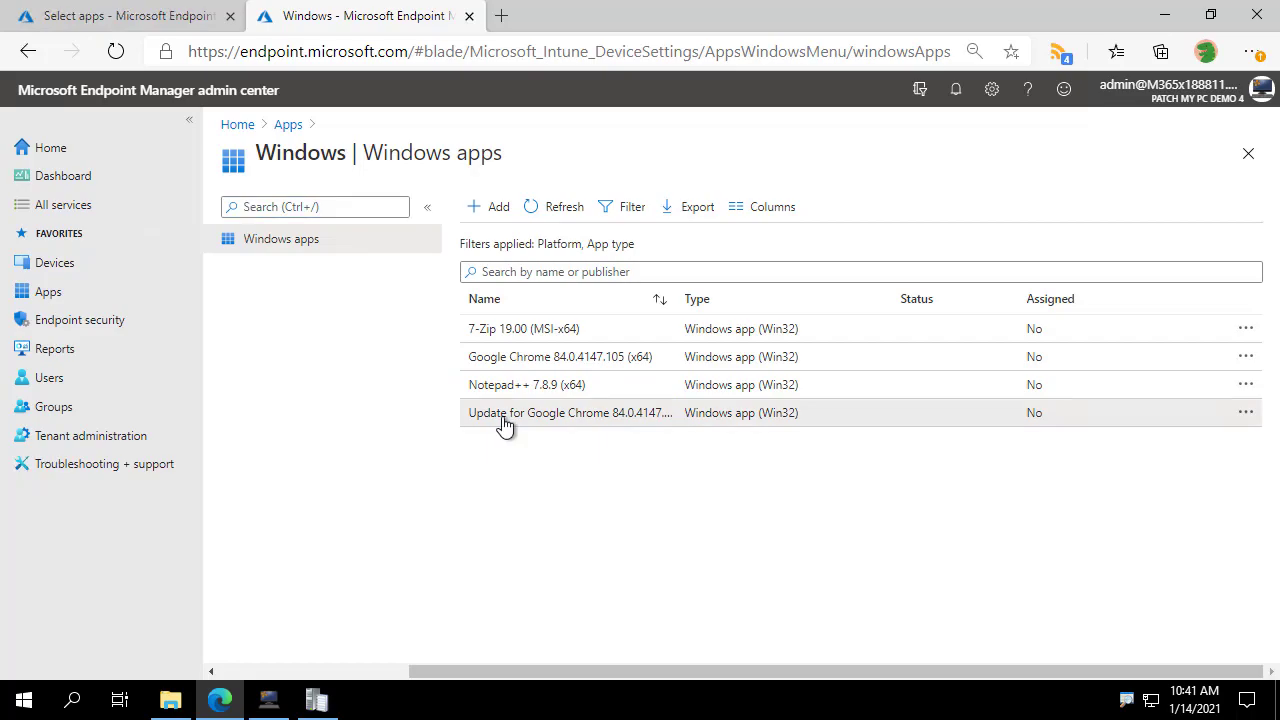
pyautogui.click(570, 412)
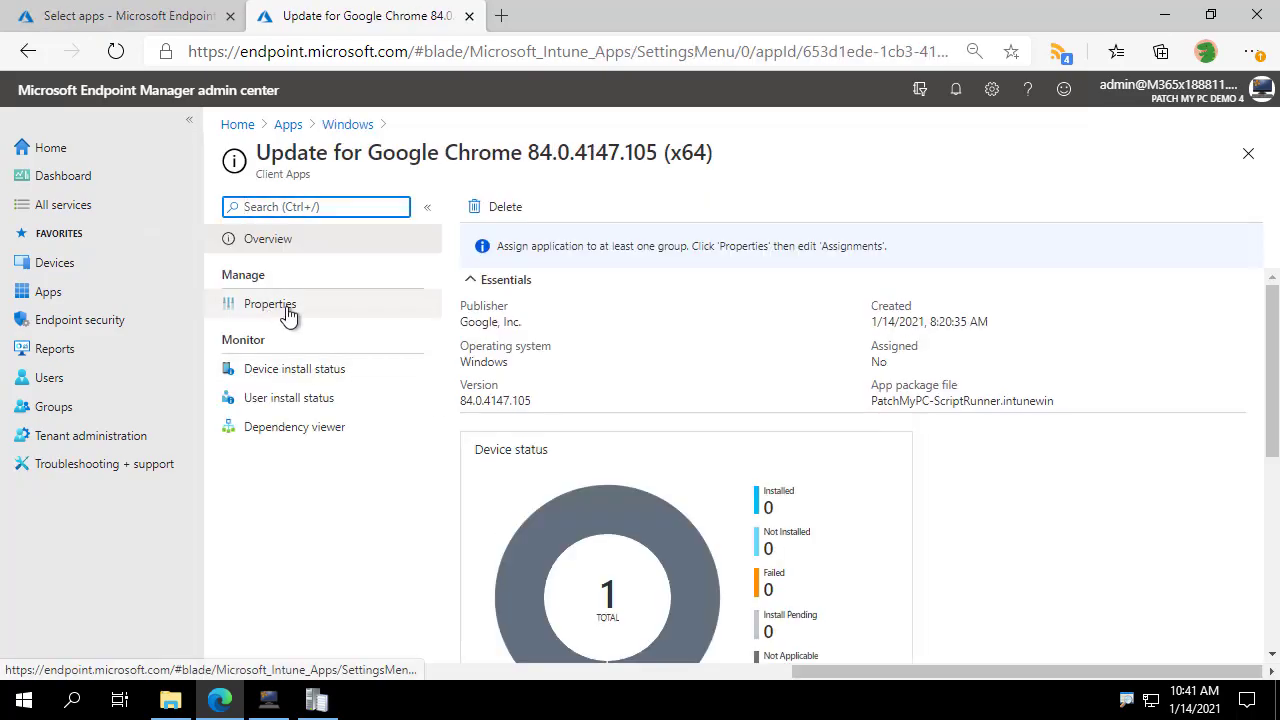
pyautogui.click(270, 304)
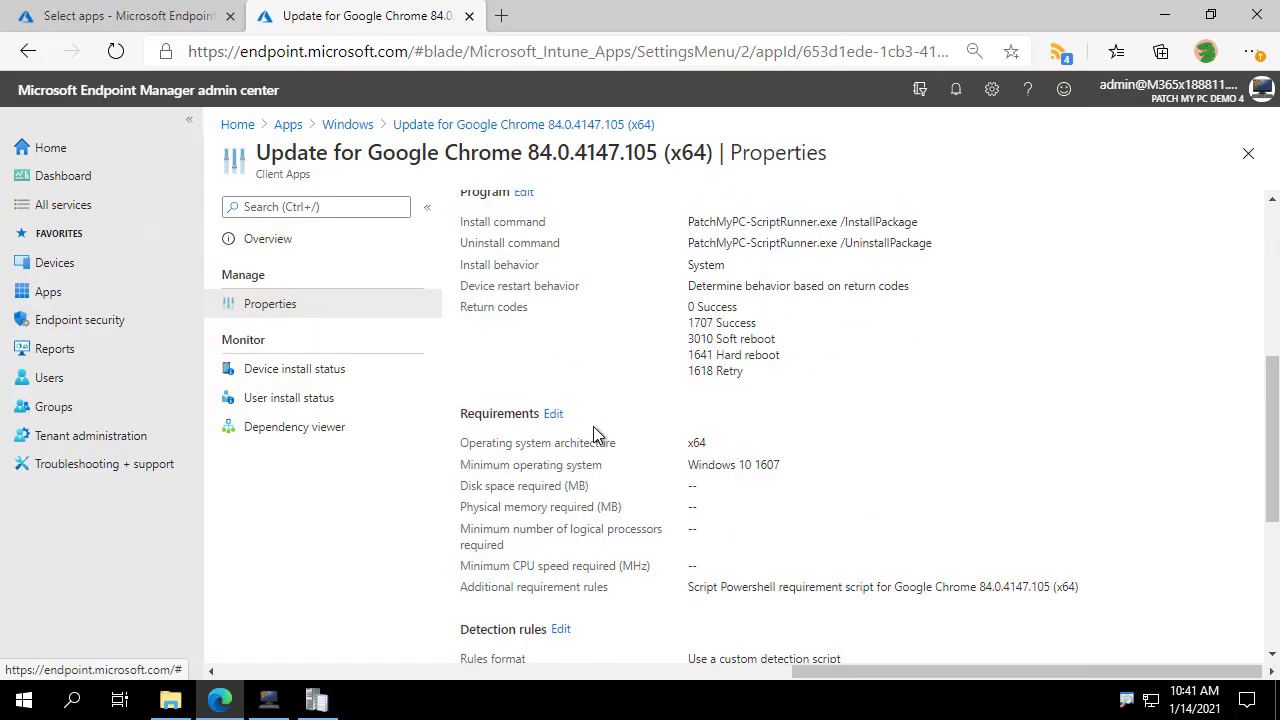
pyautogui.scroll(-3)
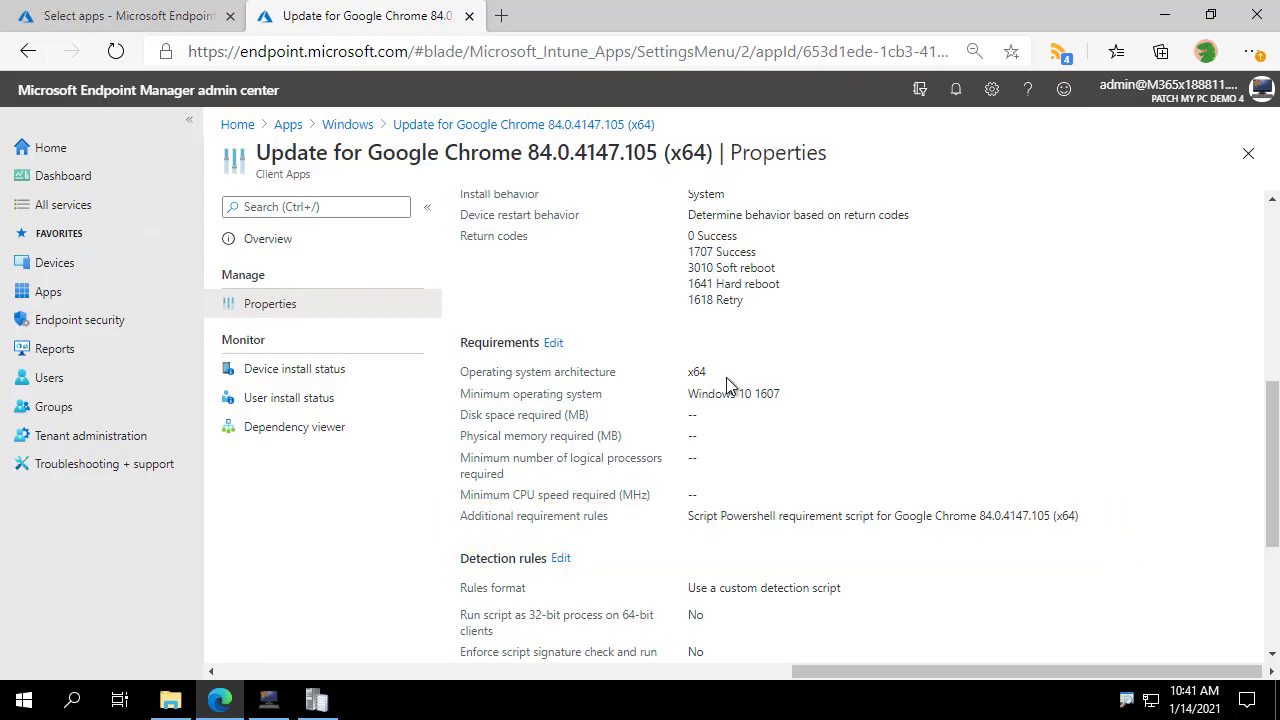
pyautogui.moveTo(1076, 534)
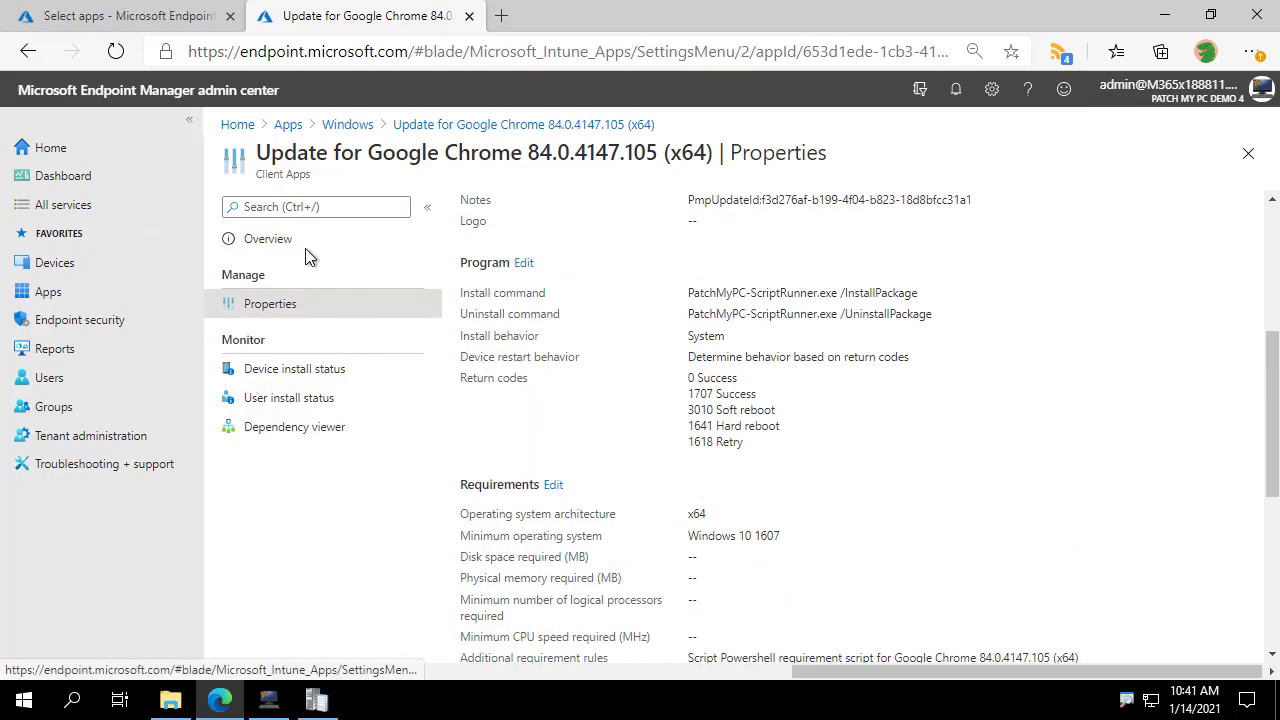
pyautogui.scroll(-3)
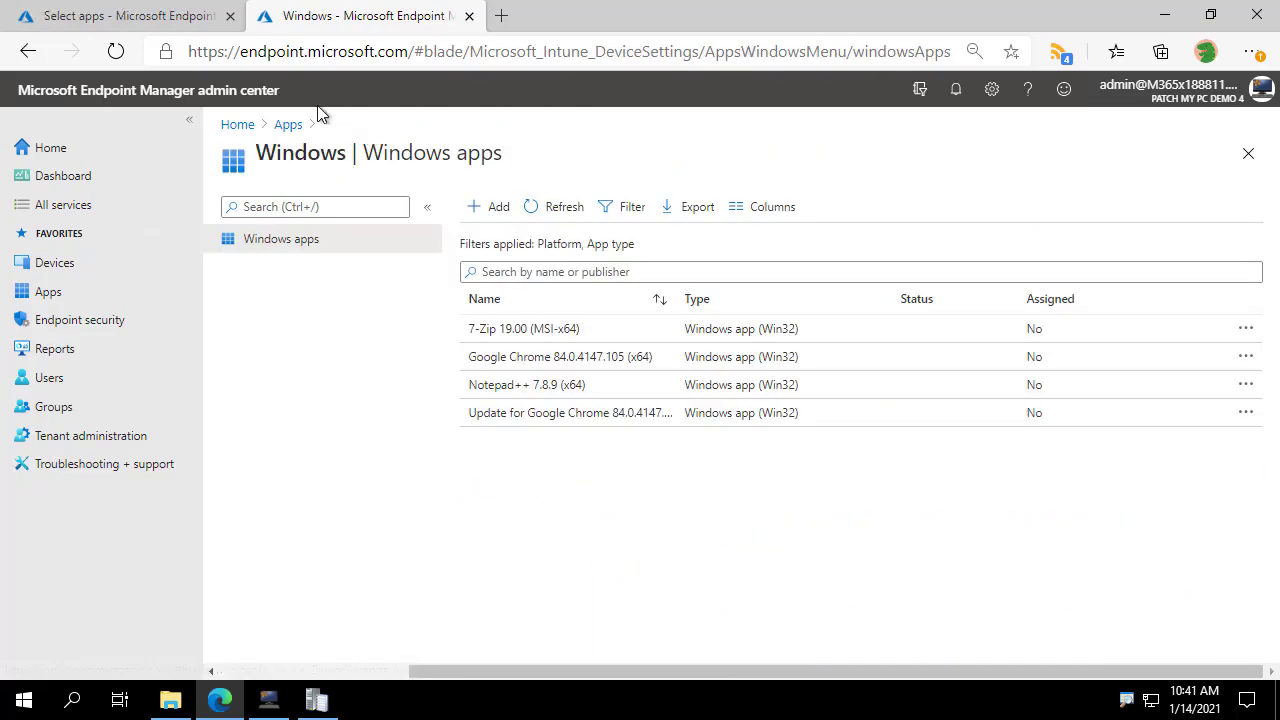
# - Confirm All Employees has no required apps selected and return to the Enrollment Status Page list
pyautogui.click(120, 16)
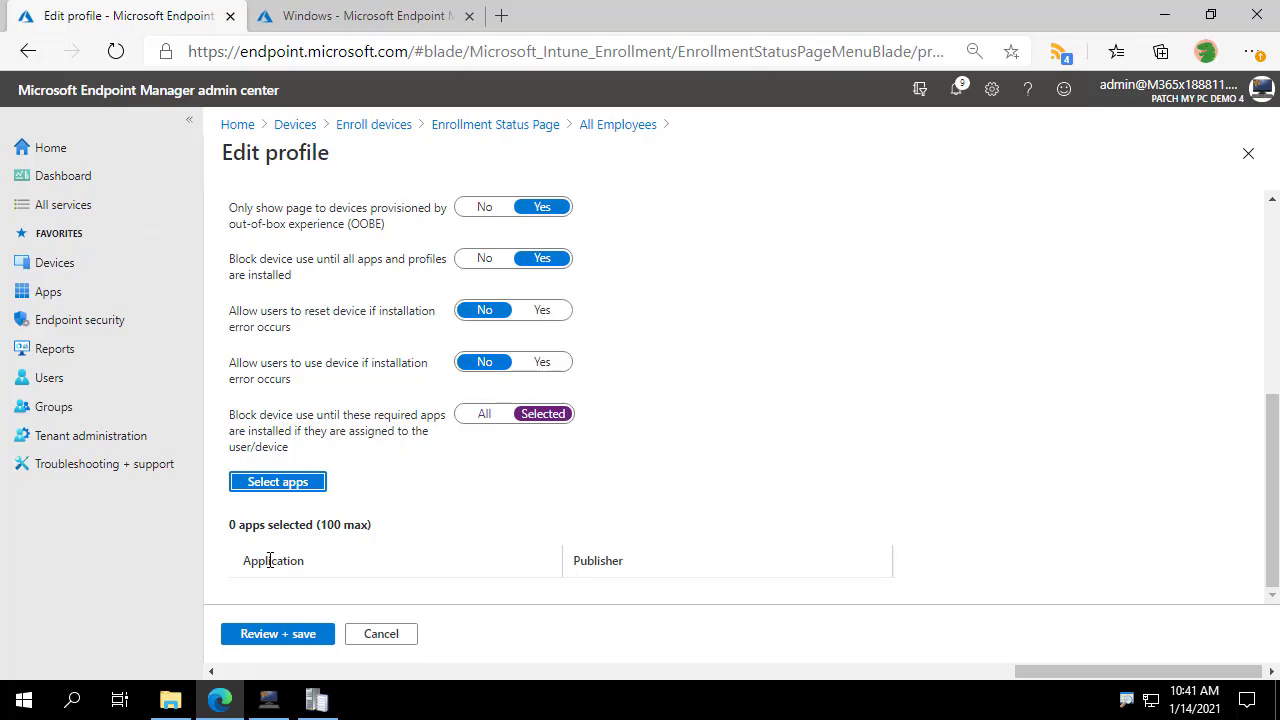
pyautogui.doubleClick(272, 560)
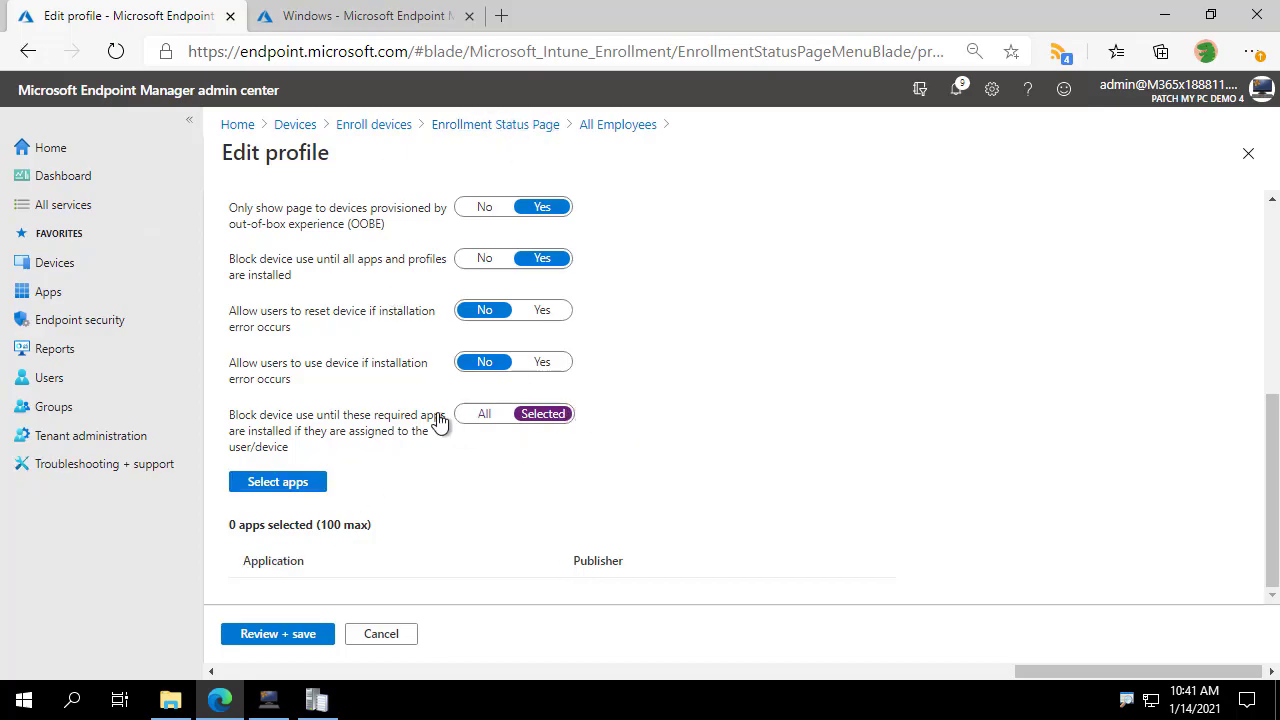
pyautogui.click(276, 480)
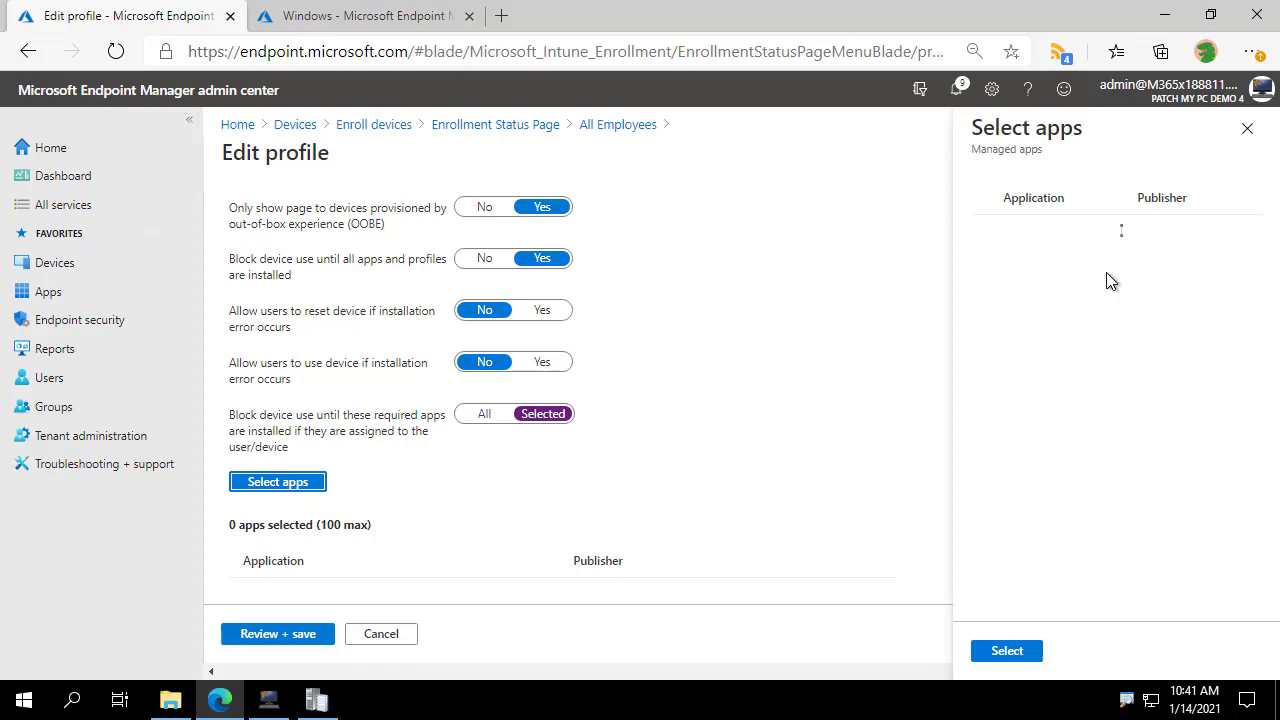
pyautogui.click(276, 480)
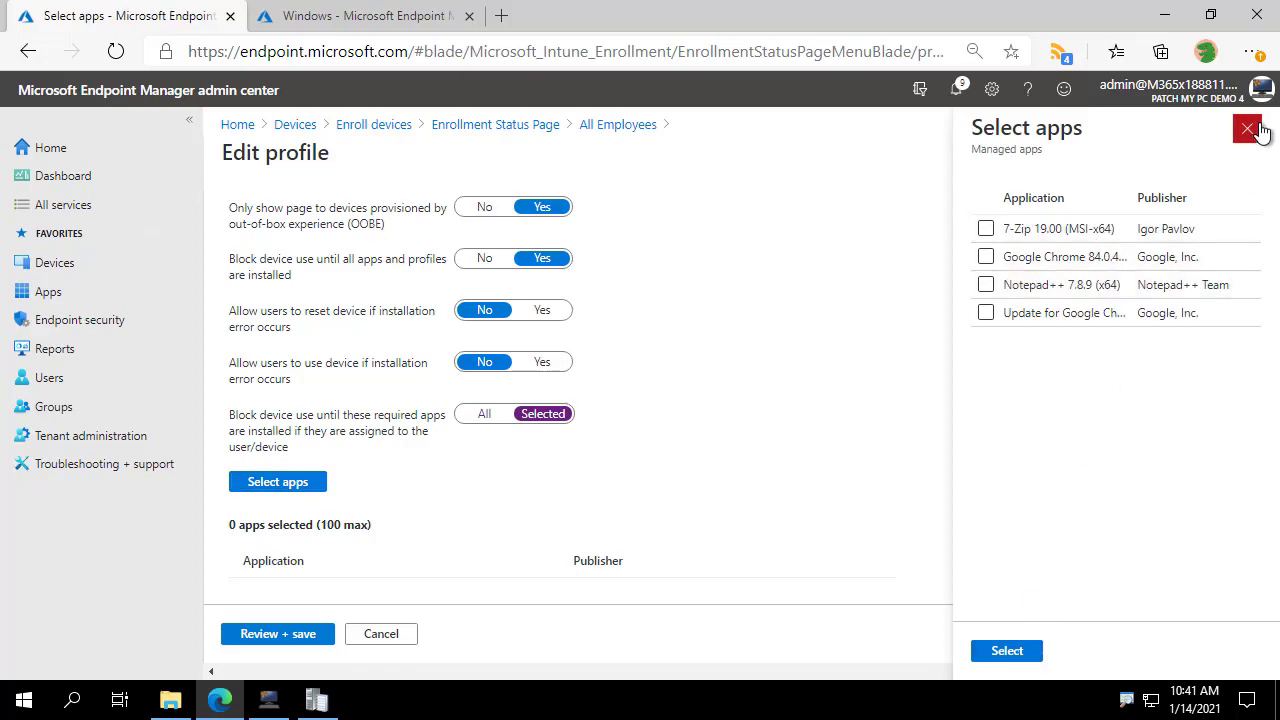
pyautogui.click(1248, 130)
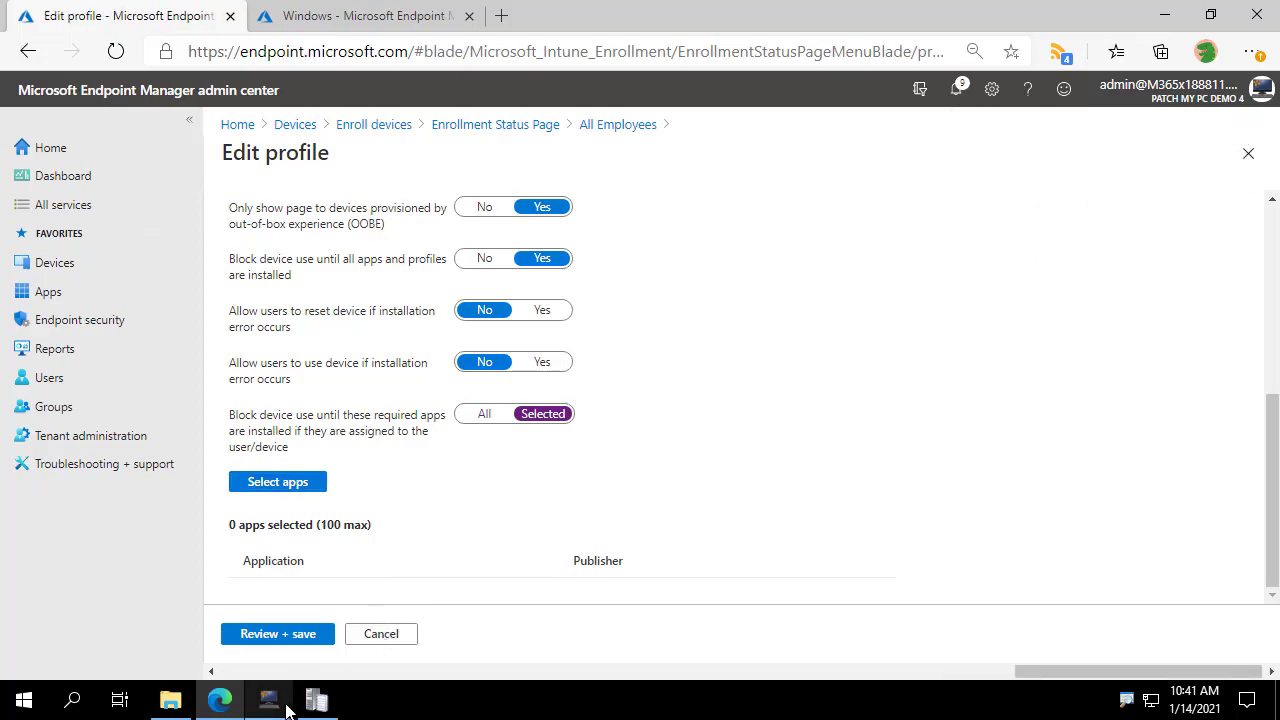
pyautogui.click(268, 700)
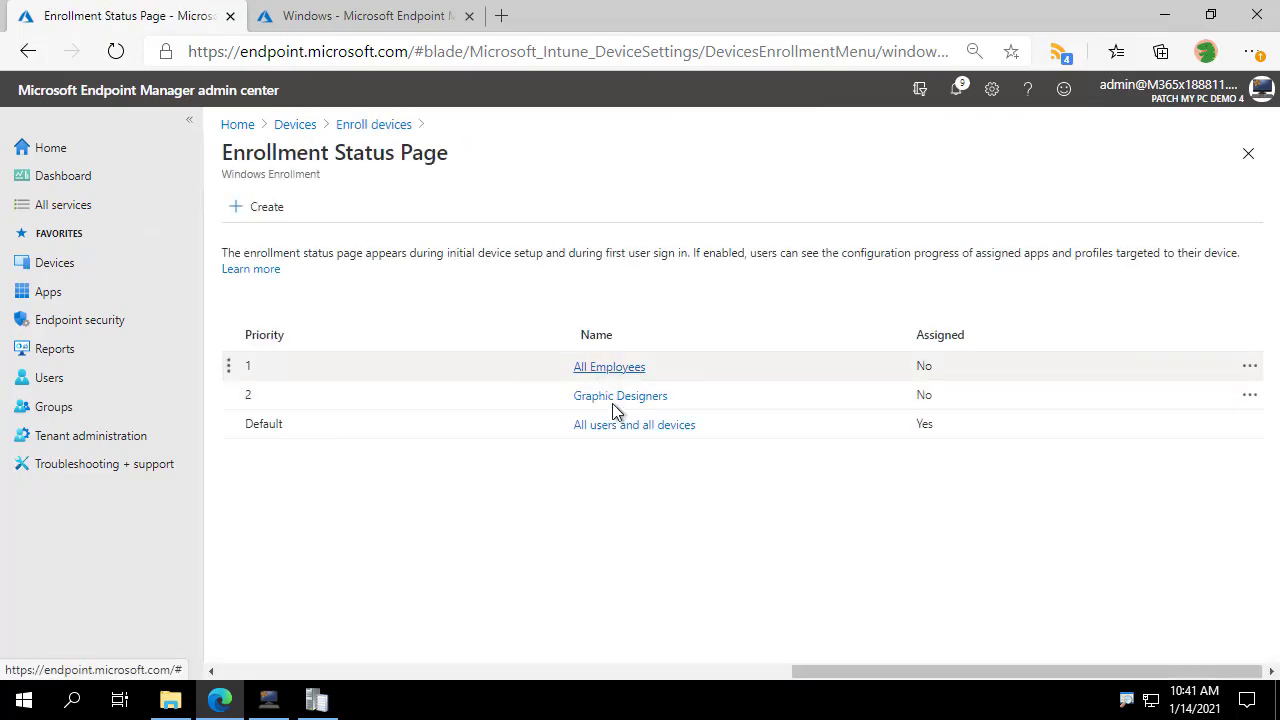
# - Review the Graphic Designers profile properties, then switch to Patch My PC Publisher
pyautogui.click(620, 396)
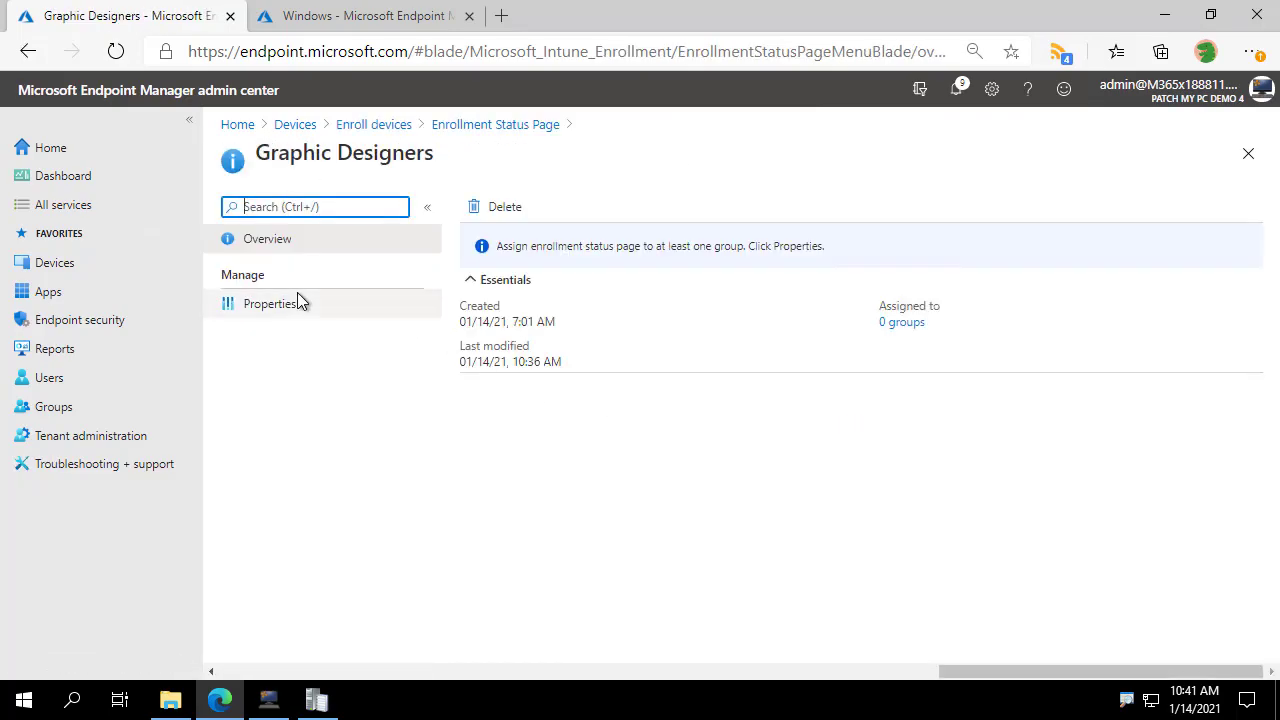
pyautogui.click(268, 304)
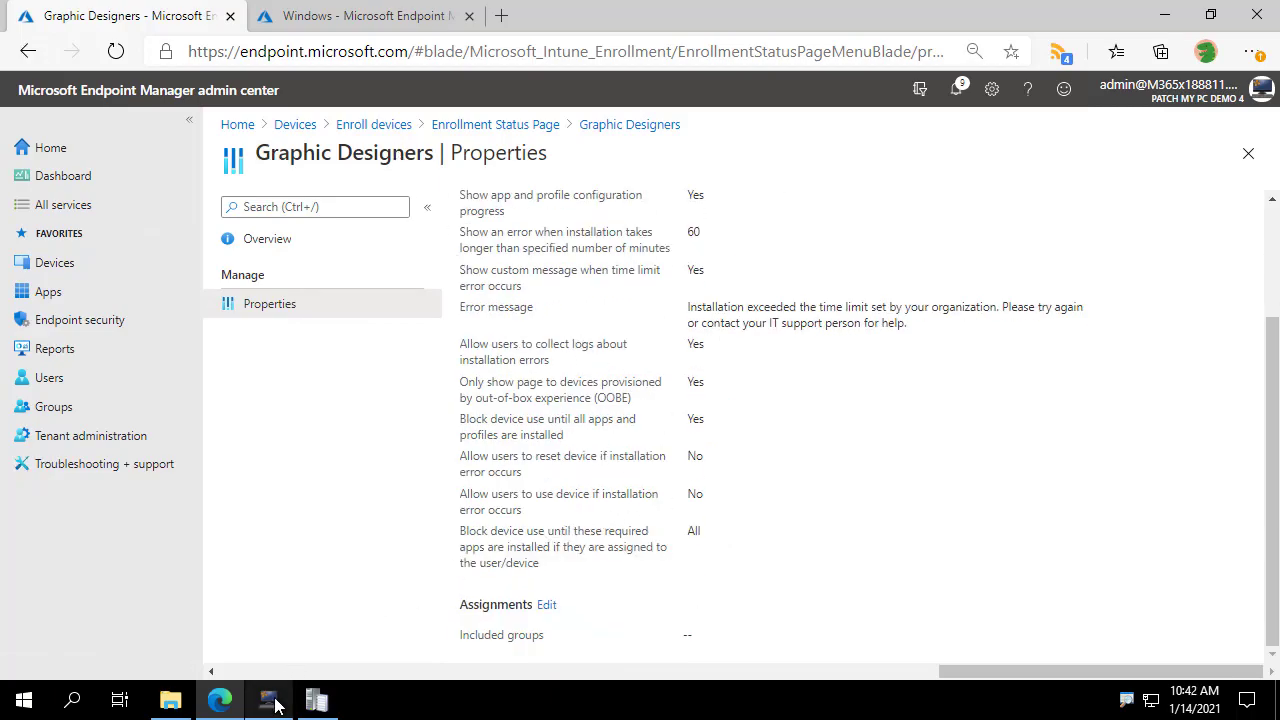
pyautogui.click(268, 700)
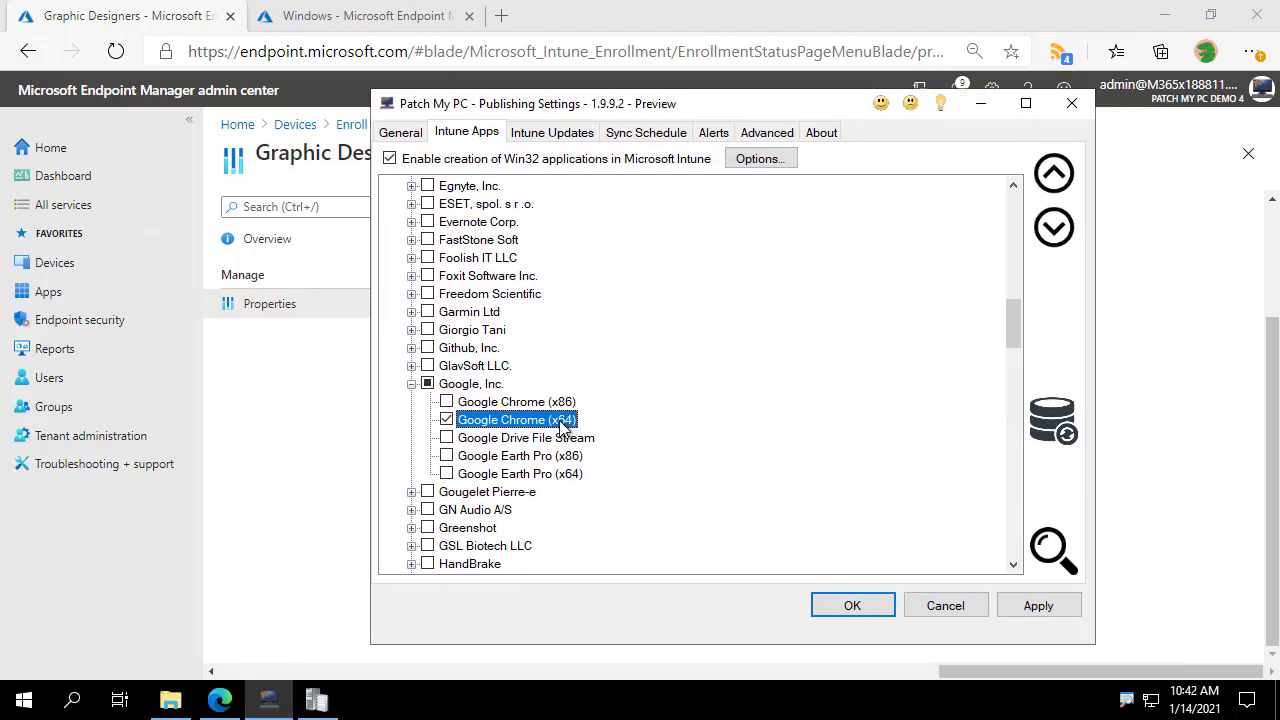
pyautogui.moveTo(520, 424)
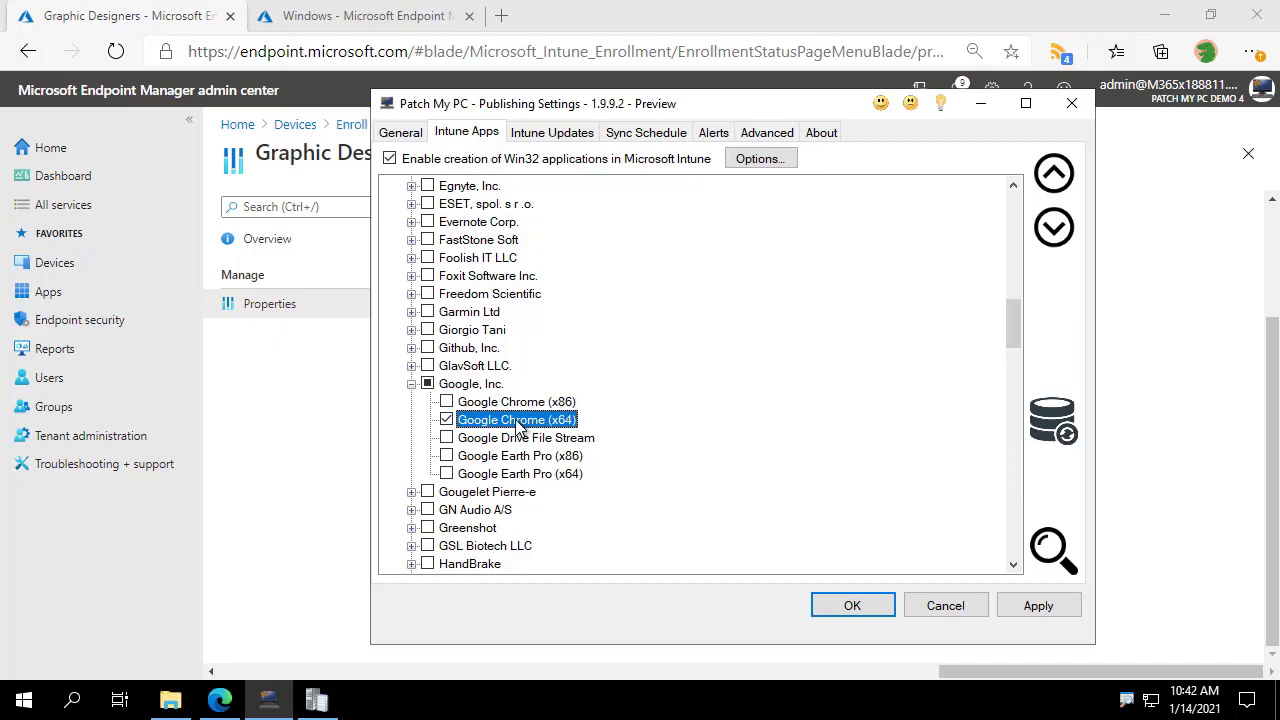
# - Tick All Employees in Google Chrome (x64)'s Manage ESP Profiles dialog and confirm
pyautogui.rightClick(516, 420)
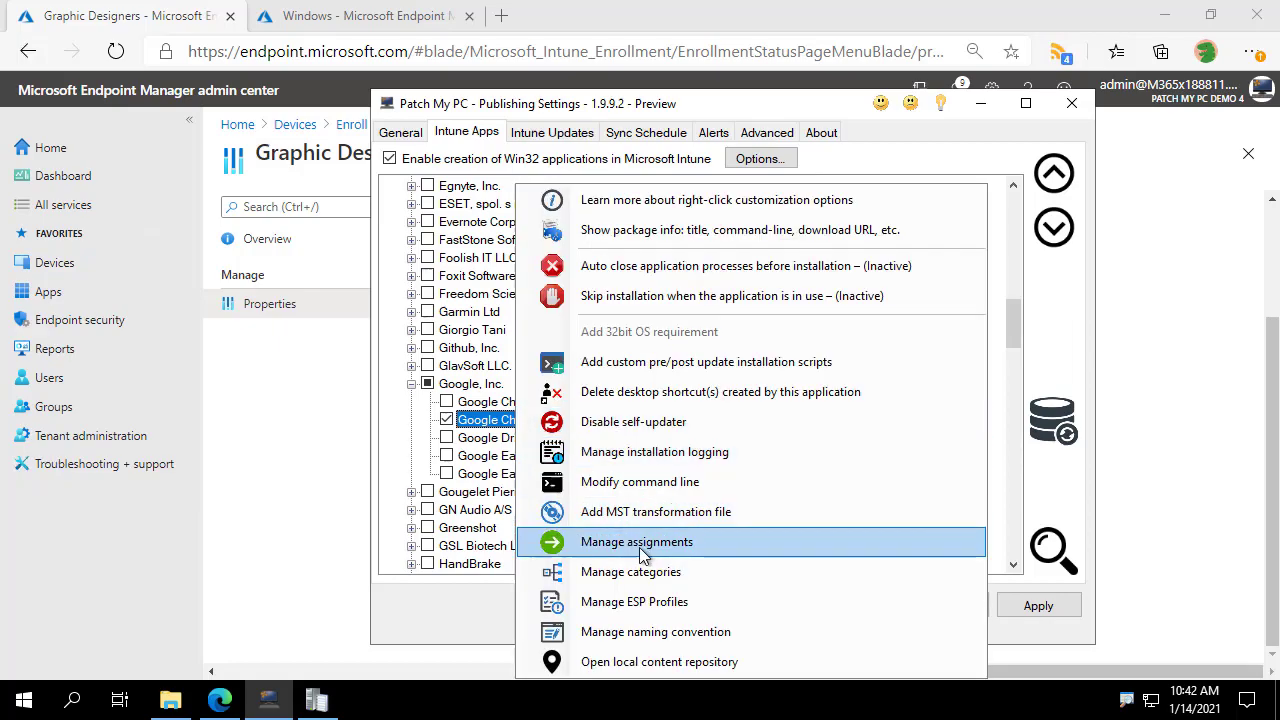
pyautogui.moveTo(656, 512)
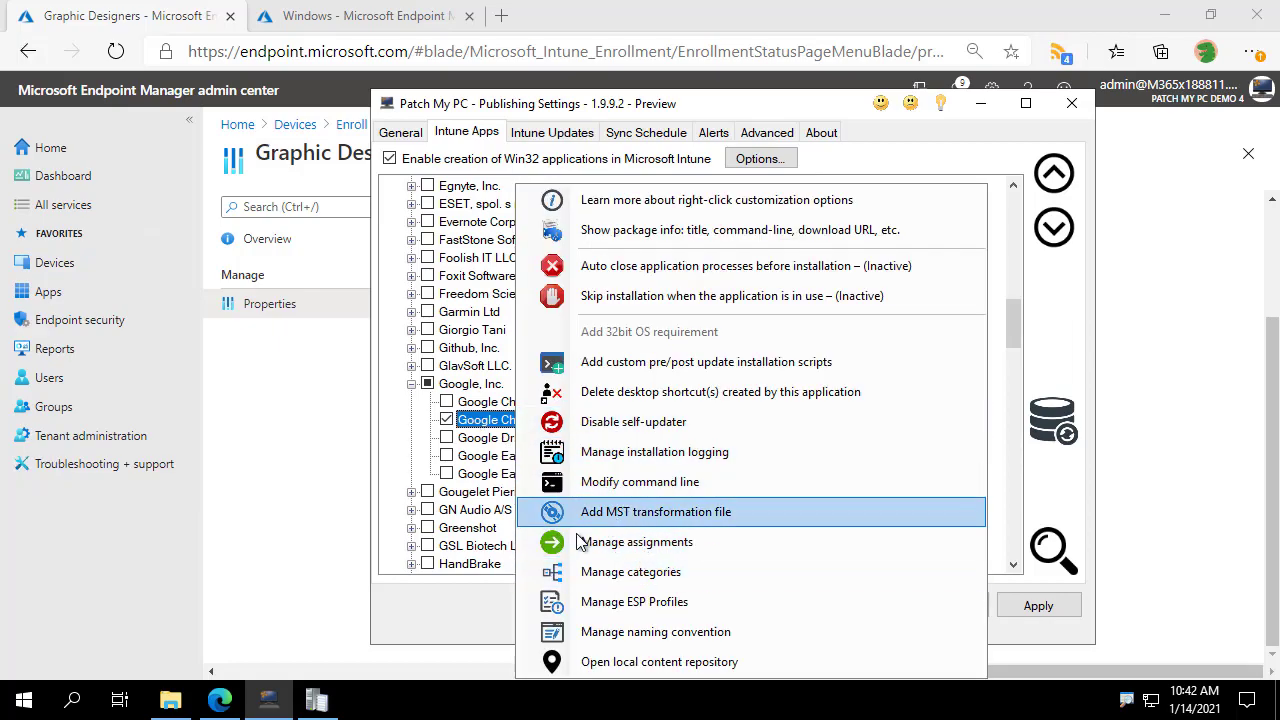
pyautogui.moveTo(636, 540)
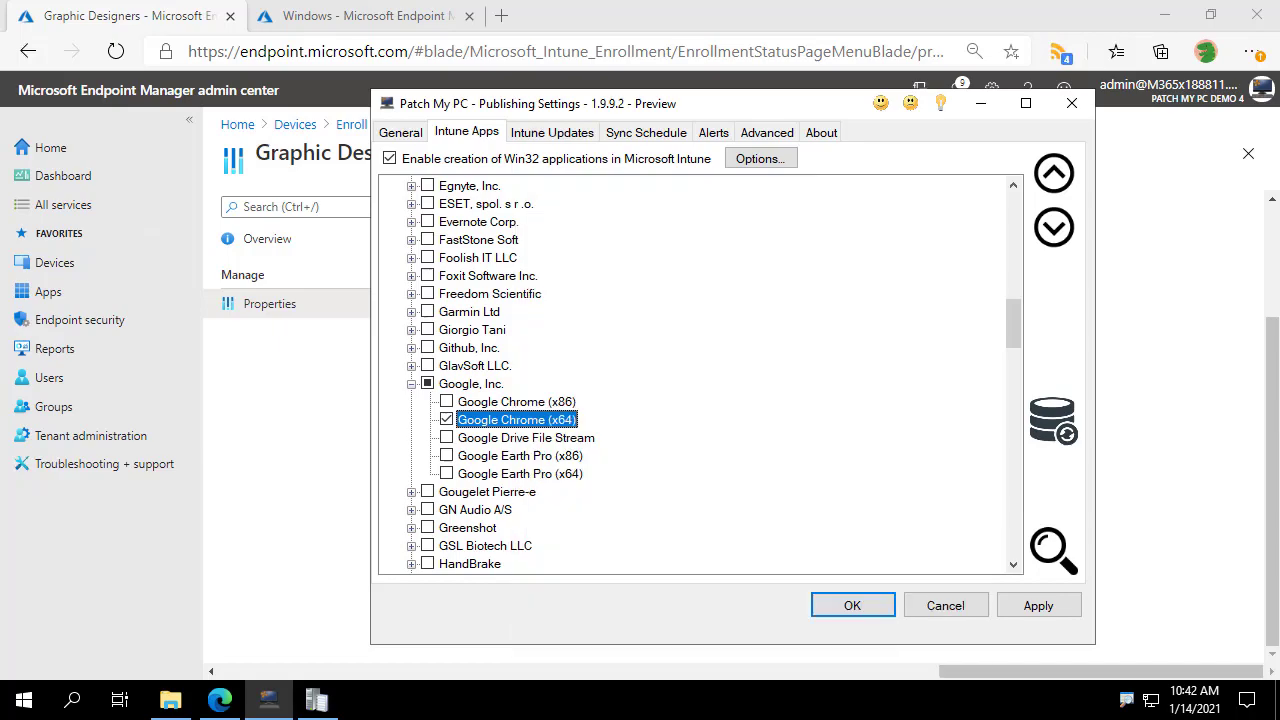
pyautogui.rightClick(516, 420)
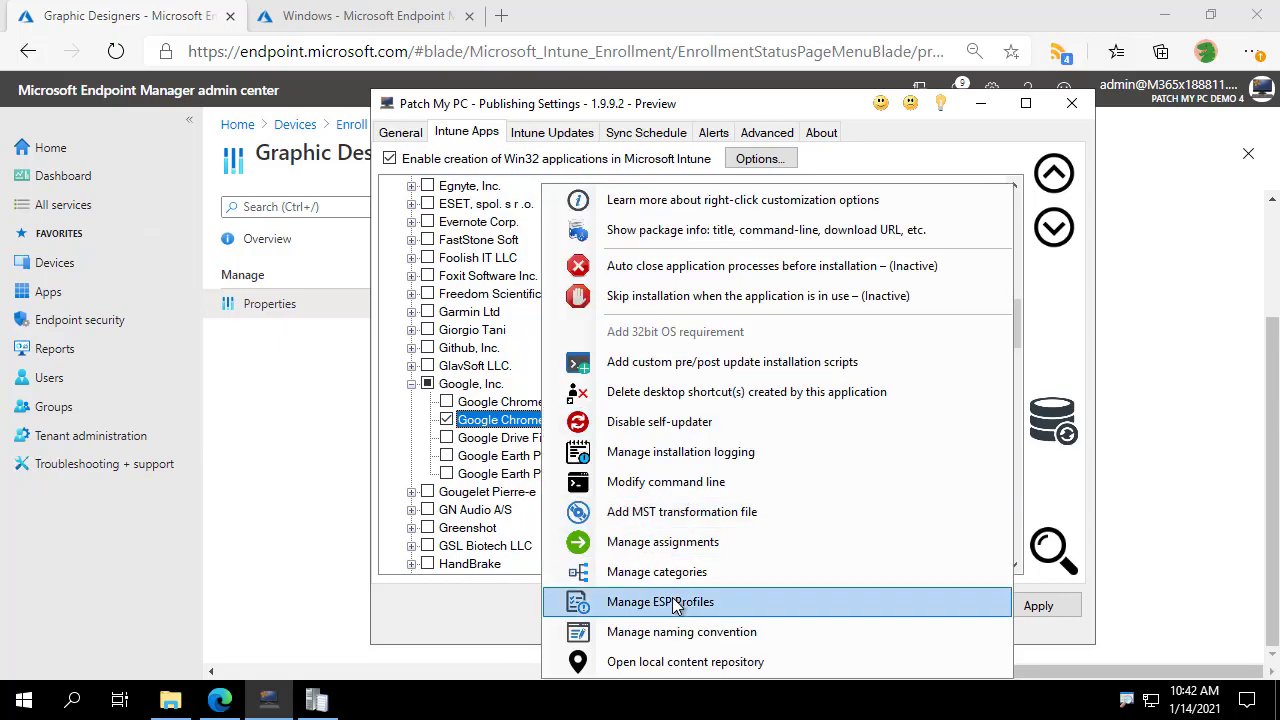
pyautogui.click(660, 600)
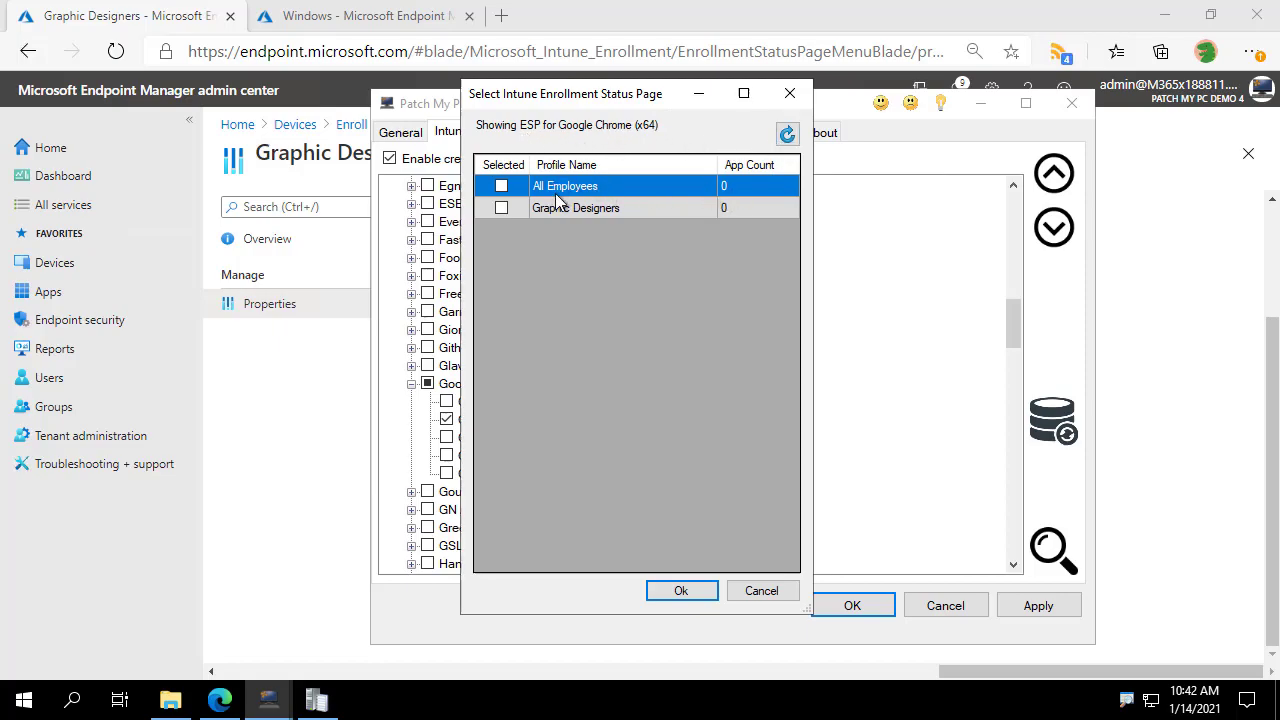
pyautogui.click(500, 186)
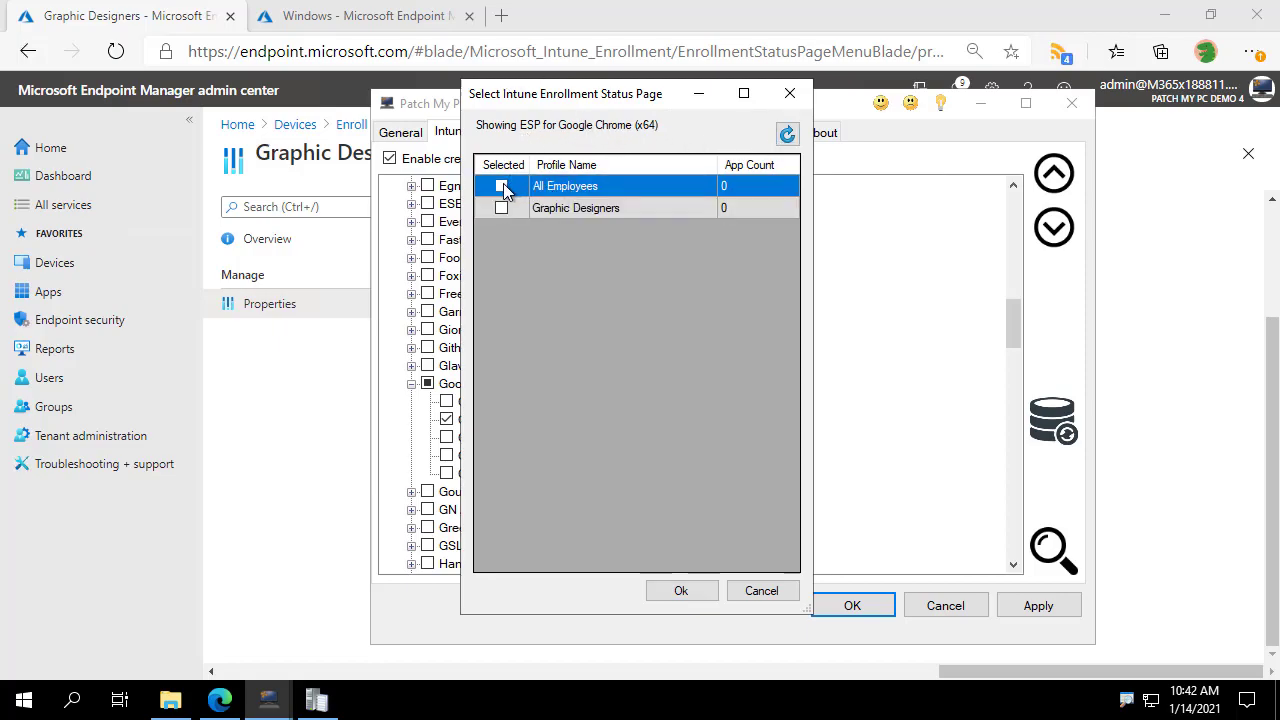
pyautogui.click(500, 186)
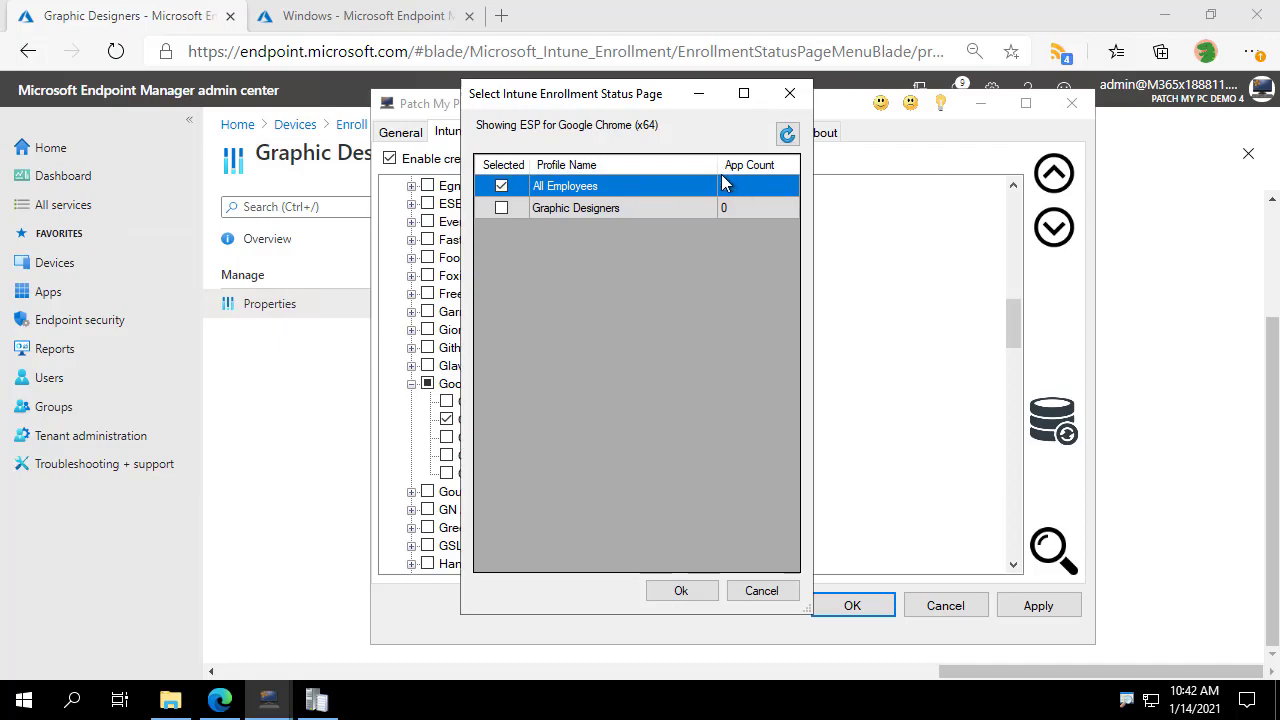
pyautogui.click(788, 132)
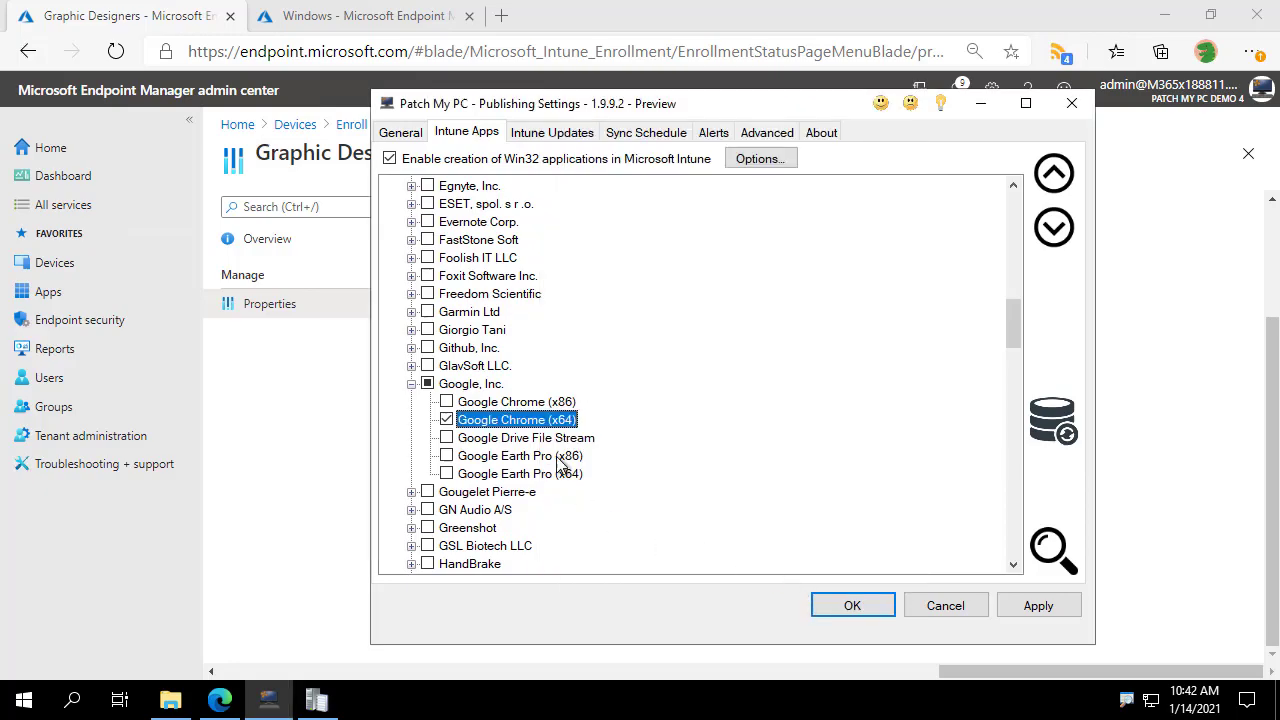
# - Check 7-Zip's ESP profiles unchanged, then link Notepad++ (x64) to All Employees
pyautogui.rightClick(476, 384)
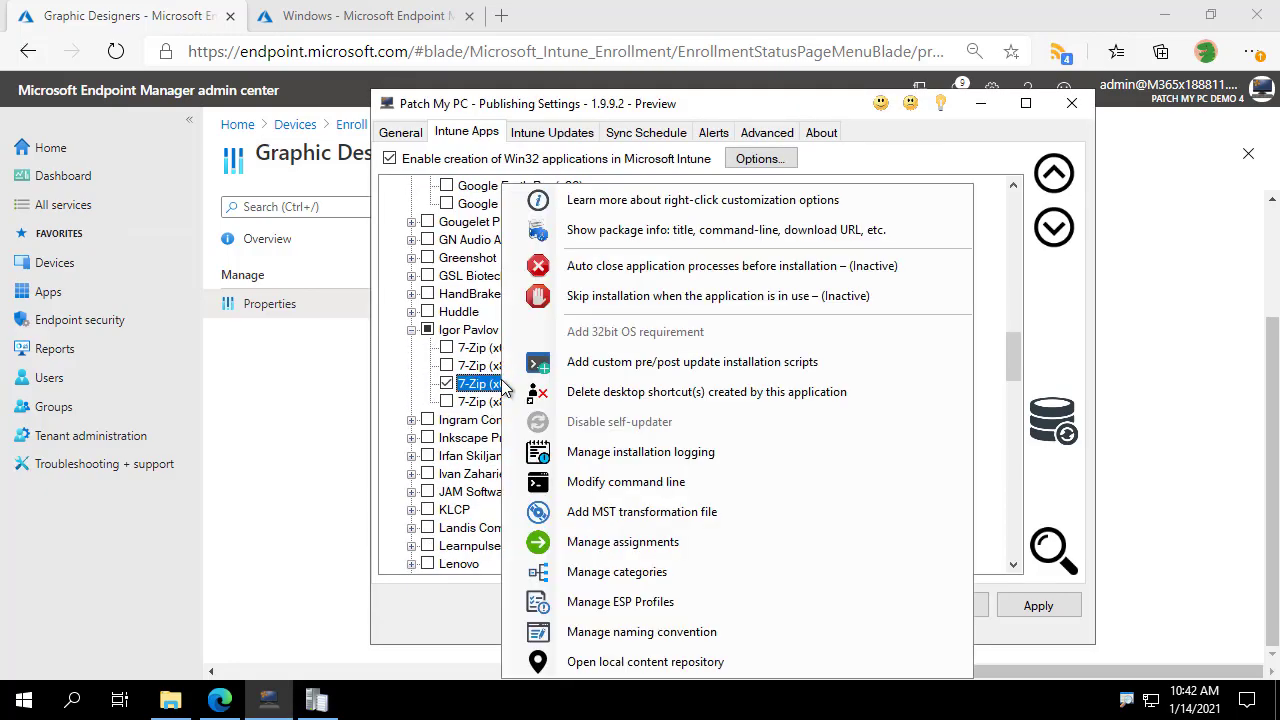
pyautogui.click(620, 600)
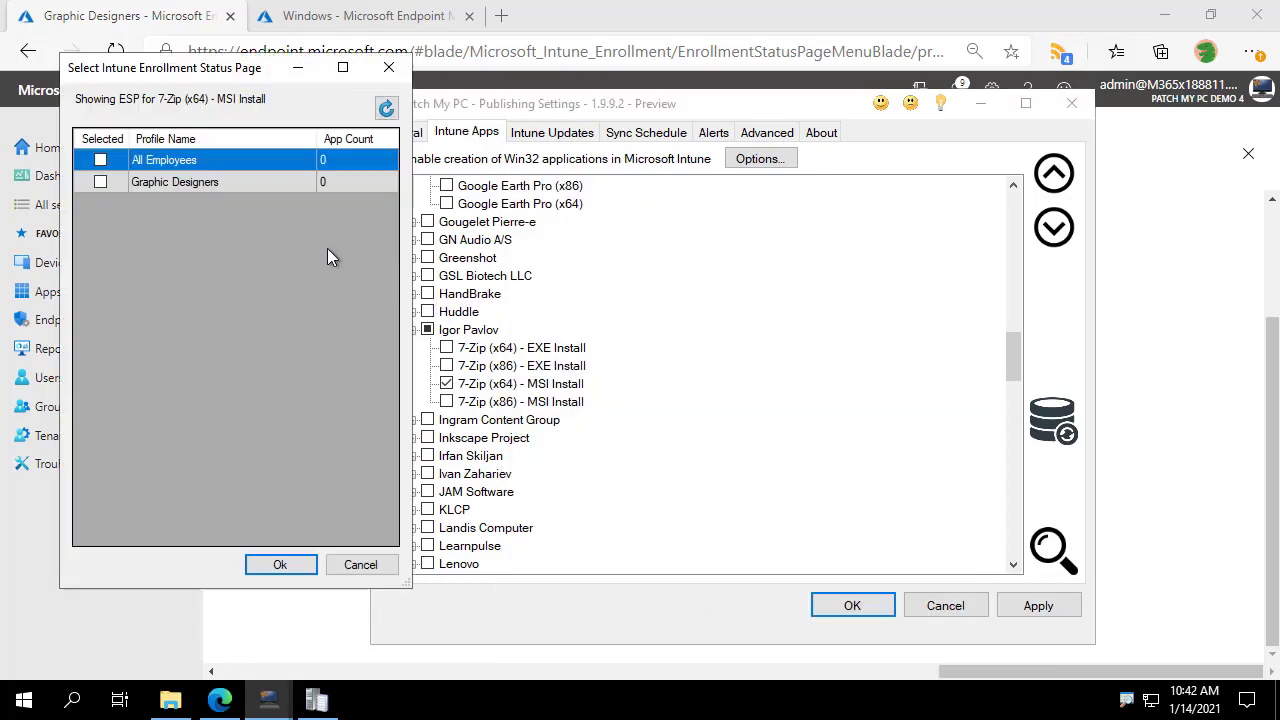
pyautogui.click(100, 160)
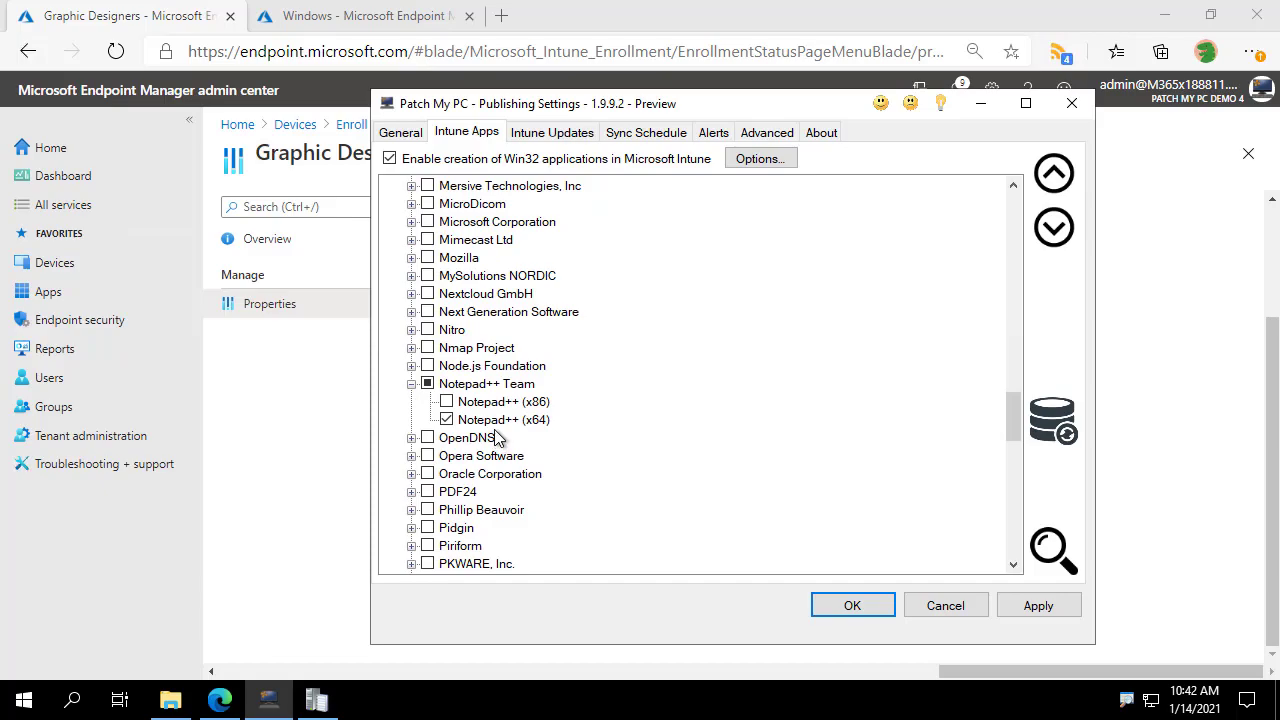
pyautogui.rightClick(504, 420)
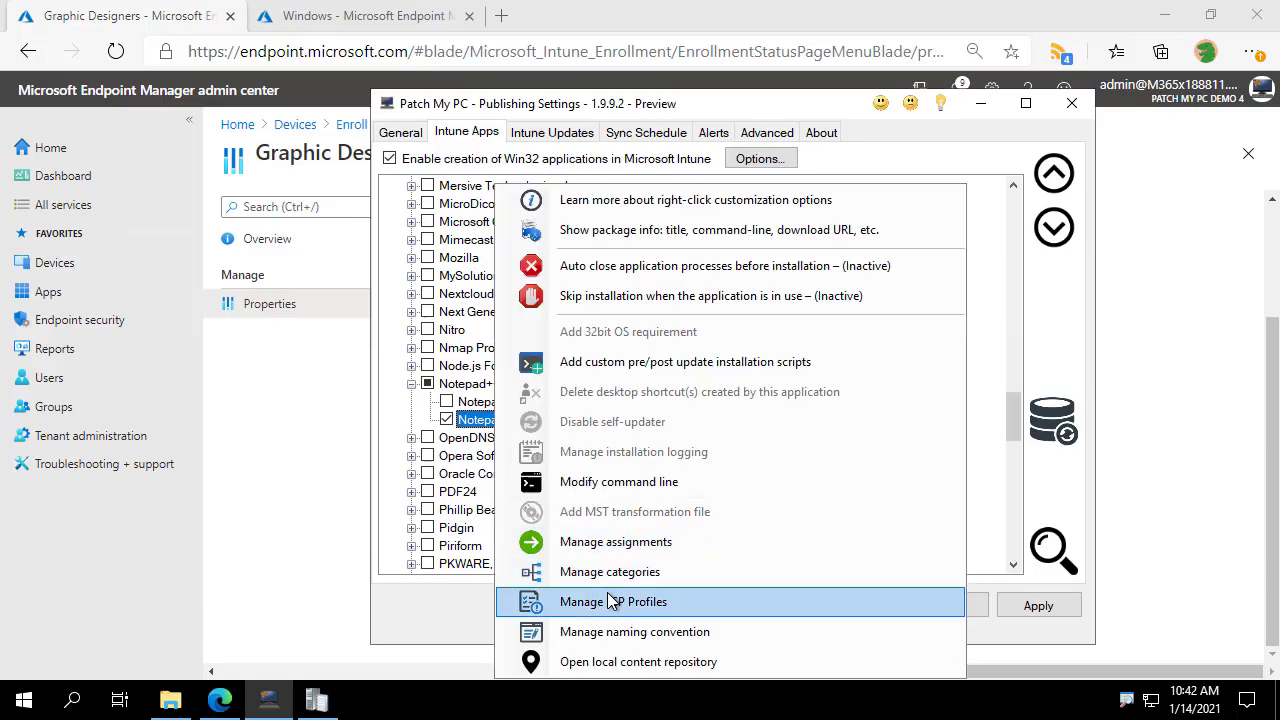
pyautogui.click(612, 600)
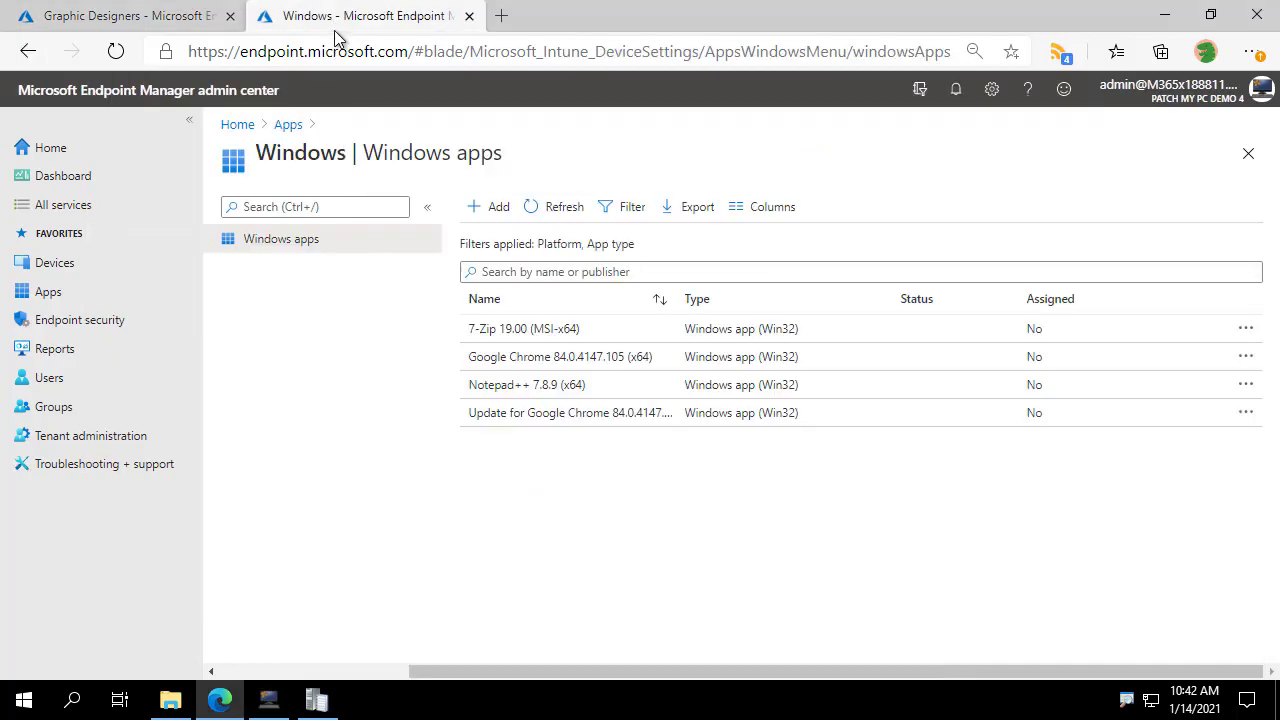
pyautogui.moveTo(164, 32)
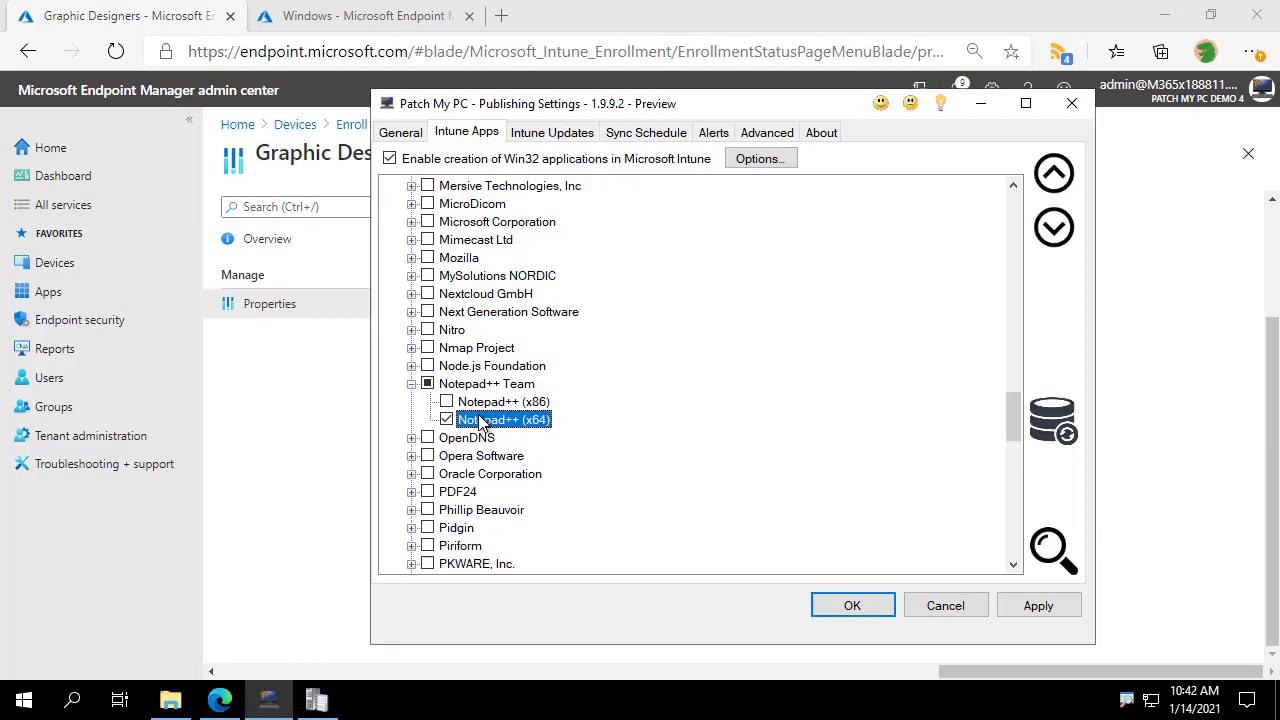
pyautogui.moveTo(696, 170)
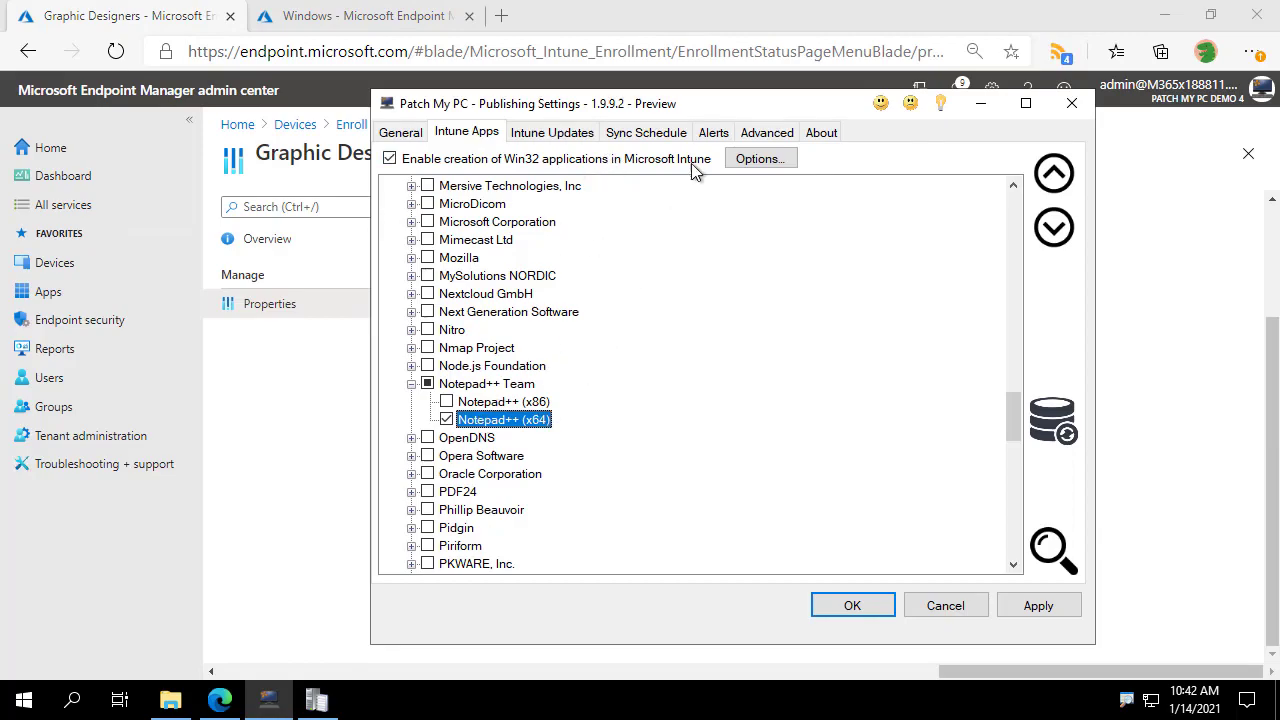
# - Apply the publishing settings and run a publishing service sync from Sync Schedule
pyautogui.click(1038, 604)
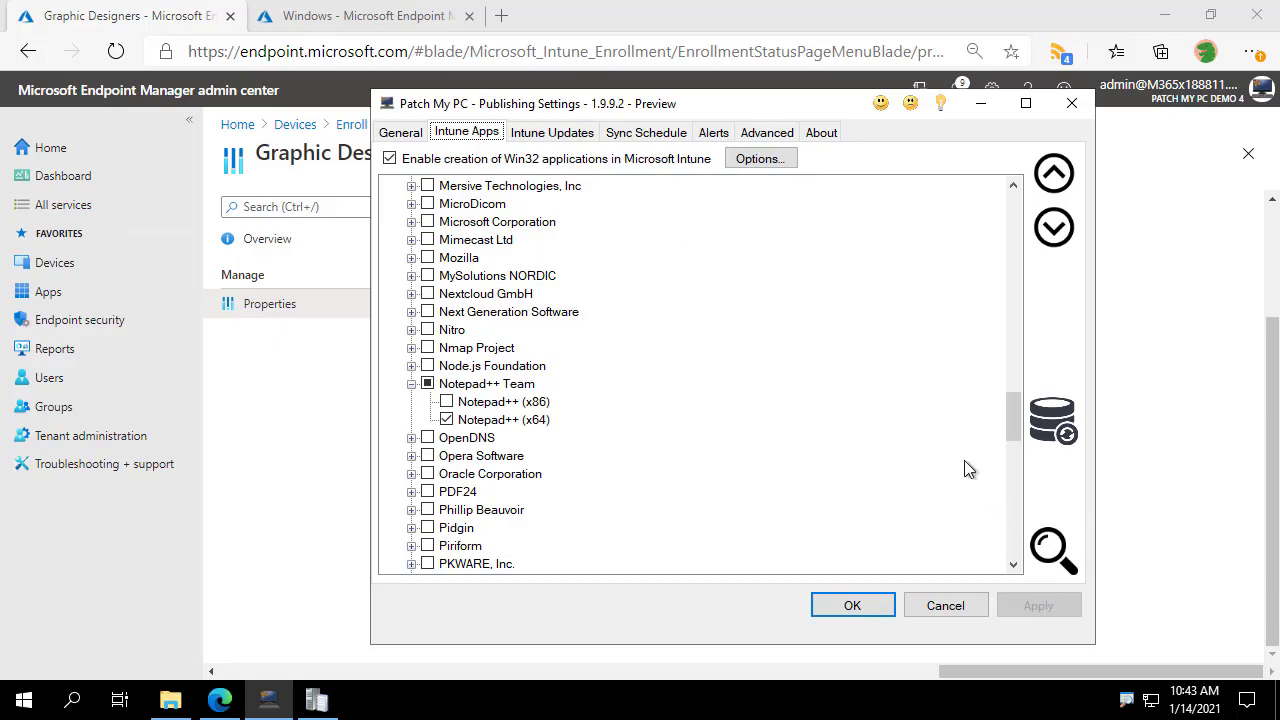
pyautogui.click(646, 132)
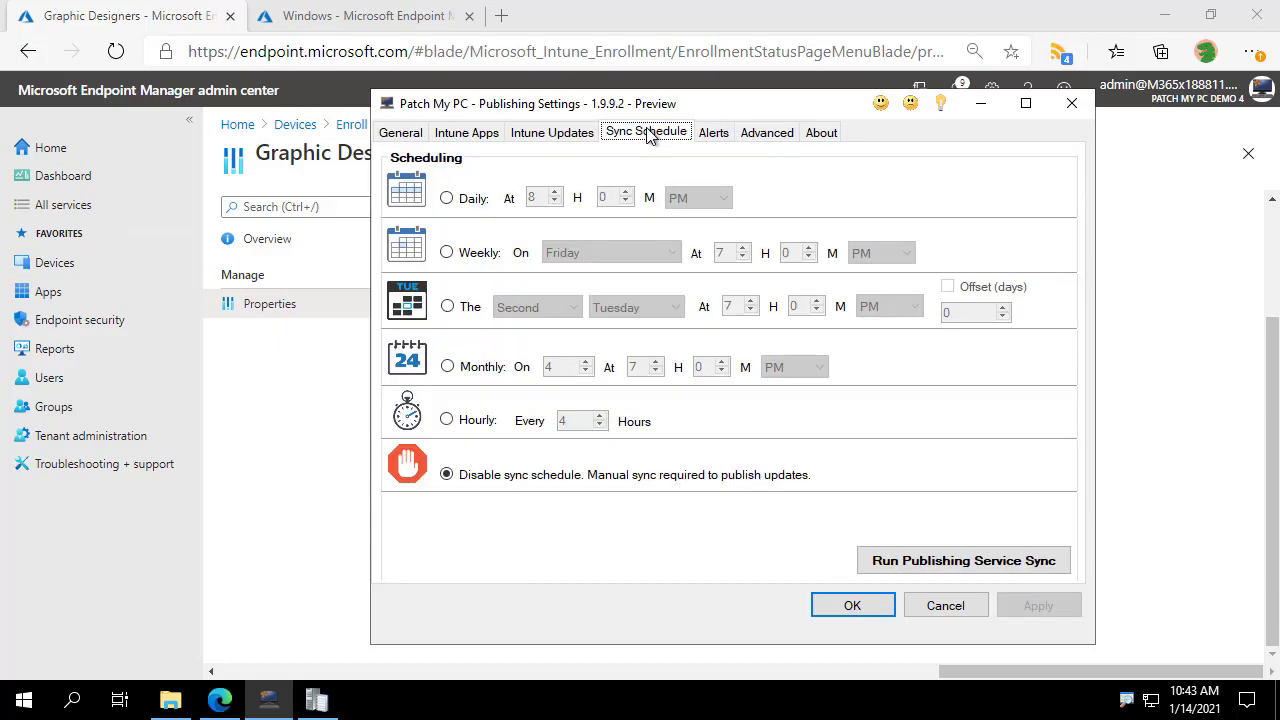
pyautogui.click(962, 560)
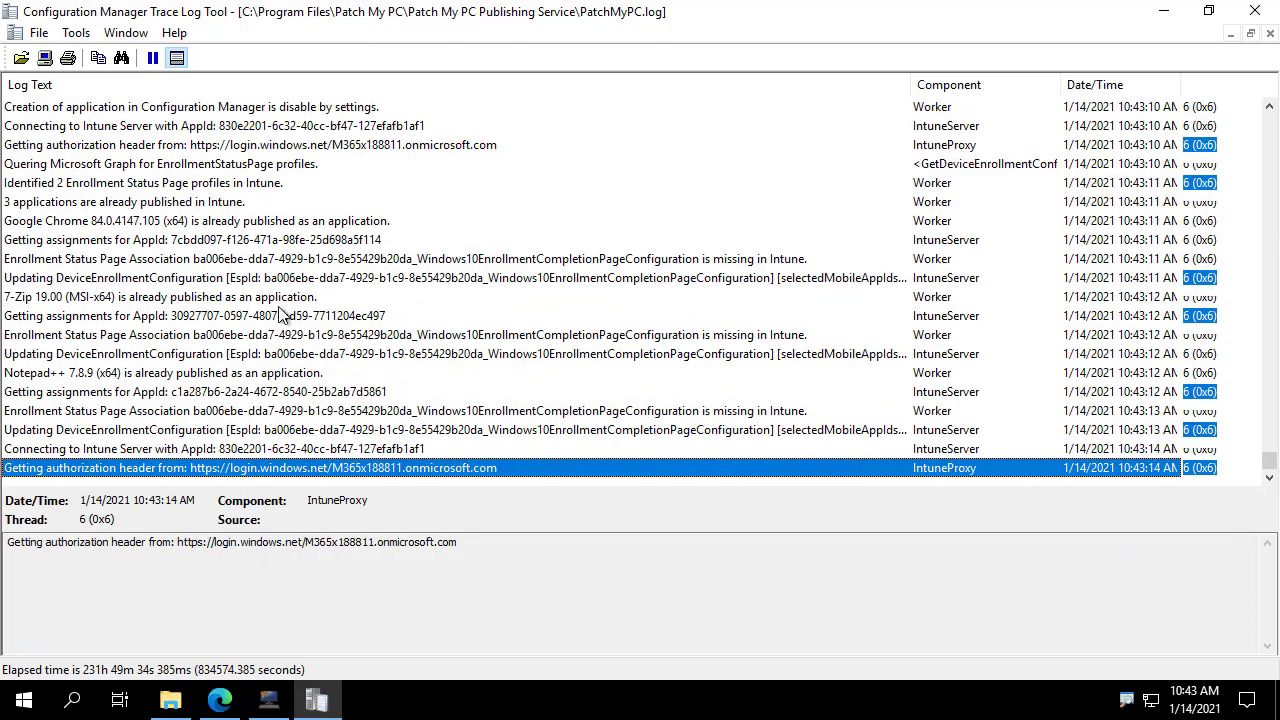
# - Scroll PatchMyPC.log to its newest entries showing Chrome added to the All Employees ESP
pyautogui.scroll(-3)
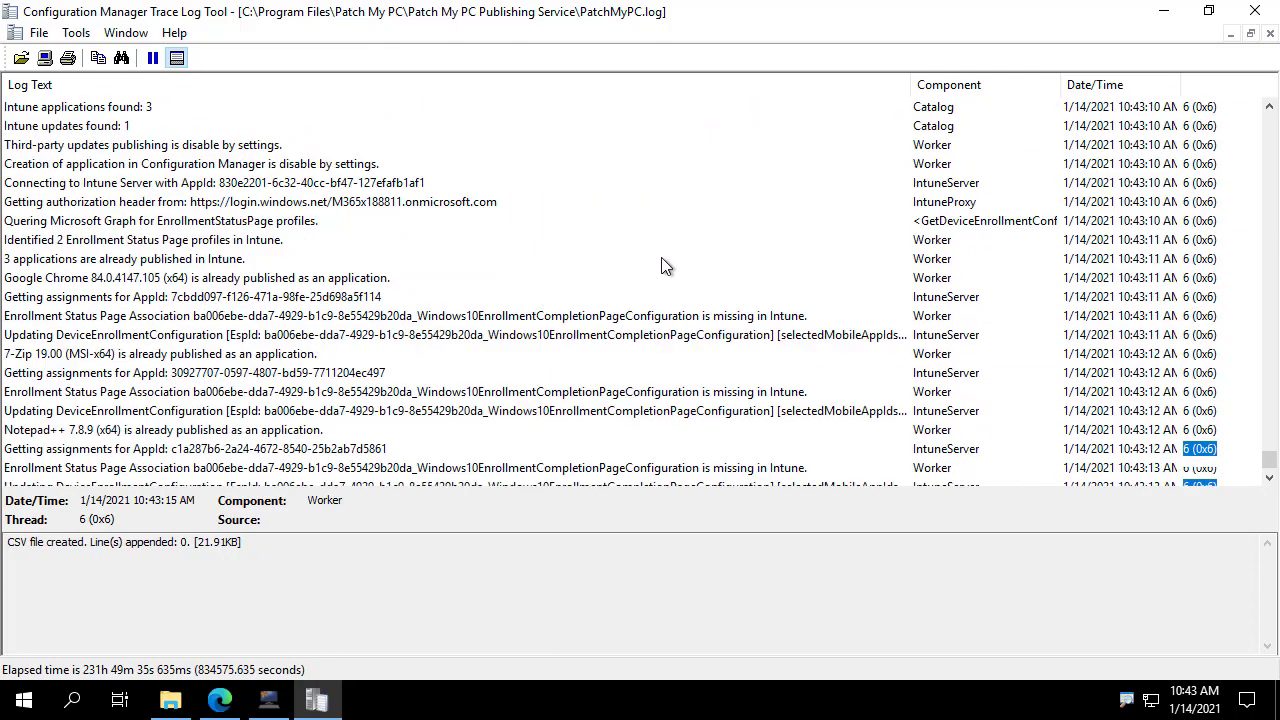
pyautogui.click(170, 220)
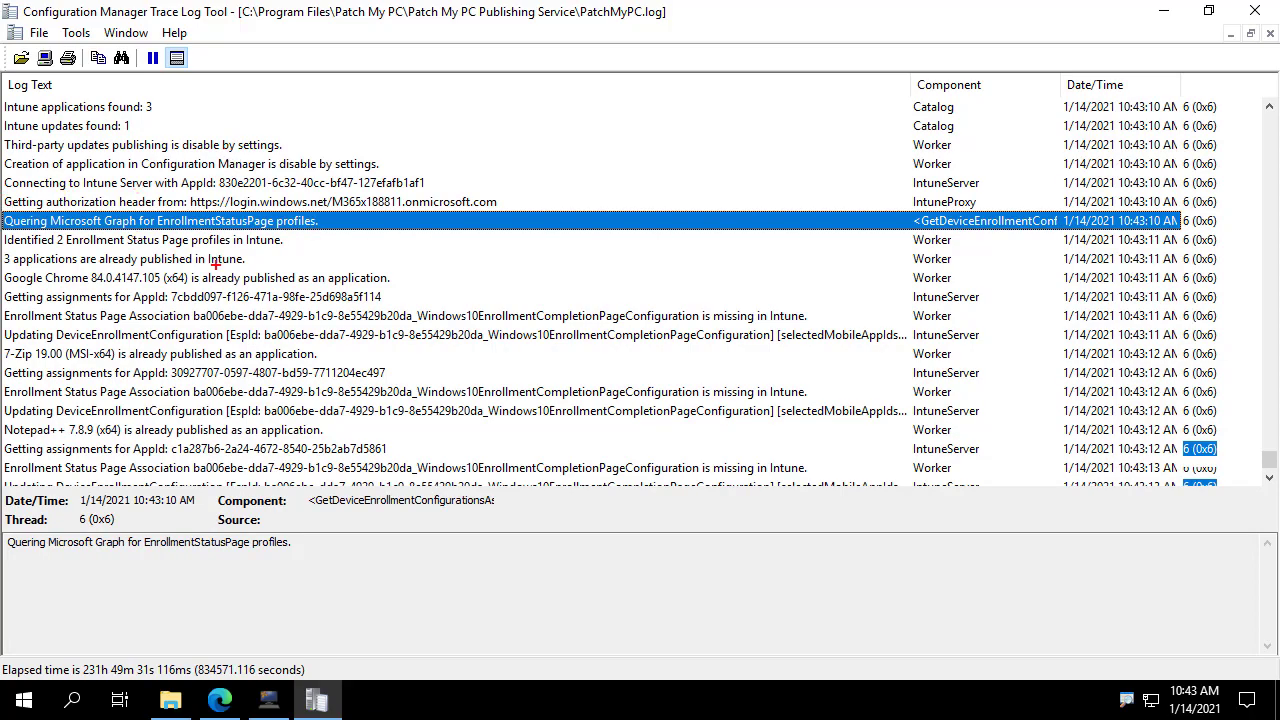
pyautogui.moveTo(284, 236)
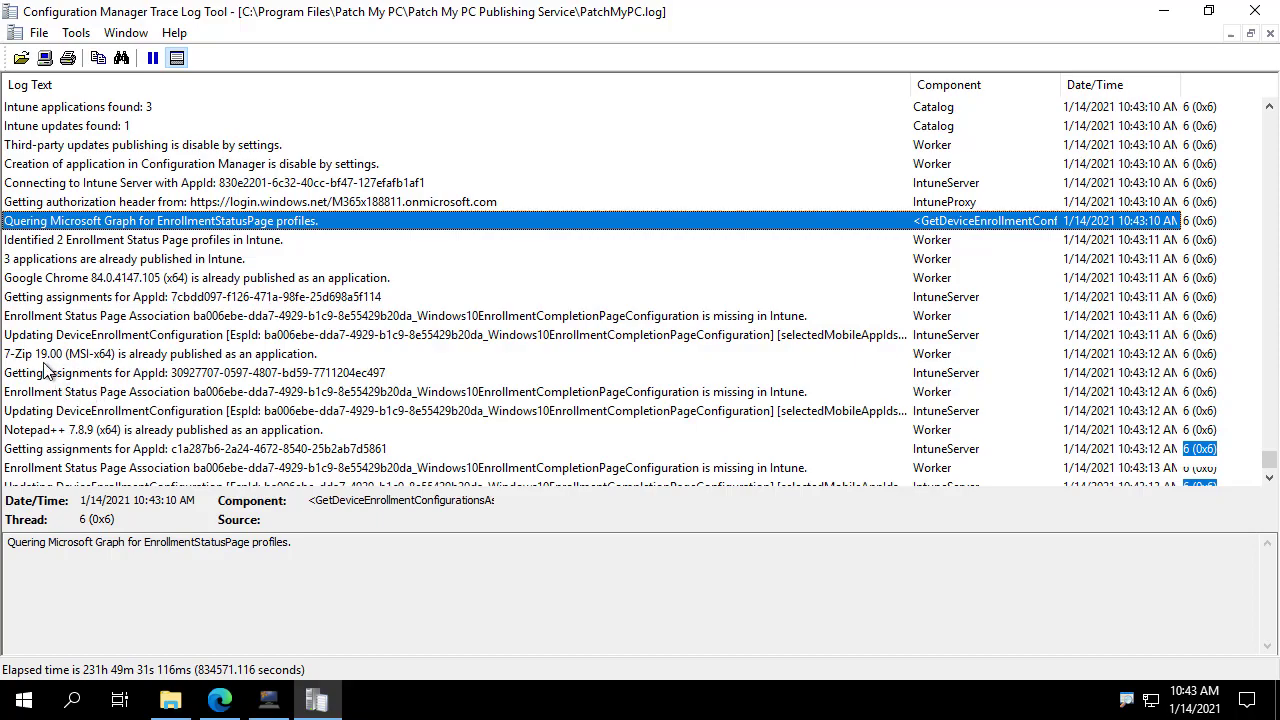
pyautogui.click(400, 390)
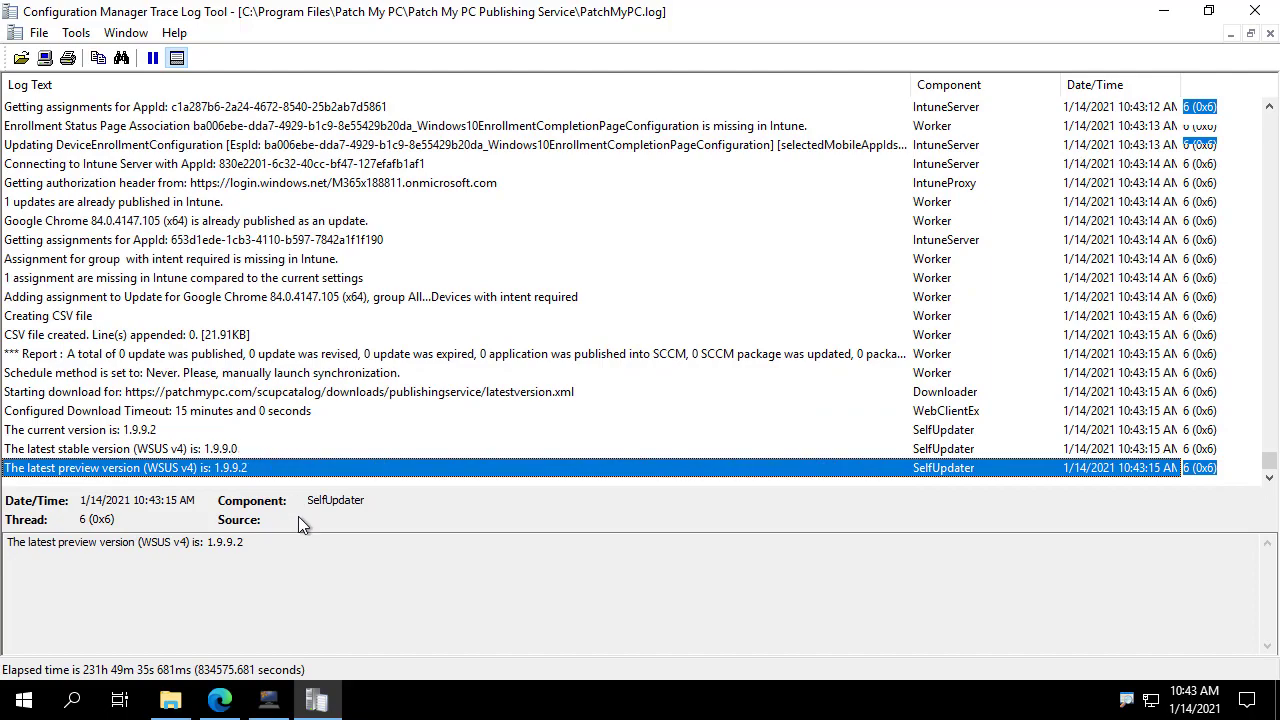
# - Reopen the All Employees enrollment status page properties via Enroll devices
pyautogui.click(220, 700)
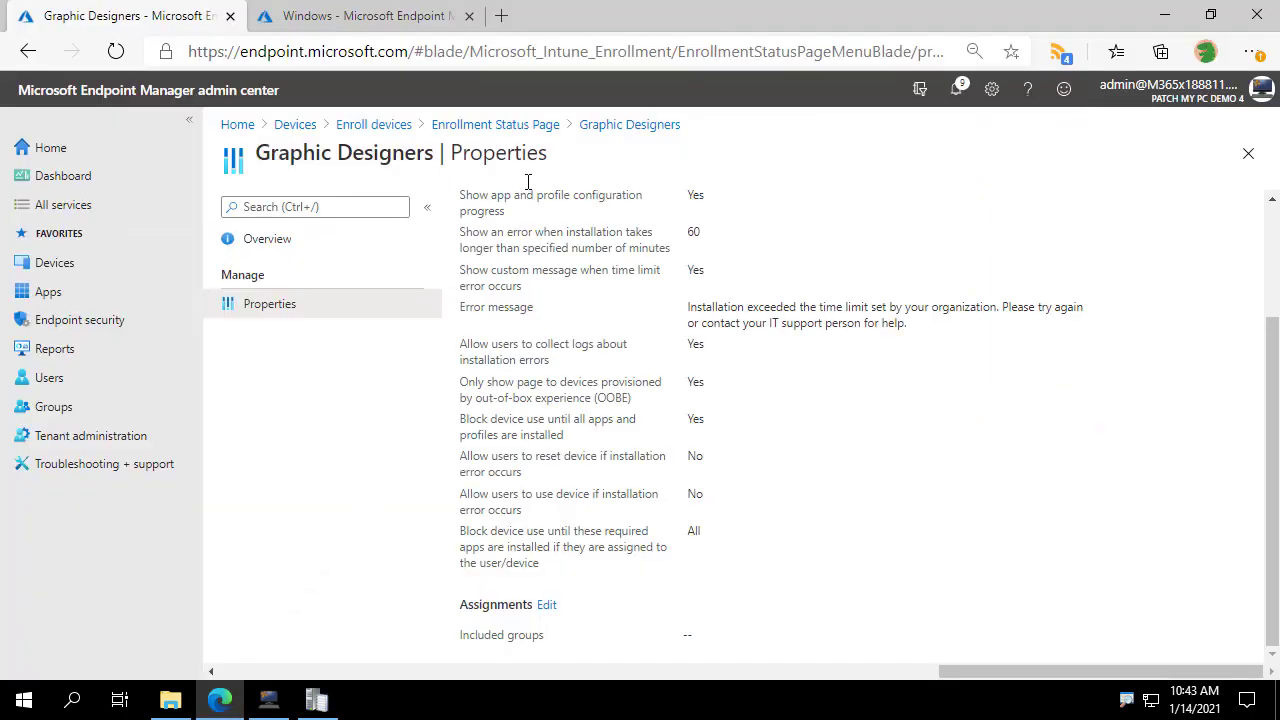
pyautogui.click(372, 124)
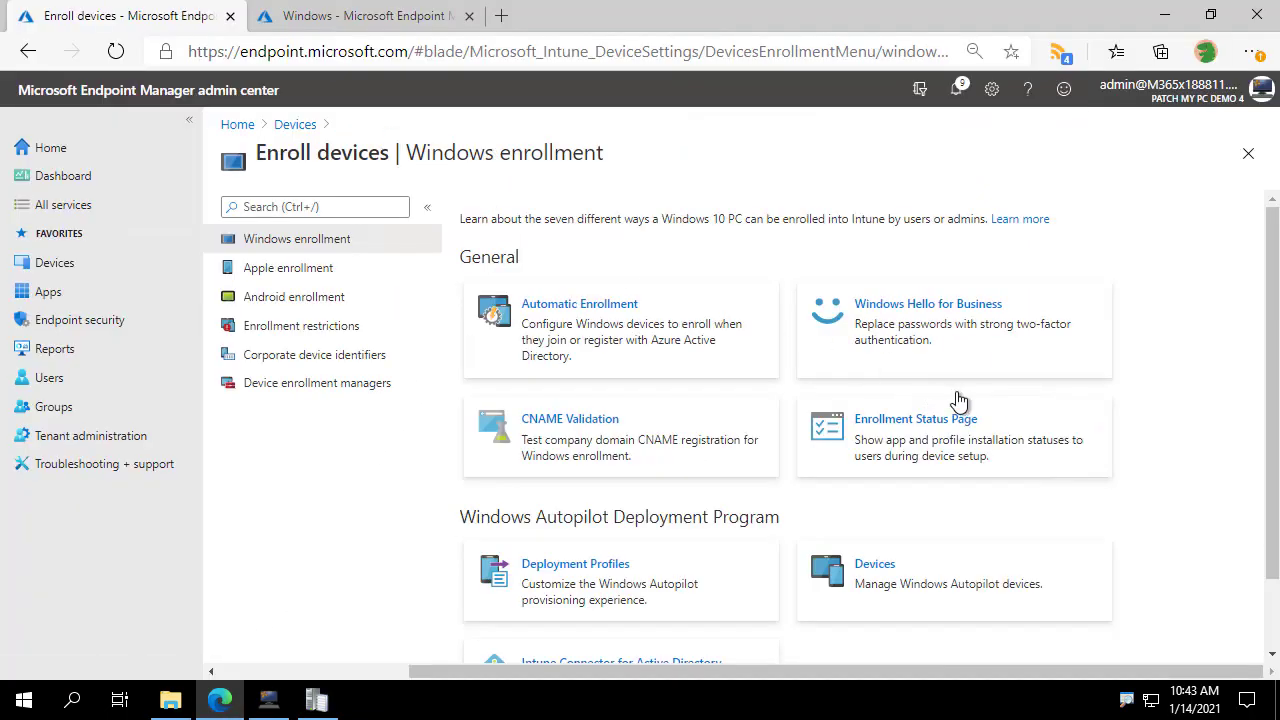
pyautogui.click(916, 420)
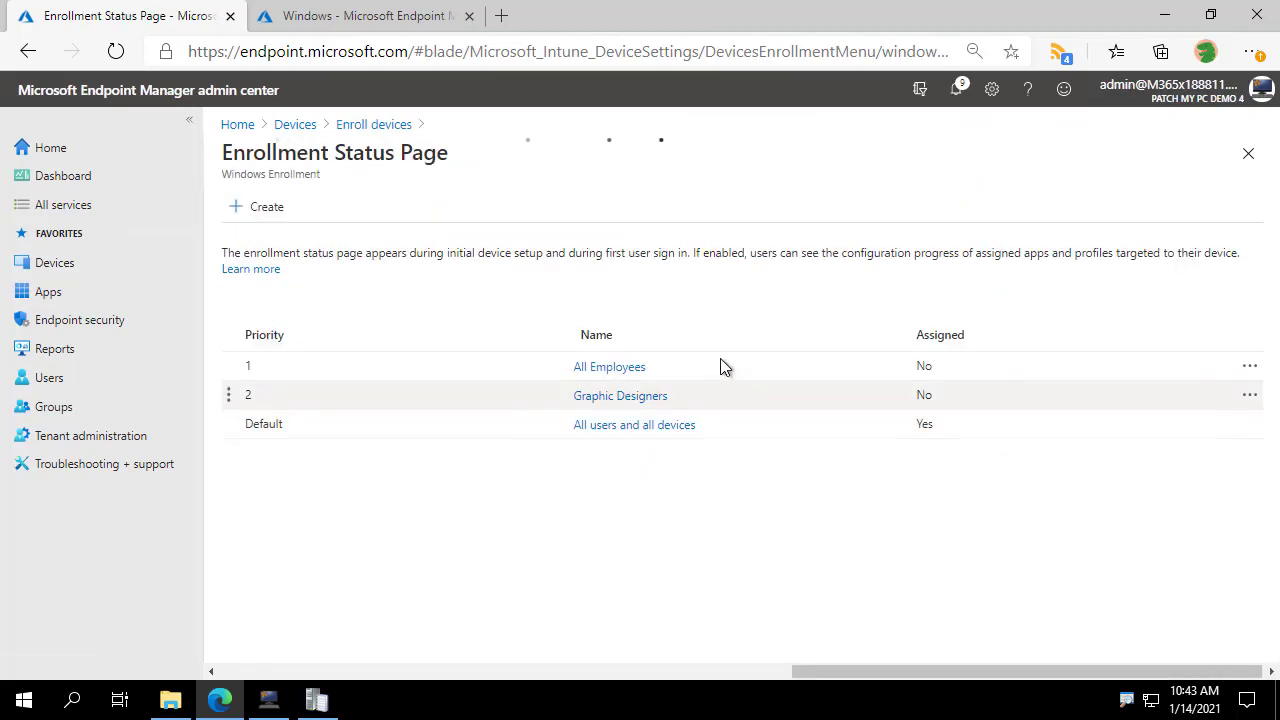
pyautogui.click(608, 366)
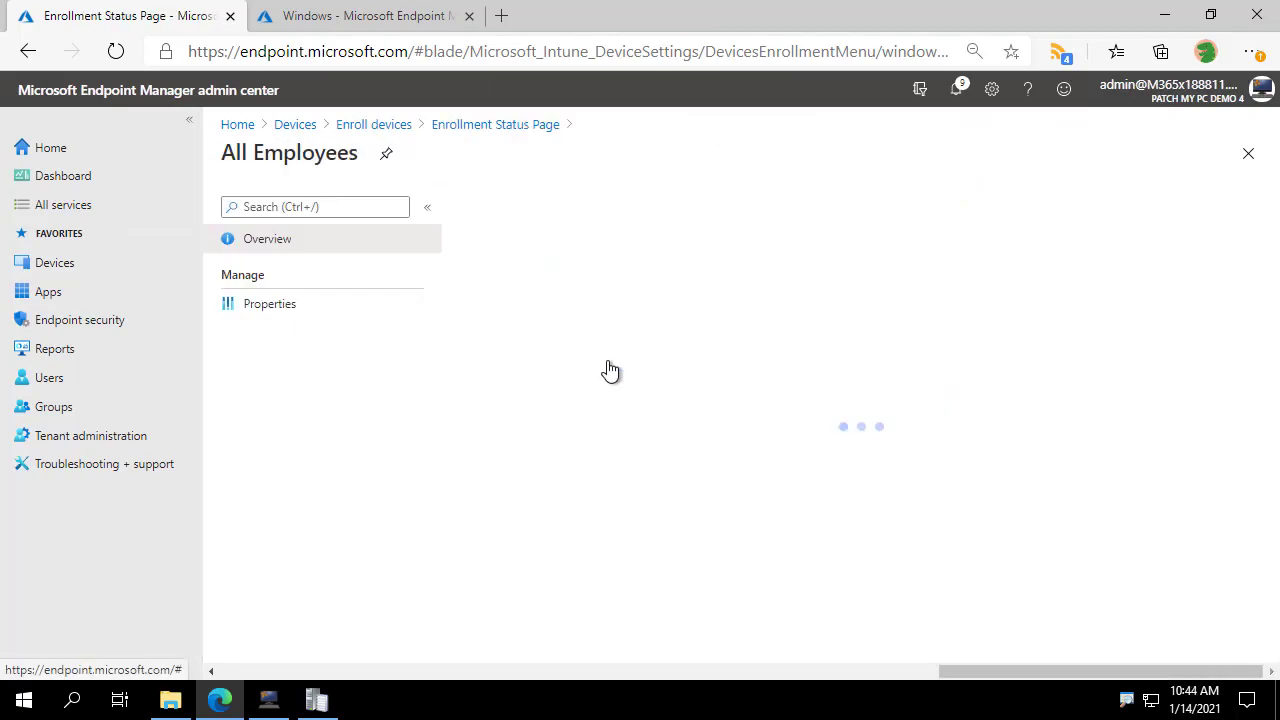
pyautogui.click(268, 304)
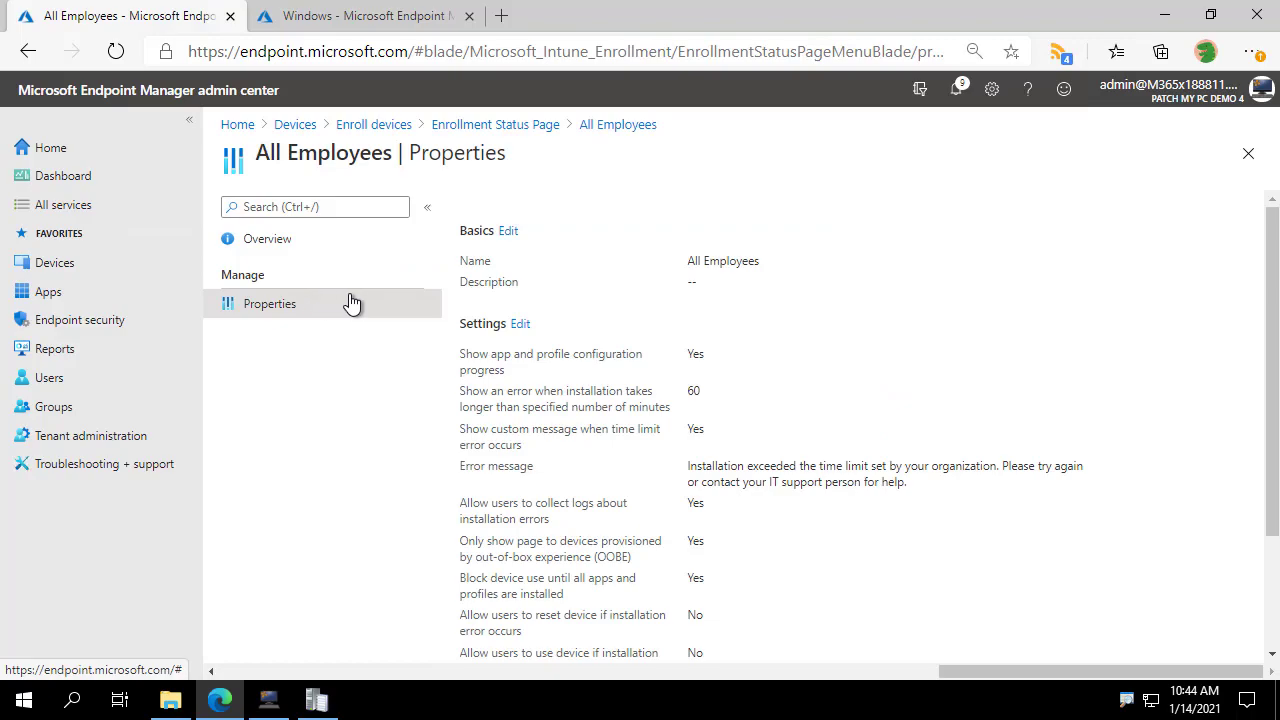
pyautogui.scroll(-3)
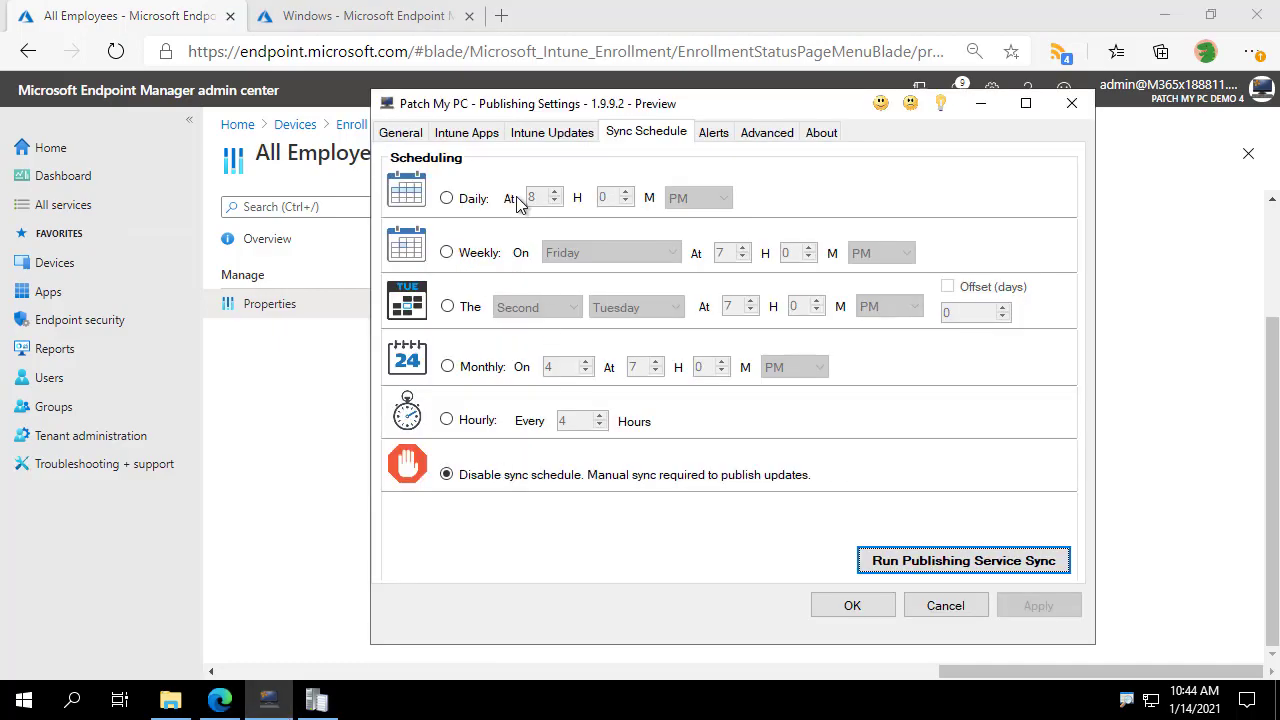
# - Refresh Google Chrome (x64)'s Manage ESP Profiles dialog, showing All Employees with 3 apps
pyautogui.click(466, 132)
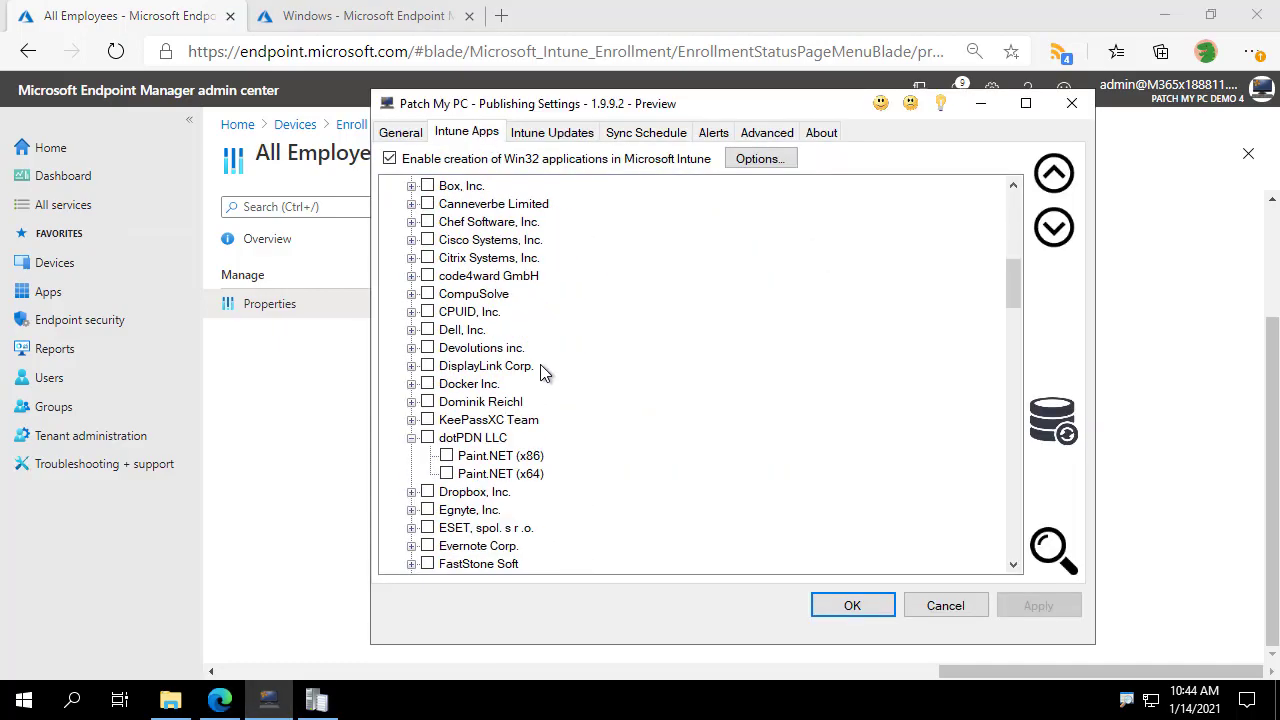
pyautogui.rightClick(500, 472)
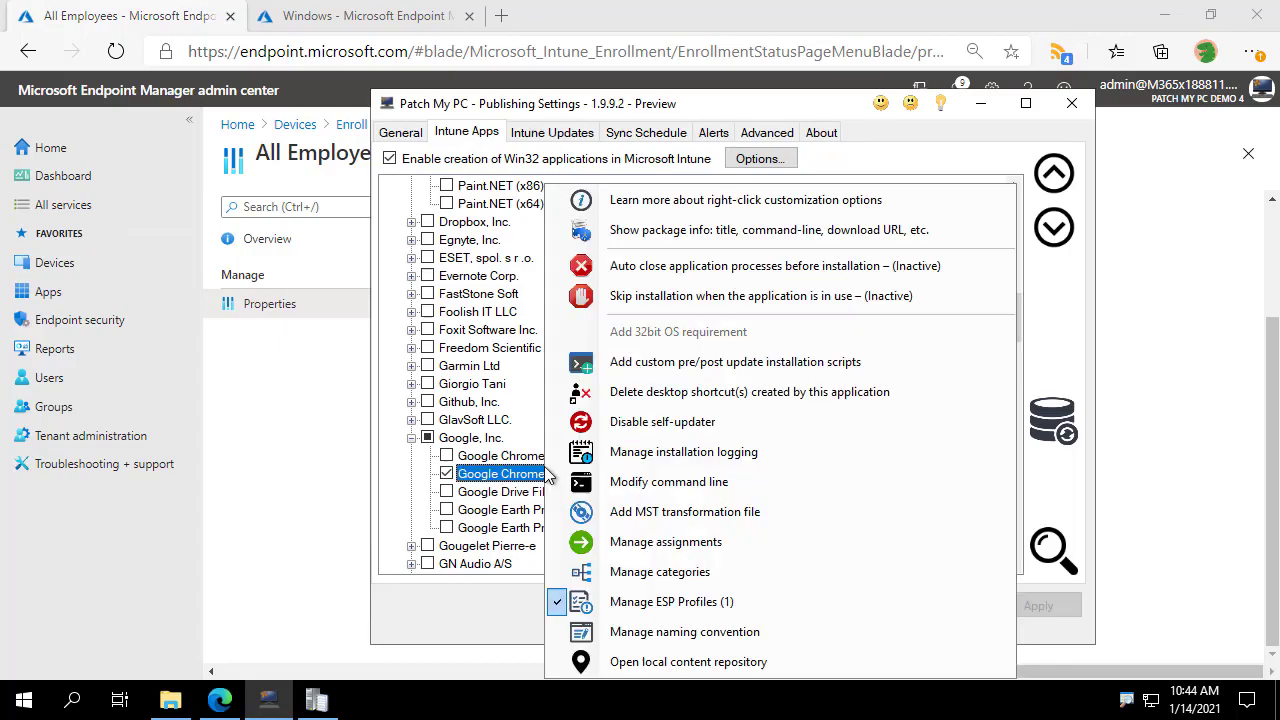
pyautogui.moveTo(630, 600)
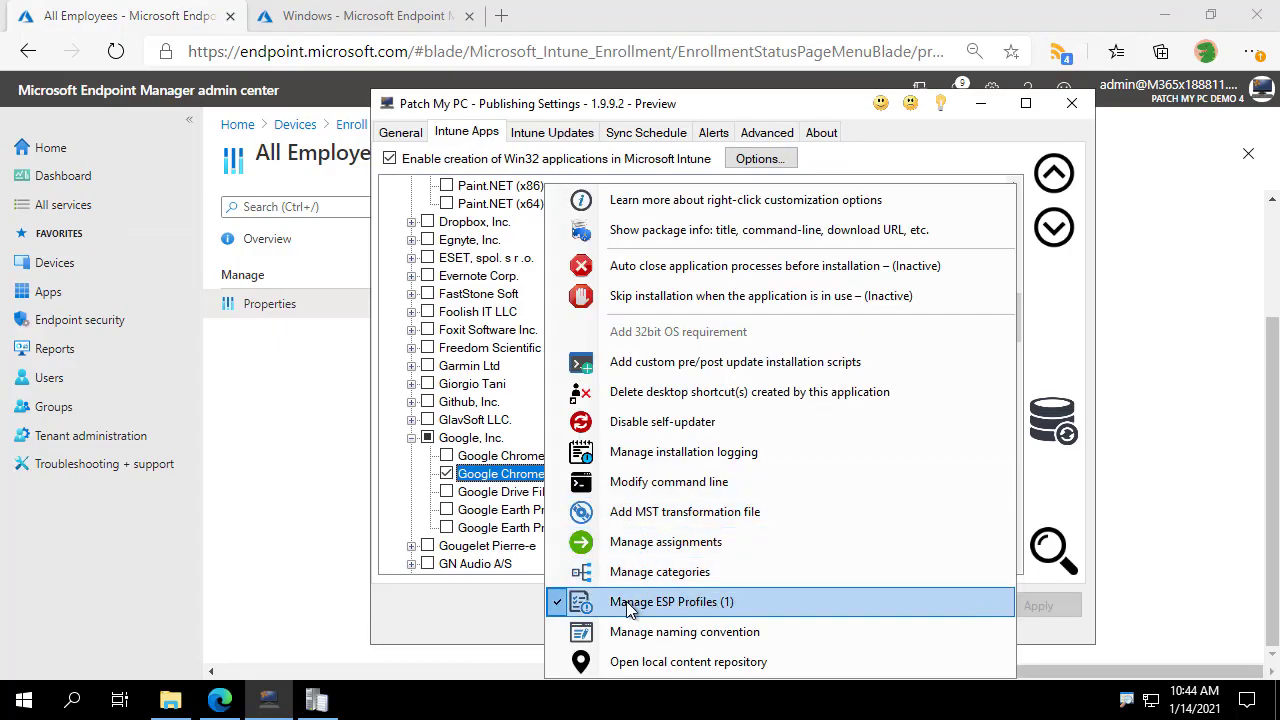
pyautogui.click(672, 600)
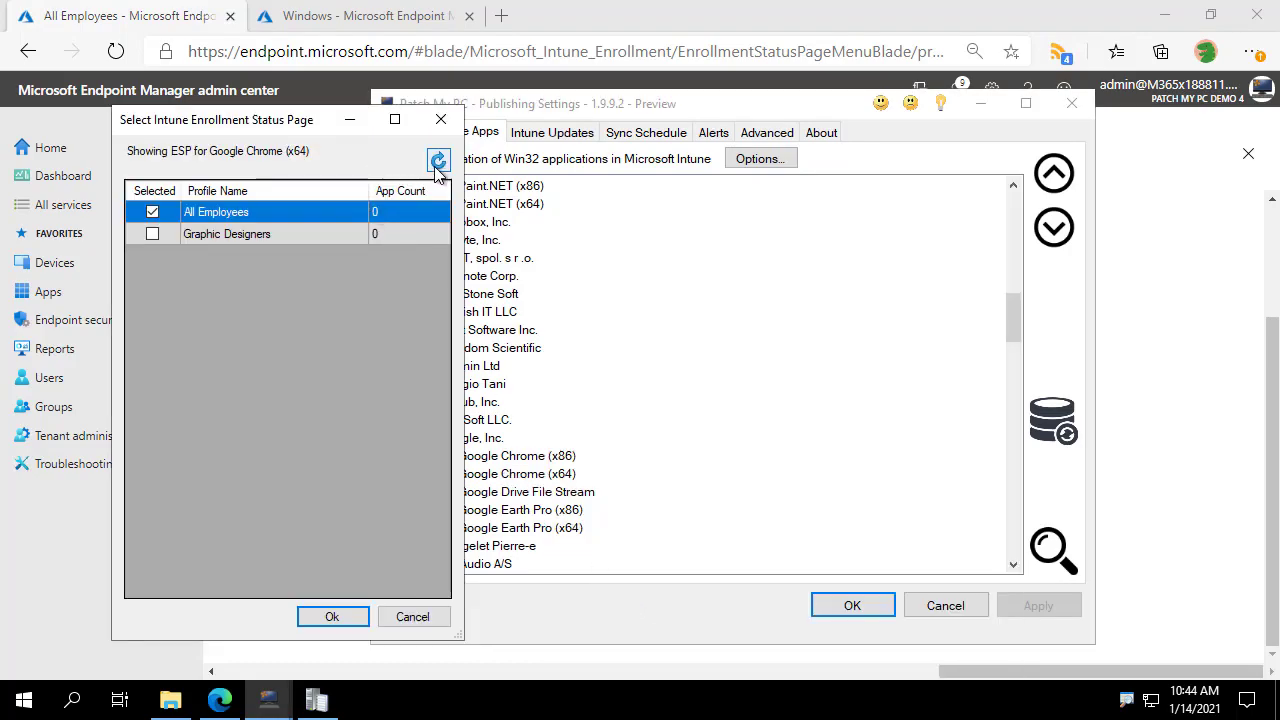
pyautogui.click(438, 160)
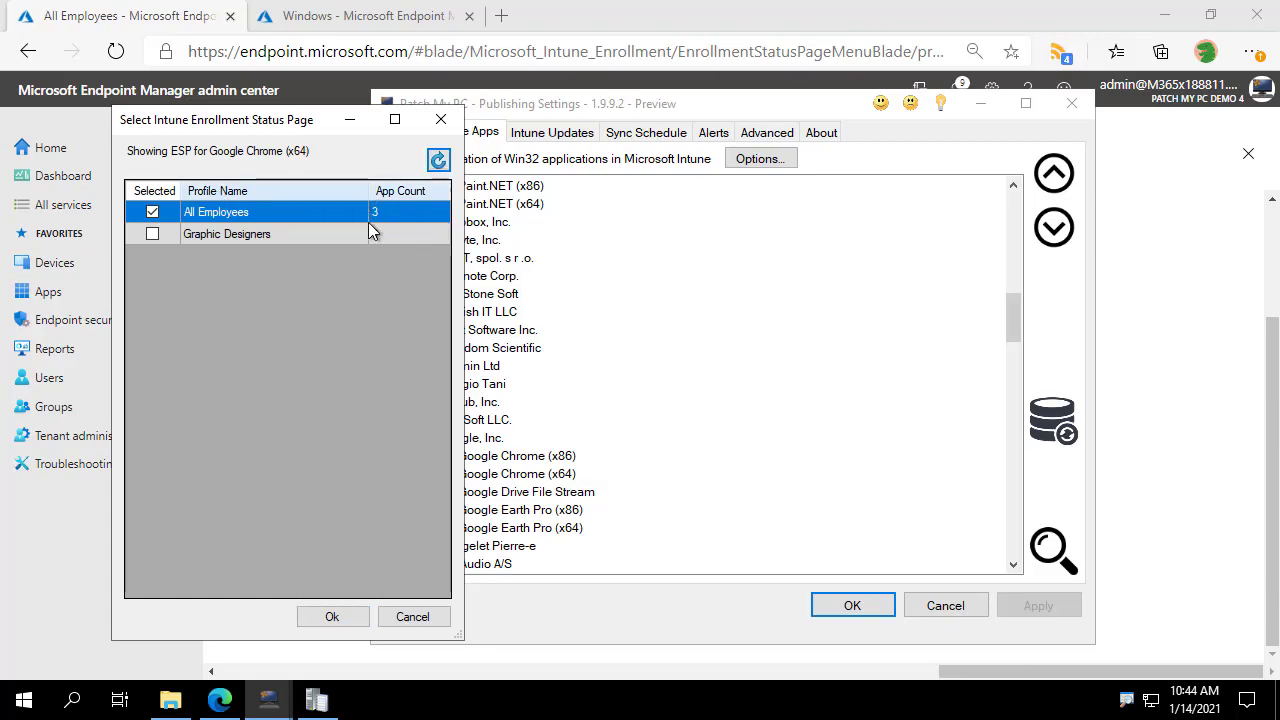
pyautogui.click(438, 160)
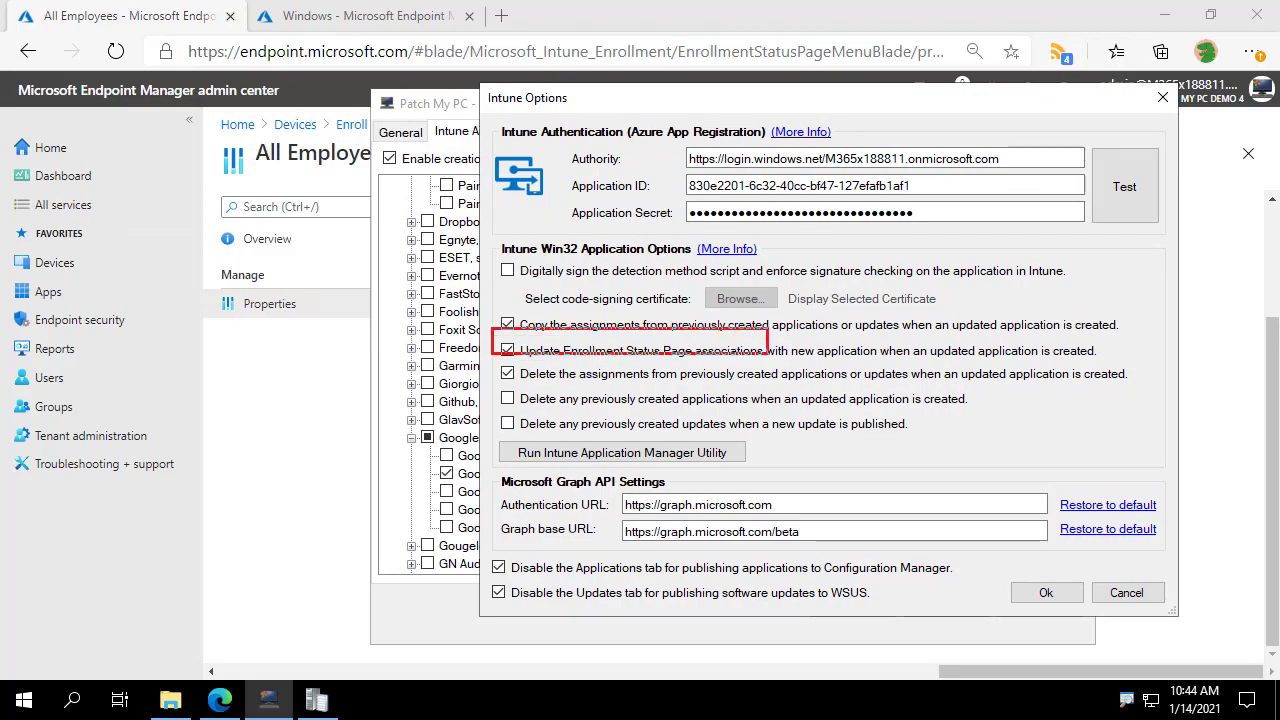
# - Verify 'Update Enrollment Status Page associations' is checked, close Intune Options, go to General settings
pyautogui.click(508, 350)
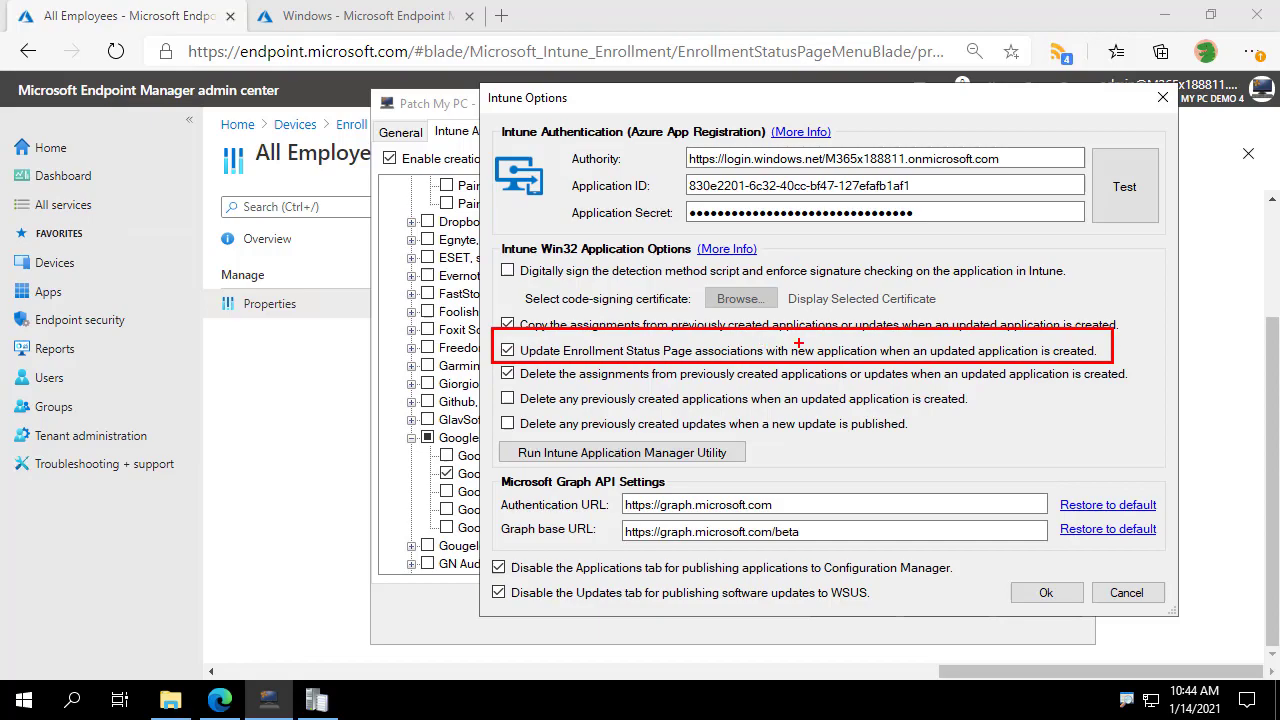
pyautogui.moveTo(1008, 344)
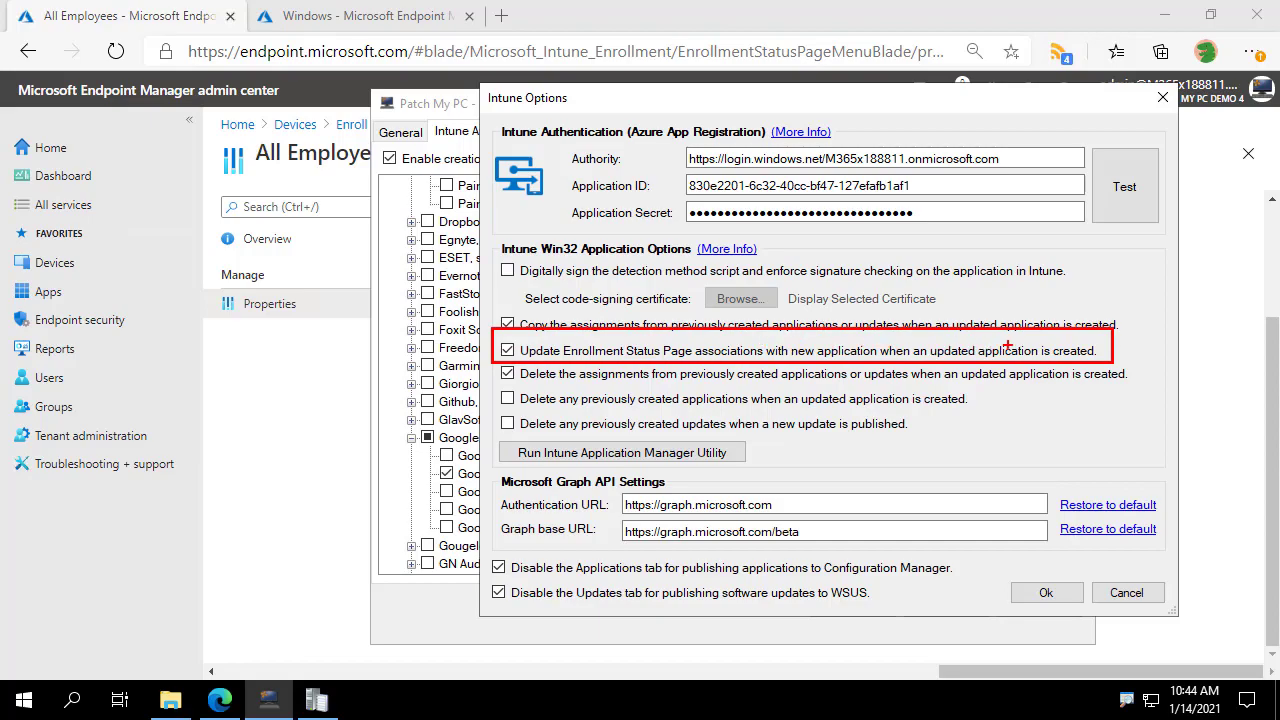
pyautogui.moveTo(1064, 344)
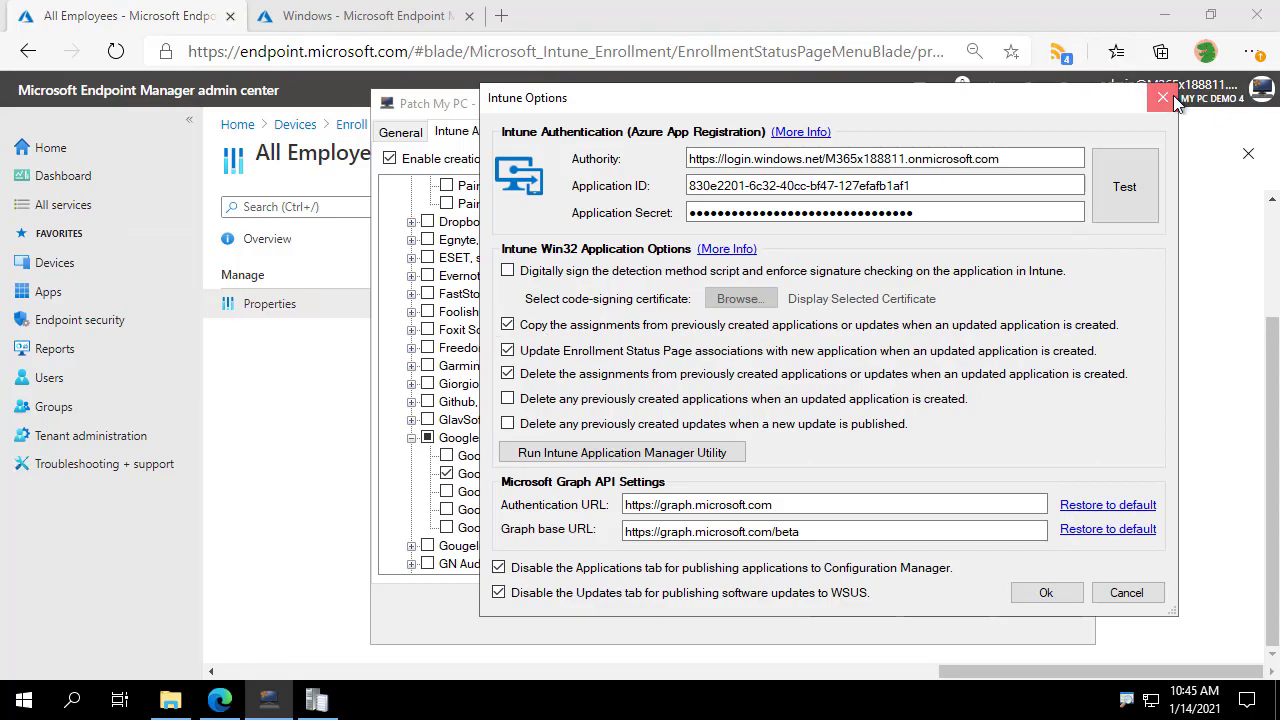
pyautogui.click(1162, 96)
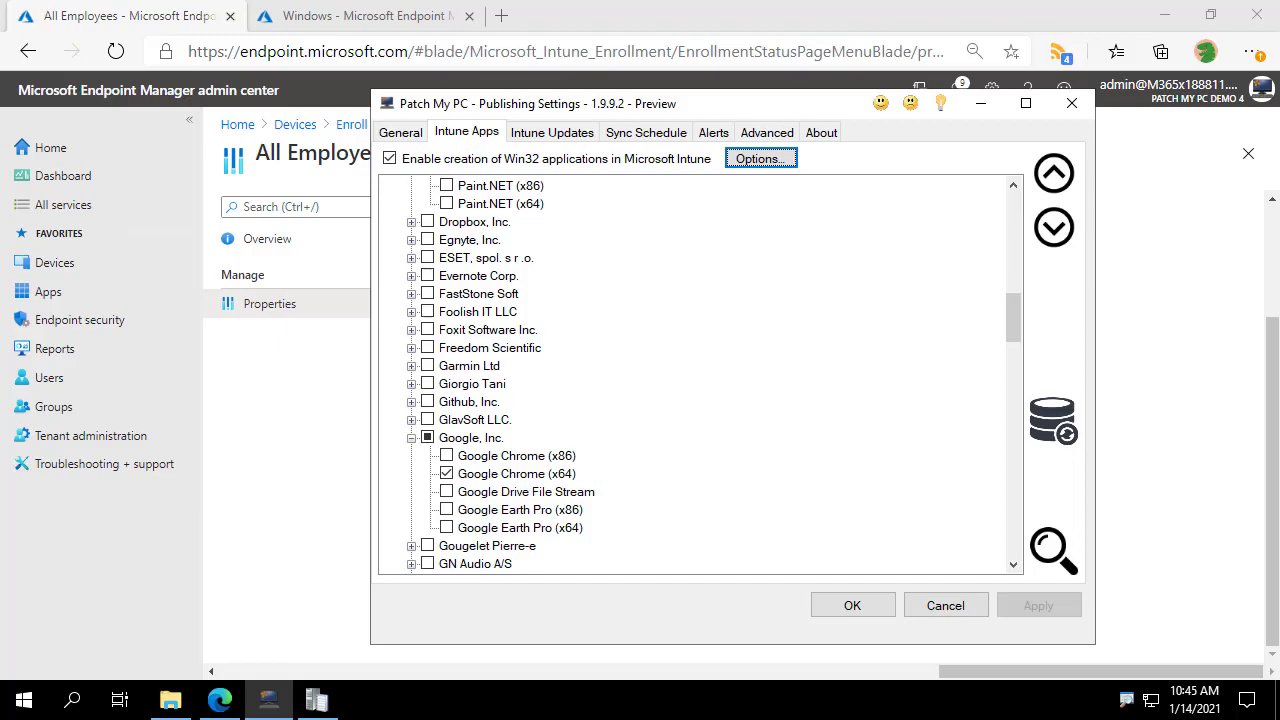
pyautogui.moveTo(670, 180)
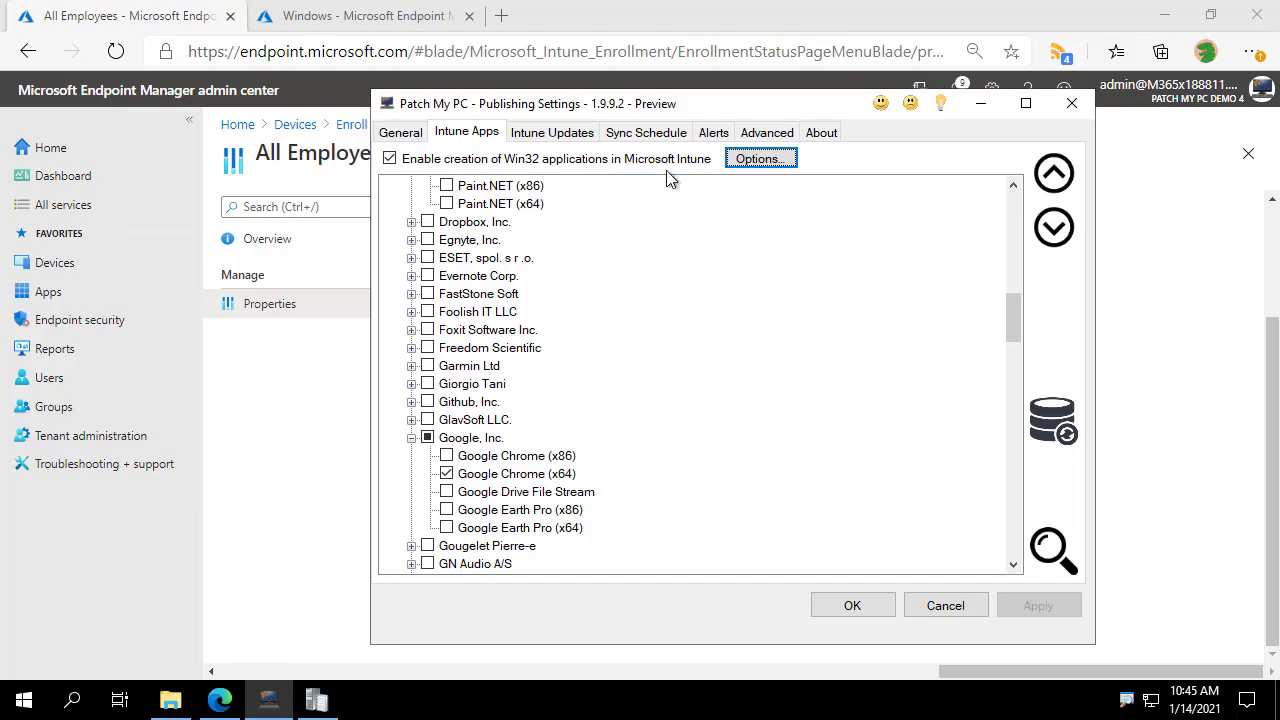
pyautogui.click(400, 132)
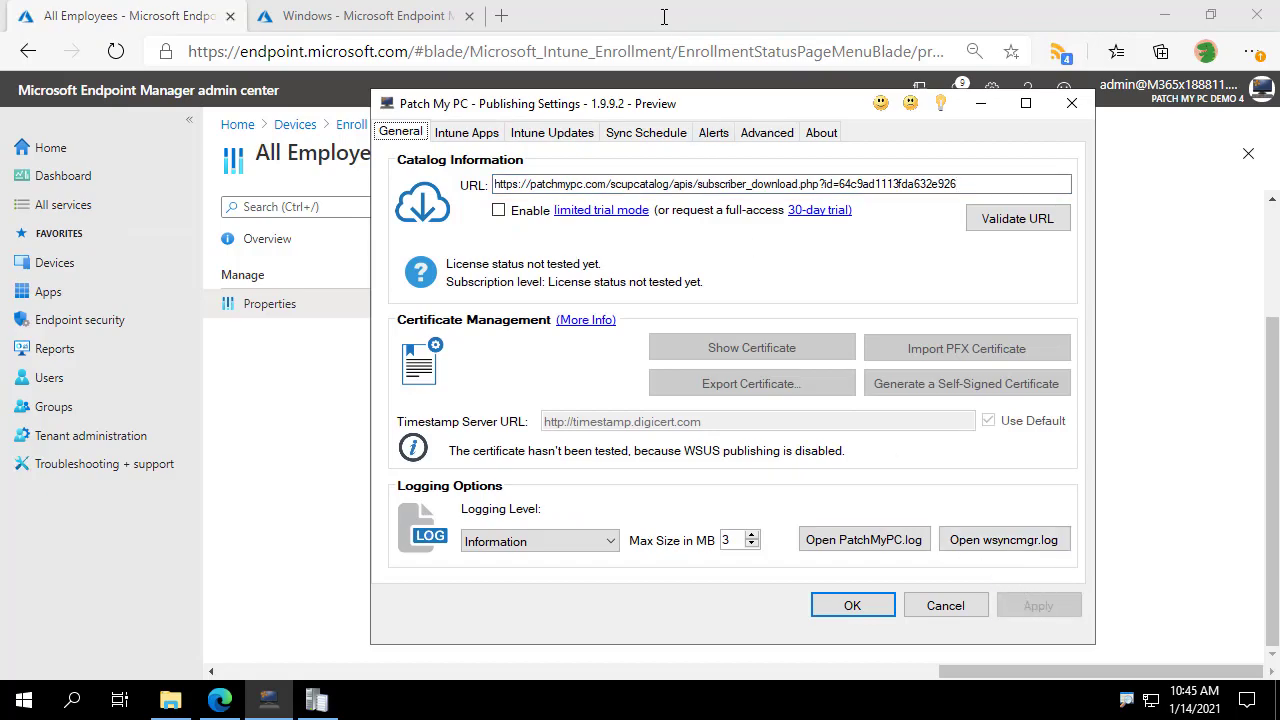
# - Enable Paint.NET (x64) for Intune publishing in the Intune Apps list
pyautogui.click(466, 132)
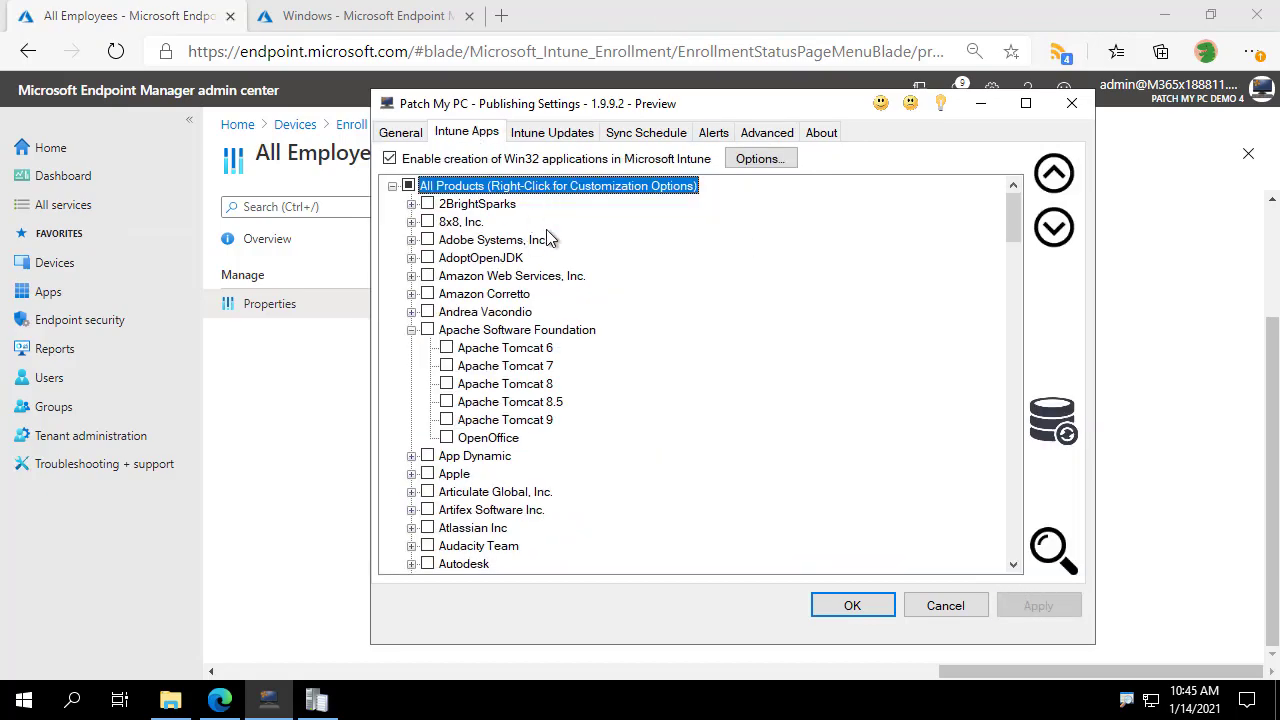
pyautogui.scroll(-3)
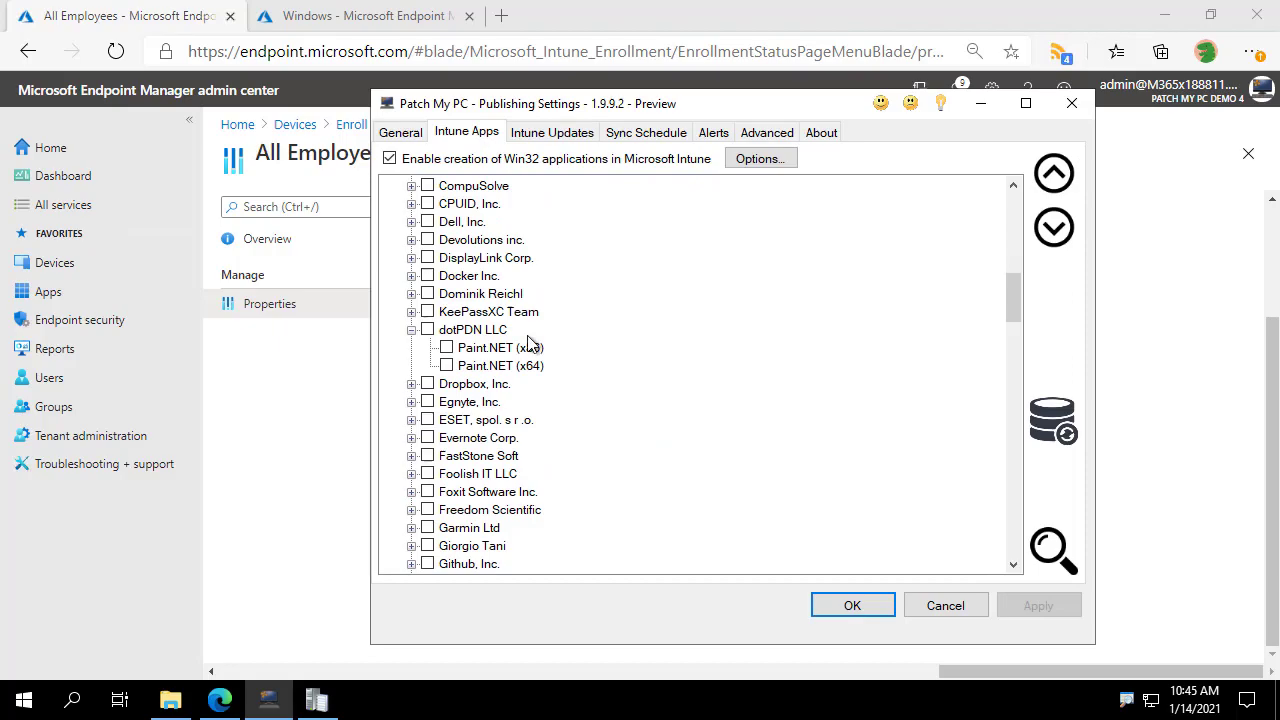
pyautogui.click(448, 364)
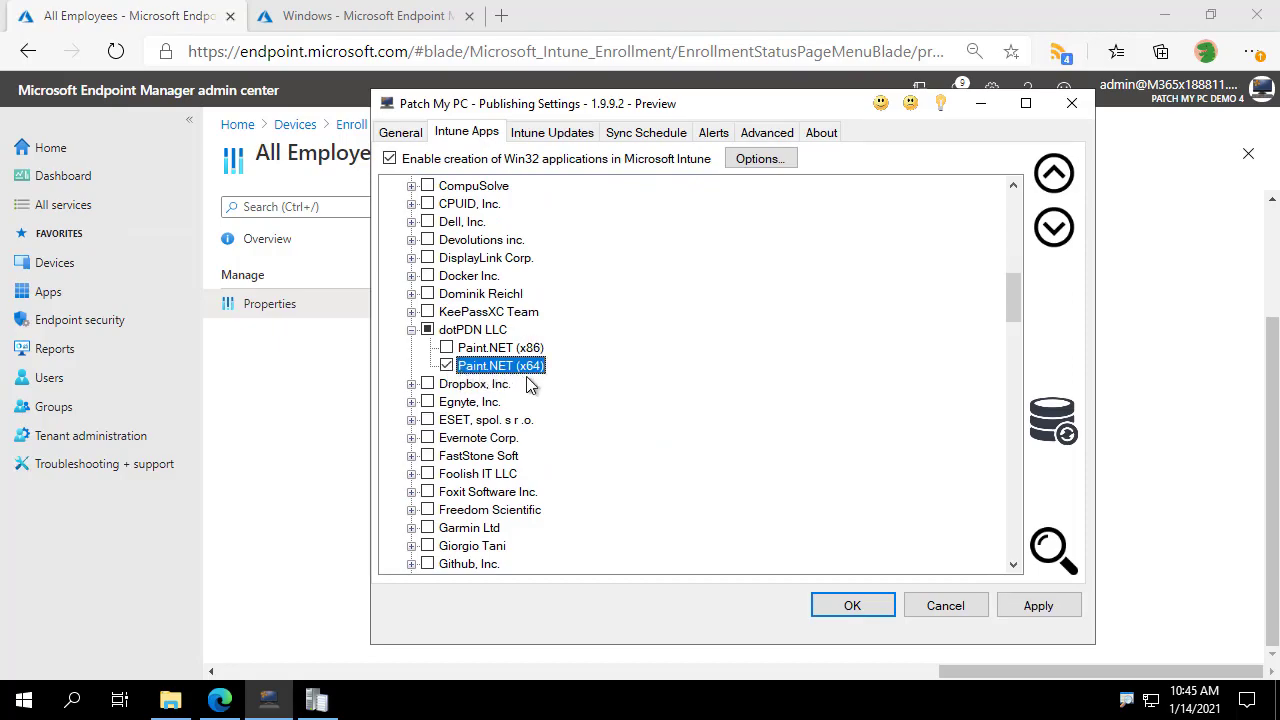
pyautogui.rightClick(500, 364)
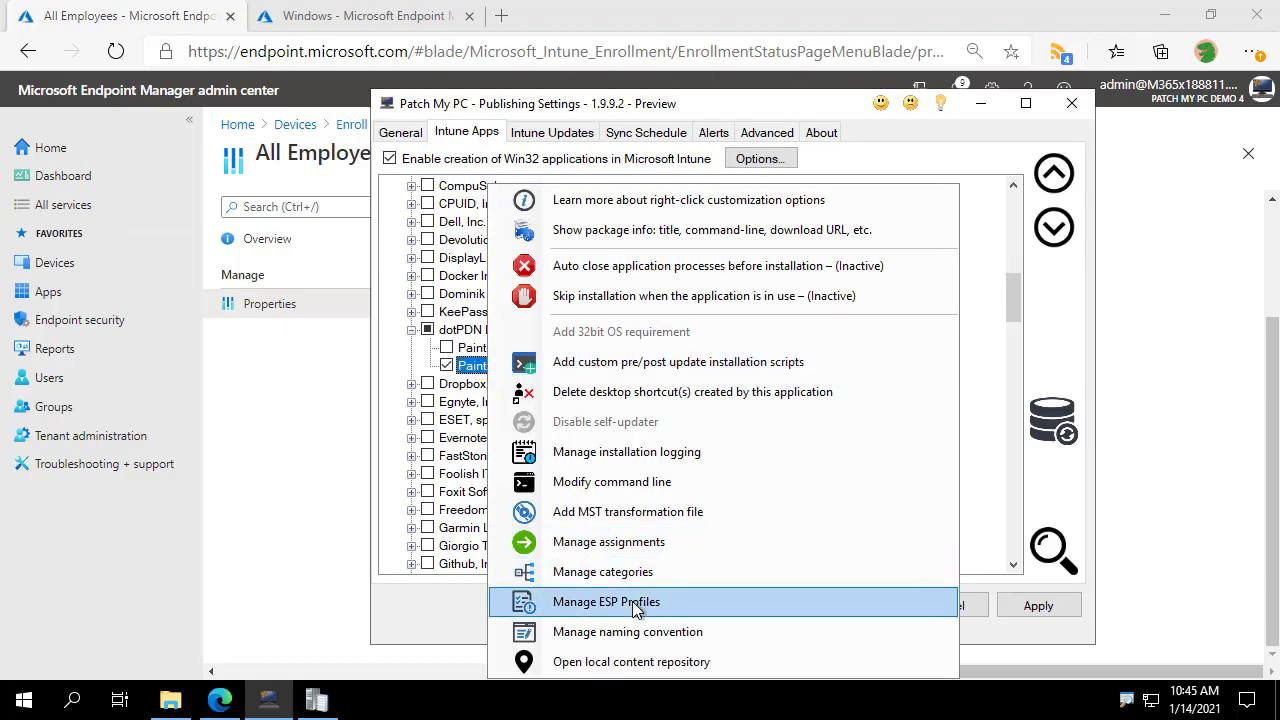
# - Assign Paint.NET (x64) to the Graphic Designers ESP profile via Manage ESP Profiles
pyautogui.click(606, 600)
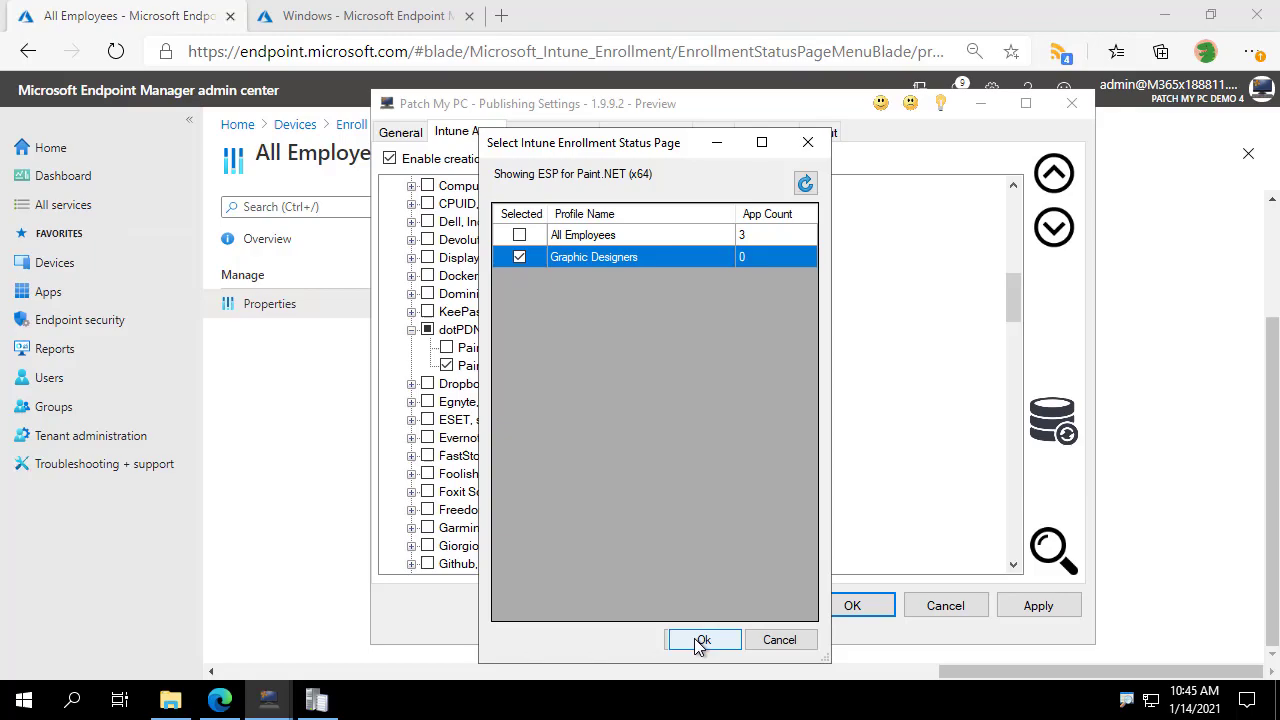
pyautogui.click(704, 640)
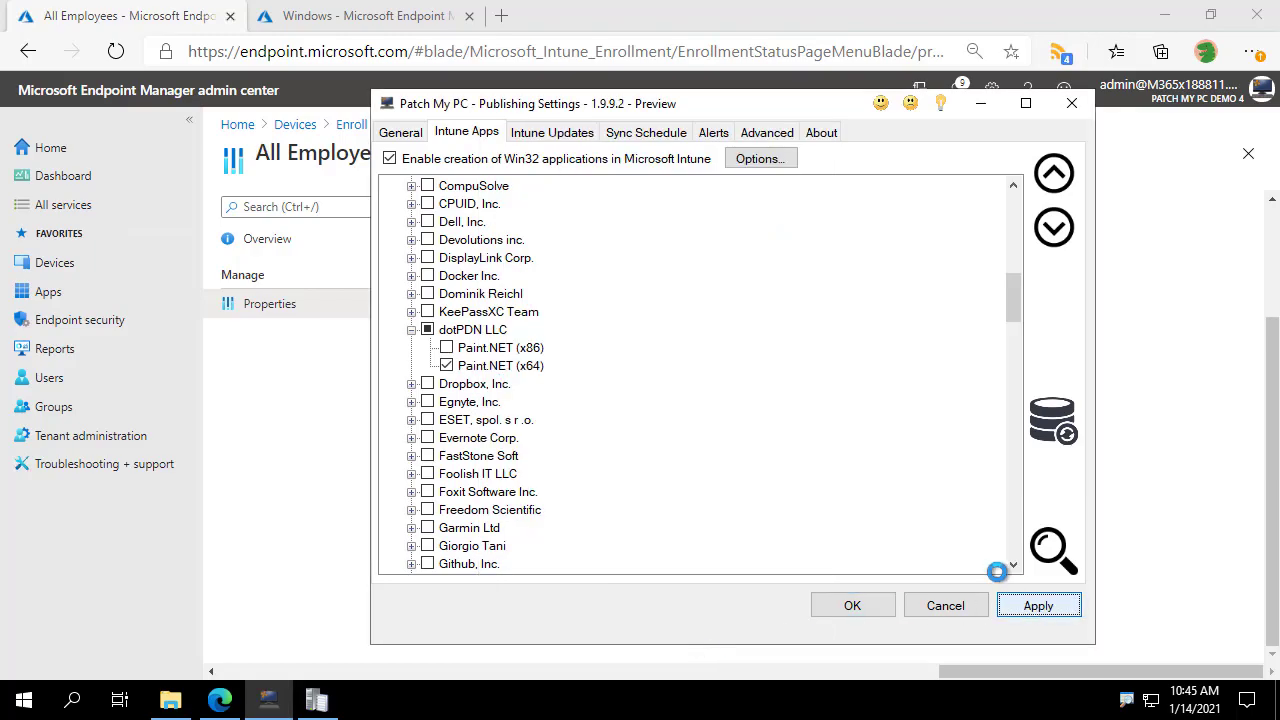
pyautogui.click(646, 132)
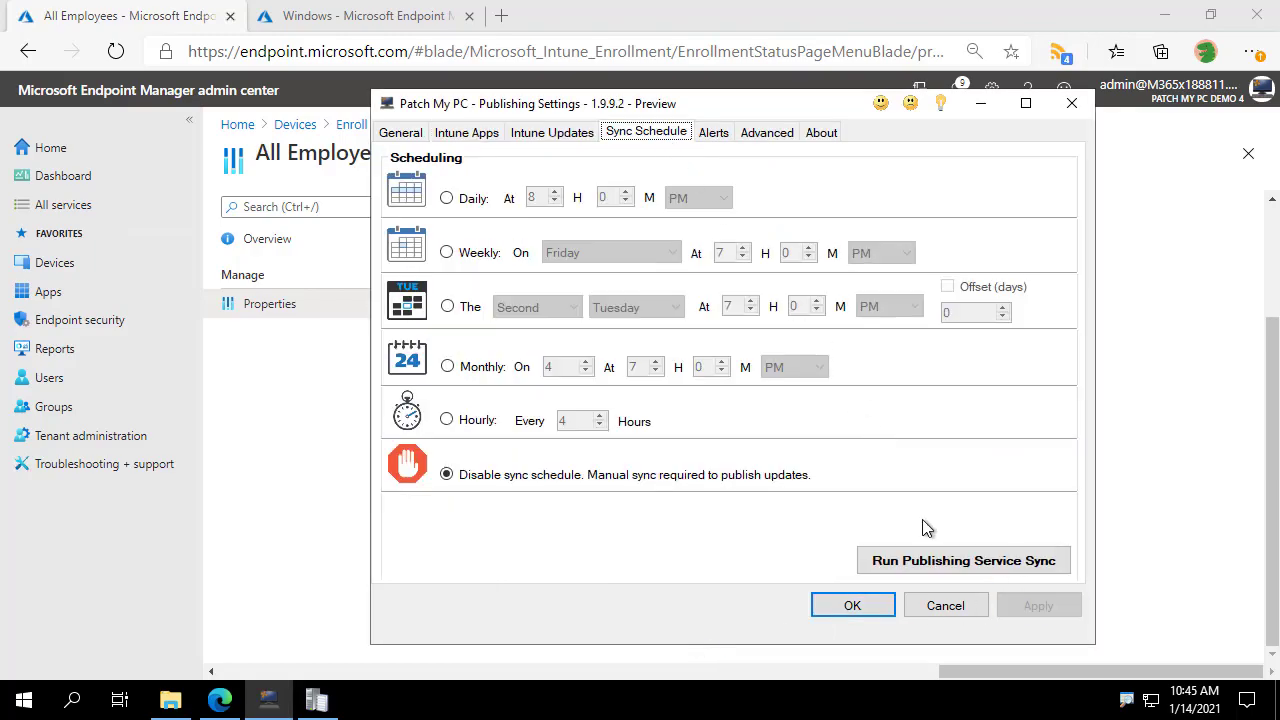
# - Run a publishing service sync, let the Enterprise Plus license validate, return to Sync Schedule
pyautogui.click(400, 132)
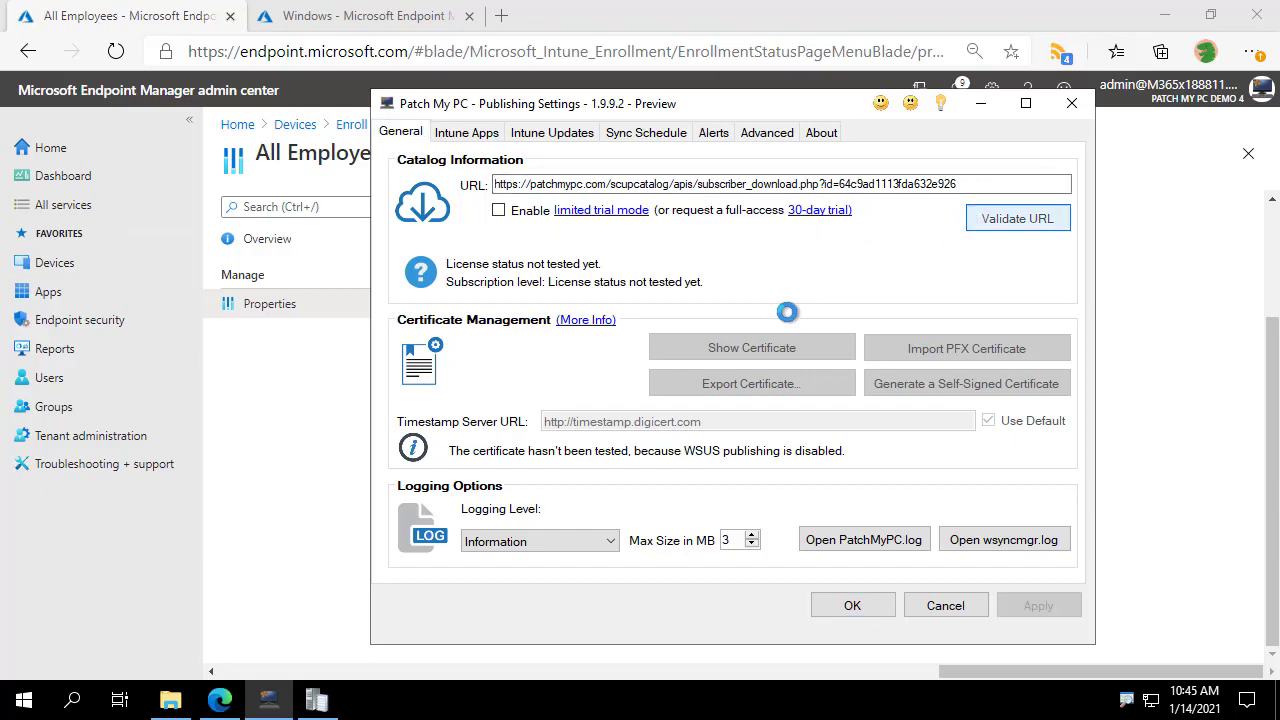
pyautogui.click(1016, 216)
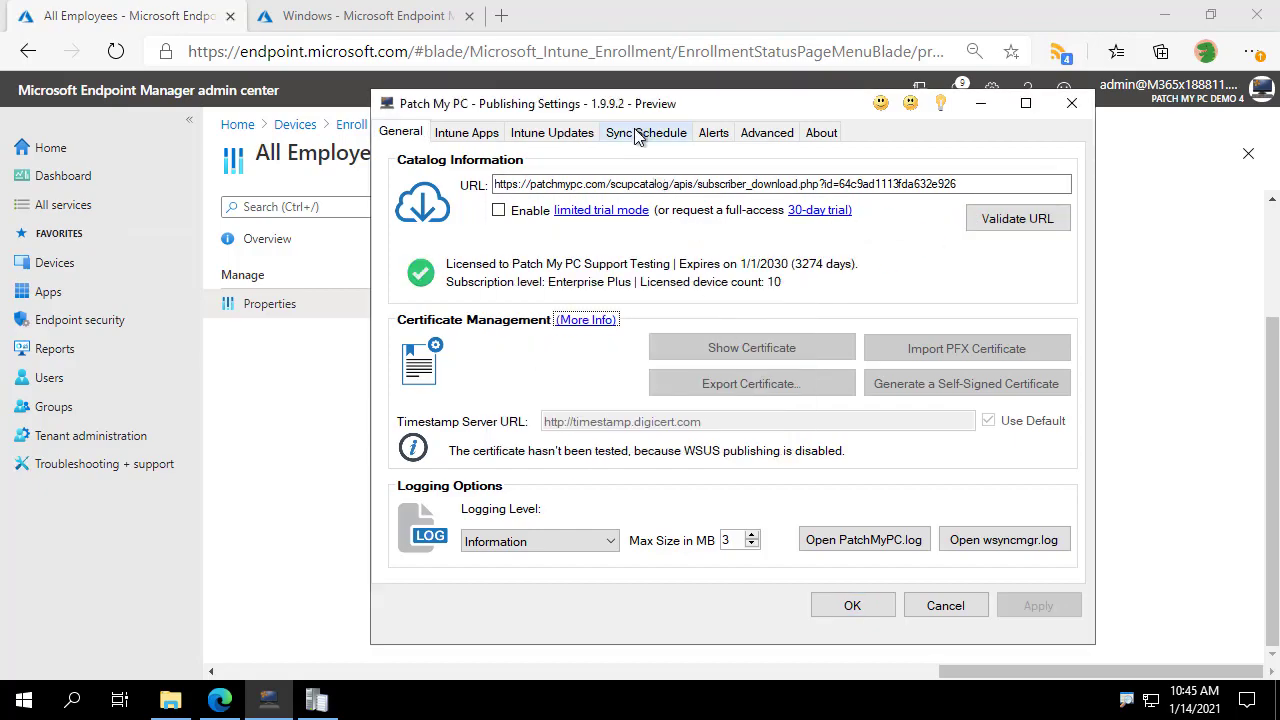
pyautogui.click(962, 560)
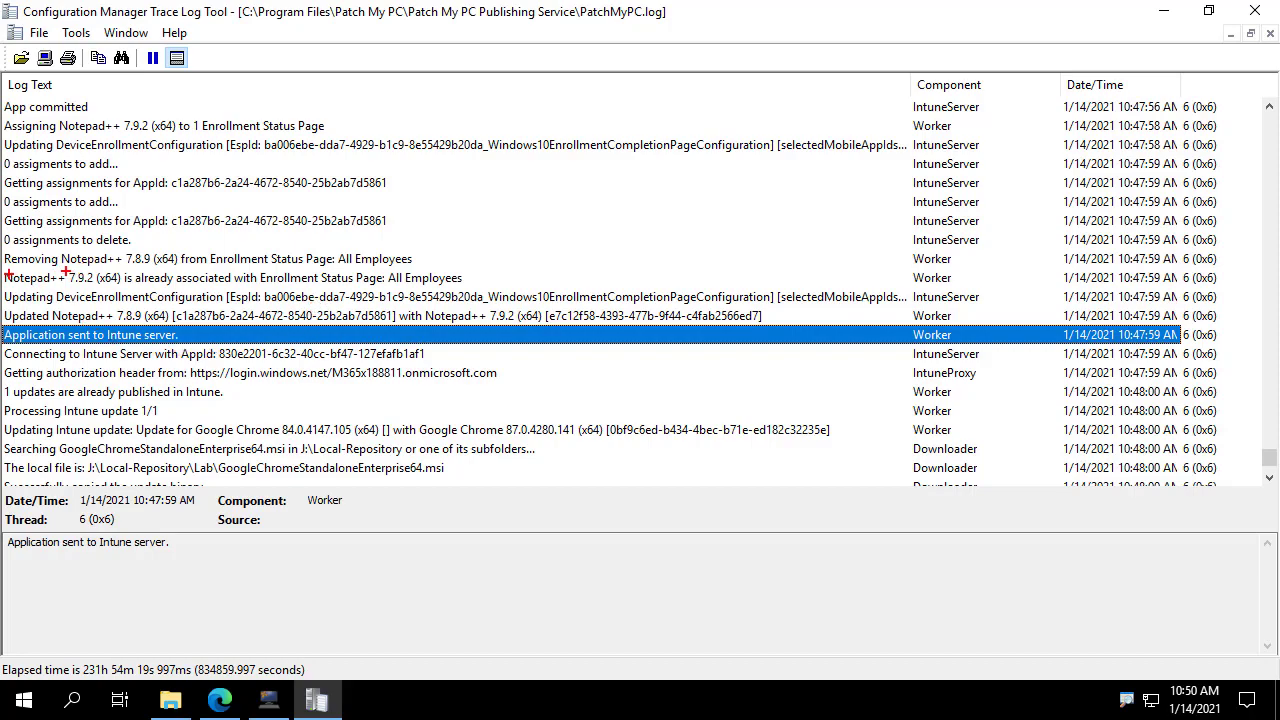
# - Highlight the PatchMyPC.log lines showing Notepad++ 7.9.2 replacing 7.8.9 on All Employees, return to Edge
pyautogui.moveTo(4, 268); pyautogui.dragTo(100, 288)
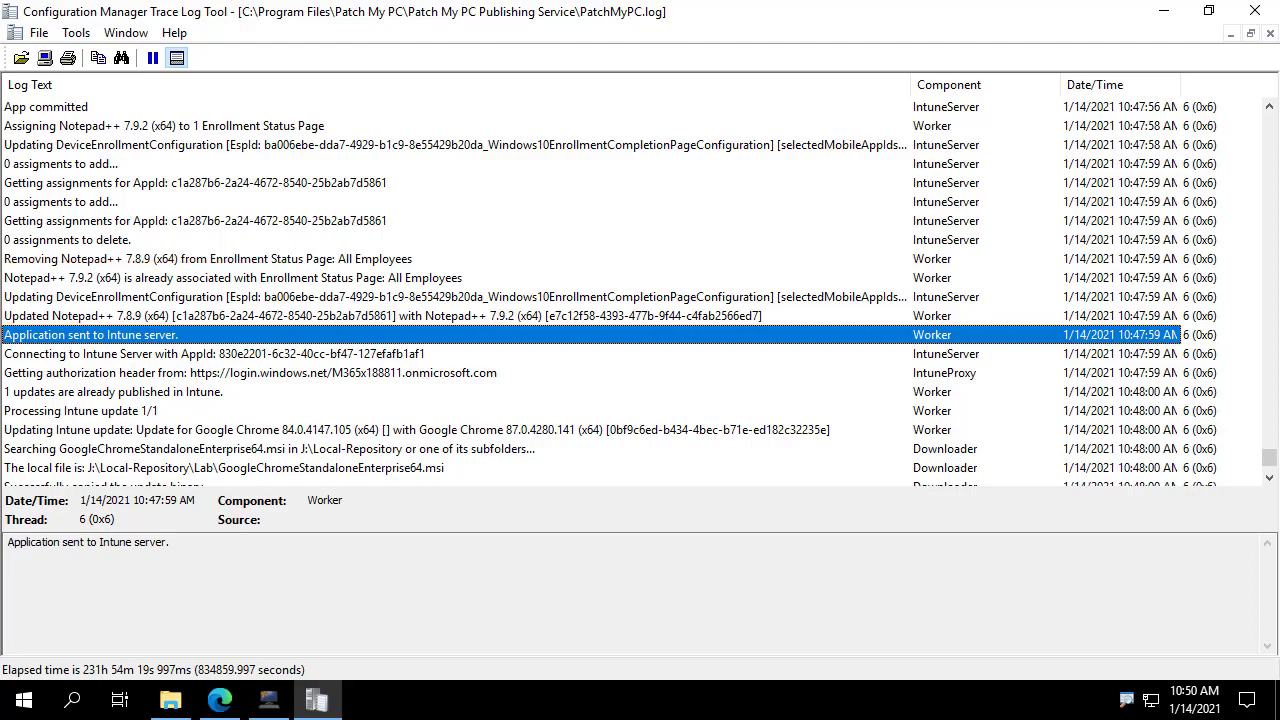
pyautogui.click(220, 700)
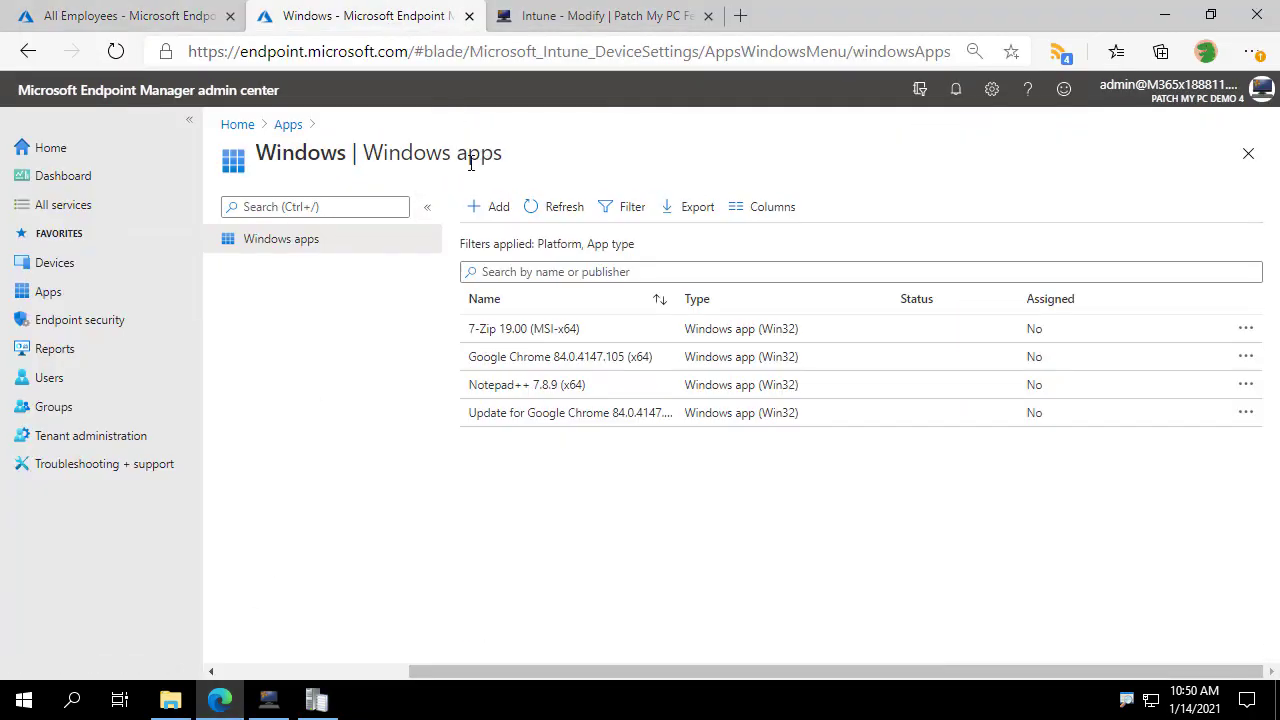
# - Refresh Windows apps to show Chrome 87, Notepad++ 7.9.2 and Paint.NET, switch to All Employees
pyautogui.click(564, 206)
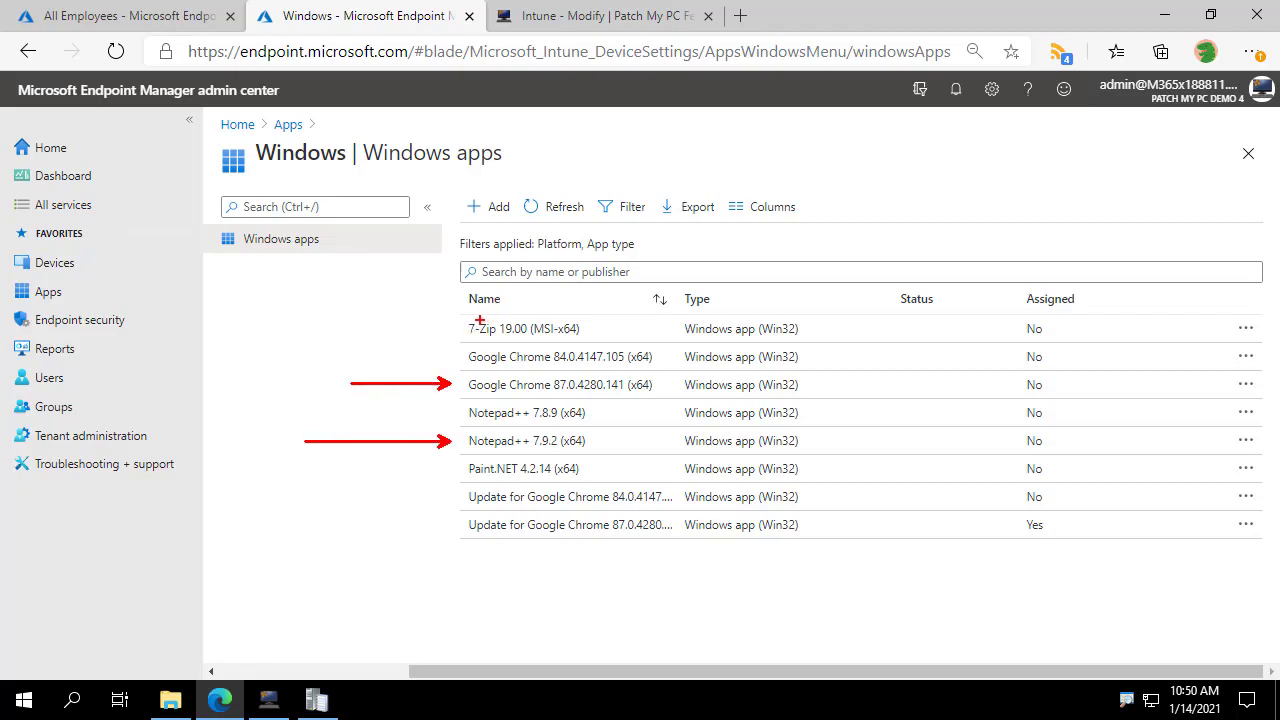
pyautogui.moveTo(488, 480)
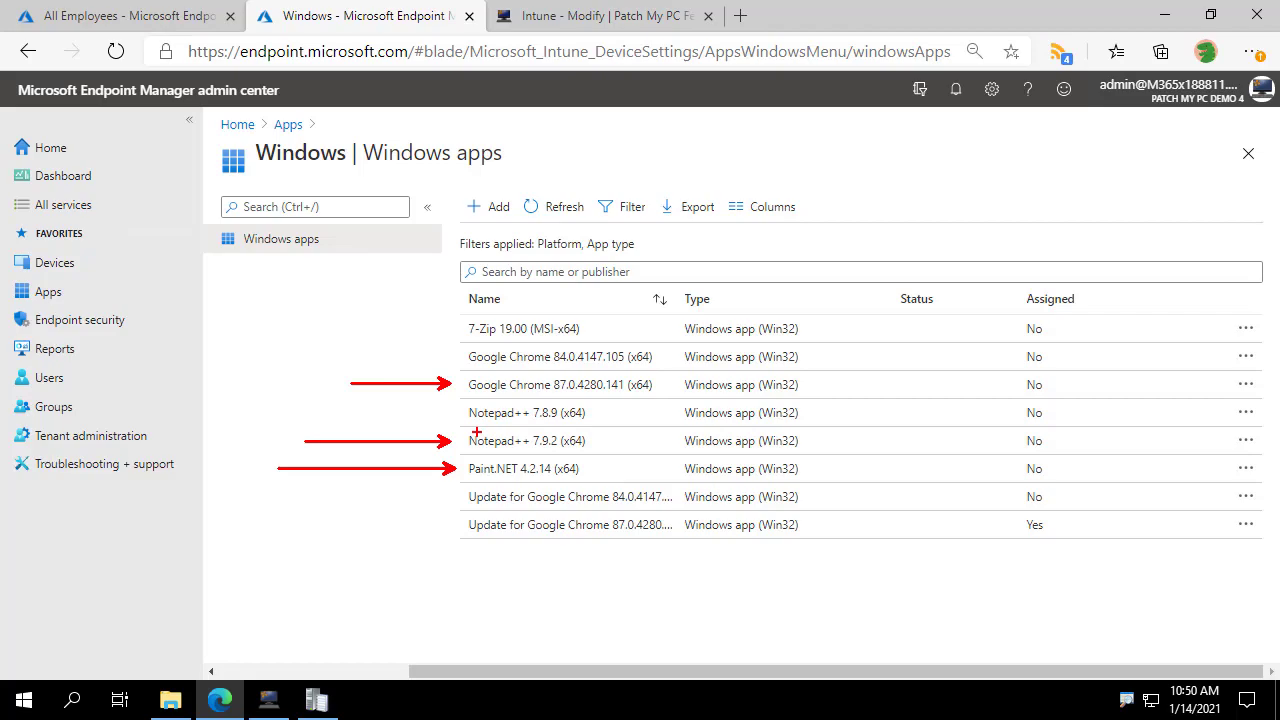
pyautogui.click(120, 16)
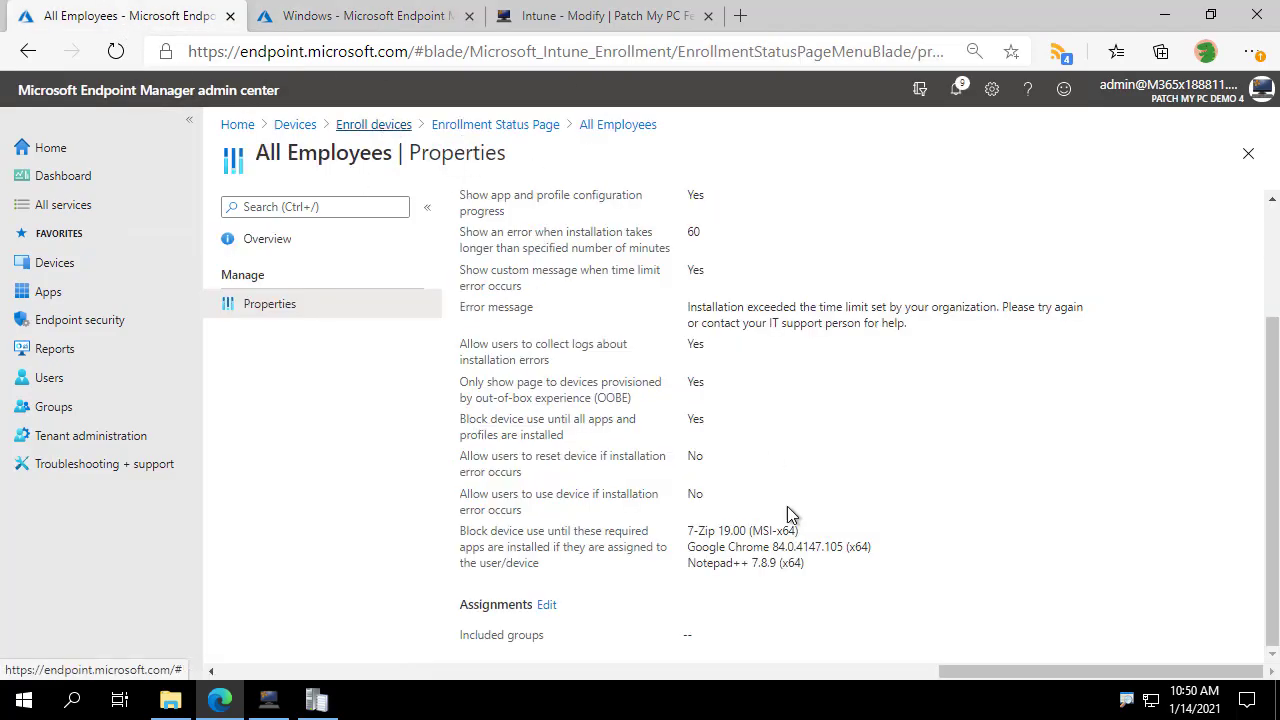
pyautogui.moveTo(680, 520)
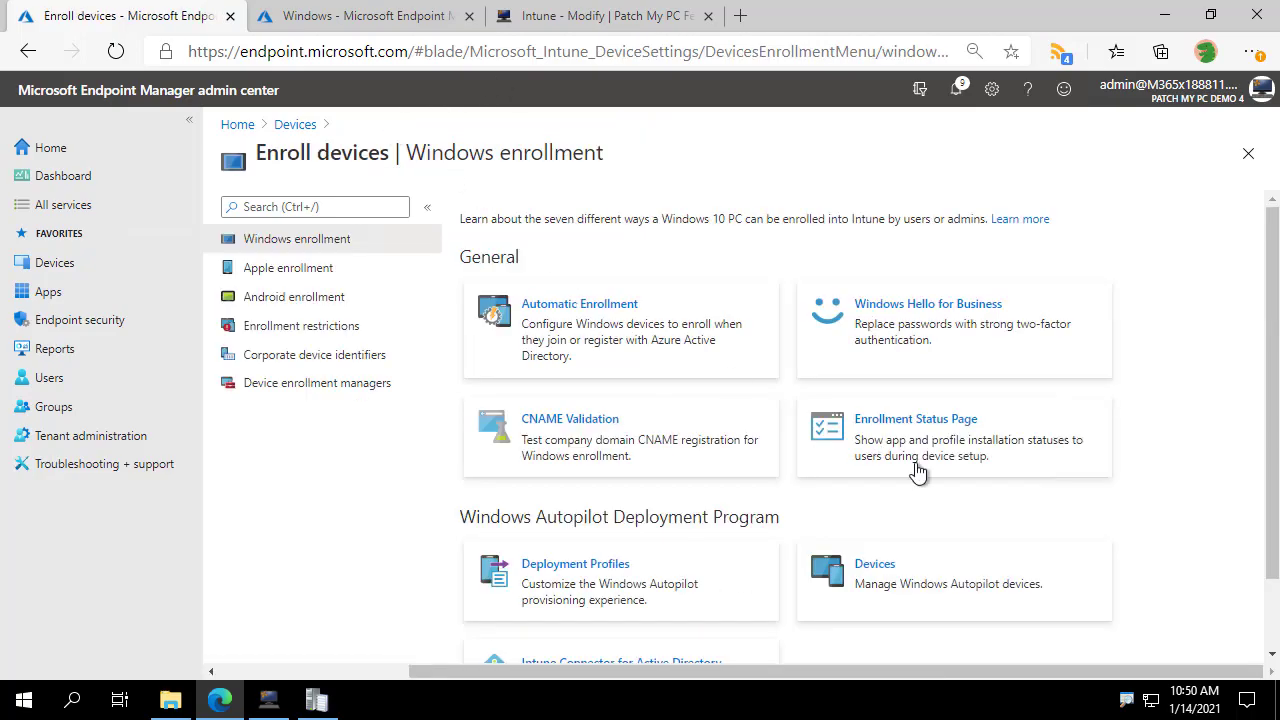
# - Reopen the All Employees ESP and highlight the updated Chrome 87 version among required apps
pyautogui.click(916, 418)
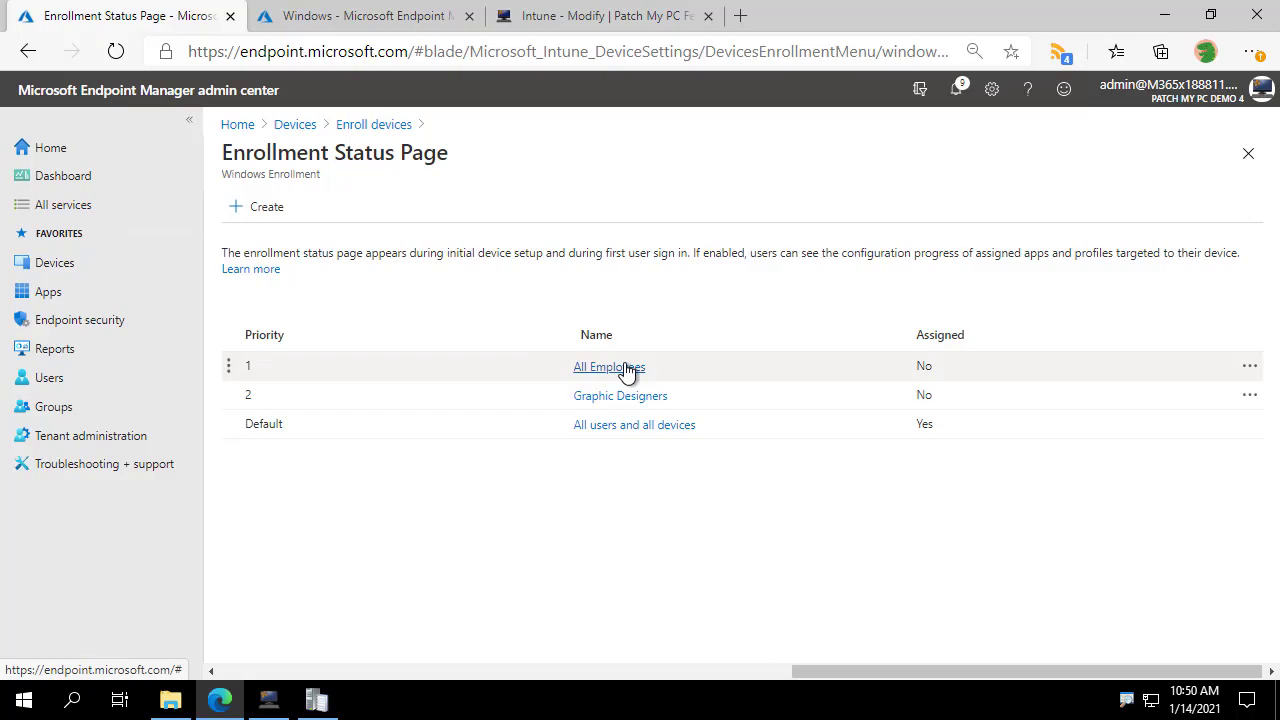
pyautogui.click(608, 366)
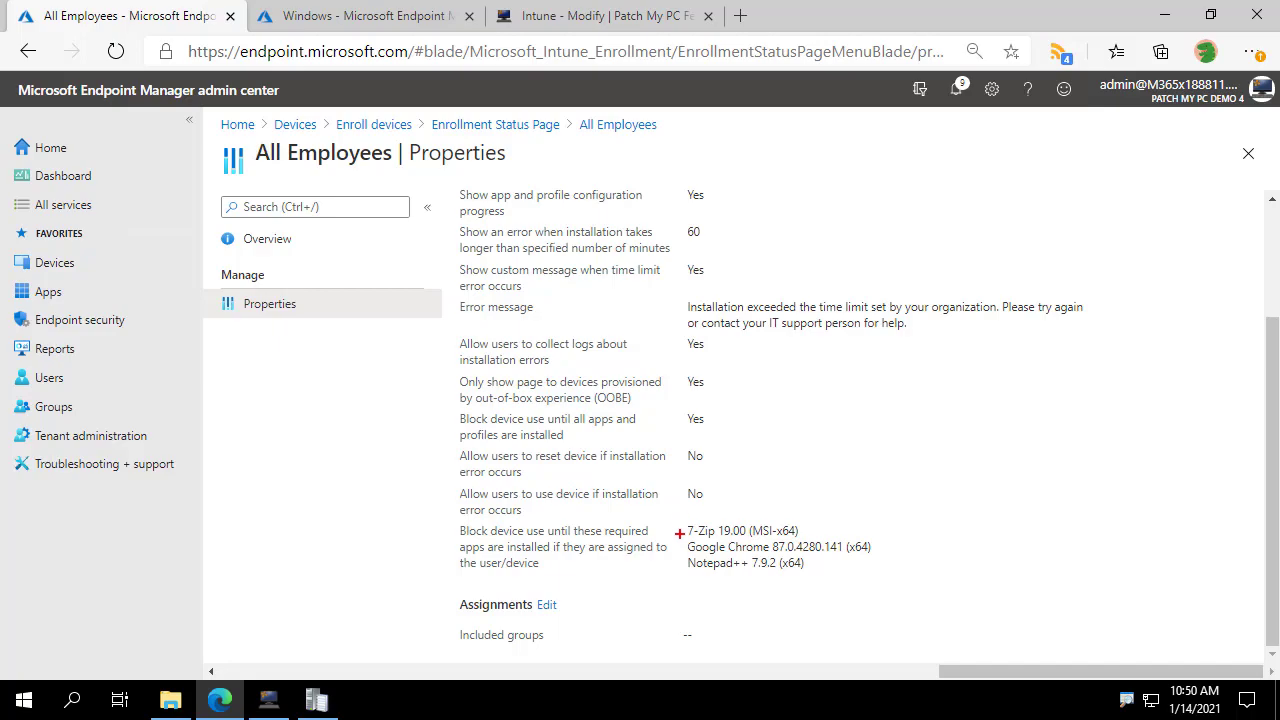
pyautogui.moveTo(680, 548)
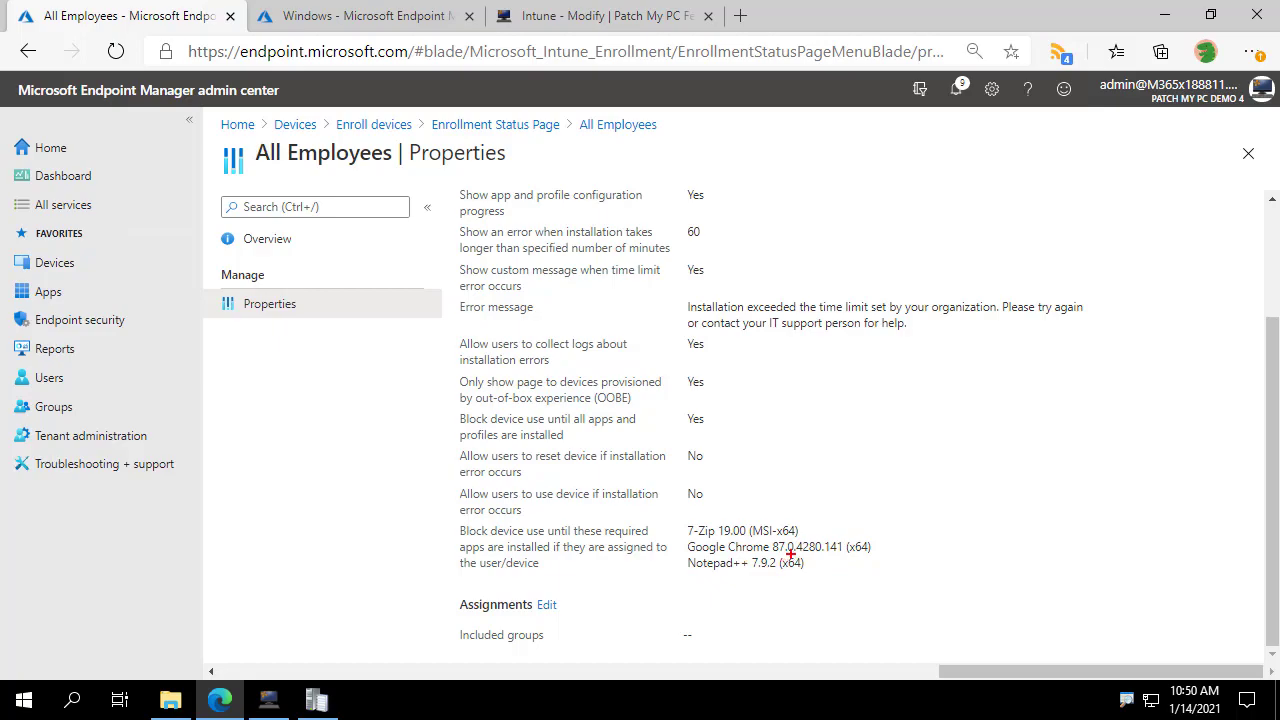
pyautogui.moveTo(790, 552)
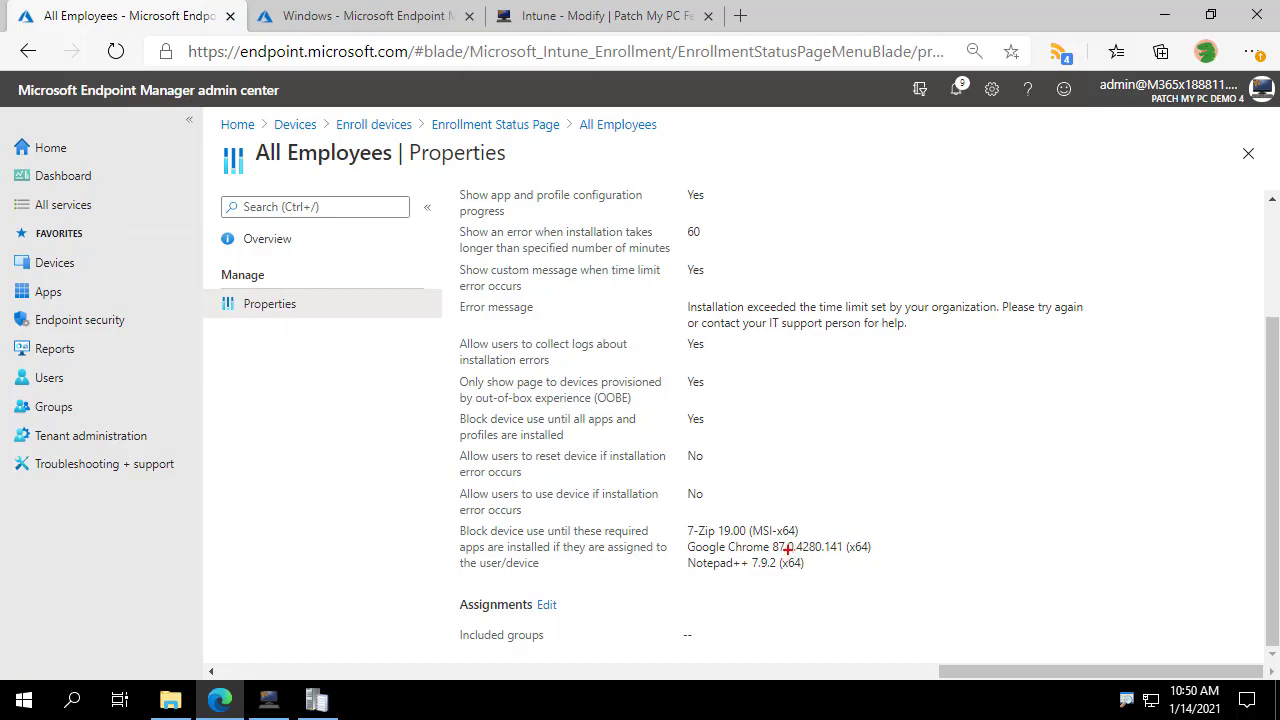
pyautogui.doubleClick(744, 562)
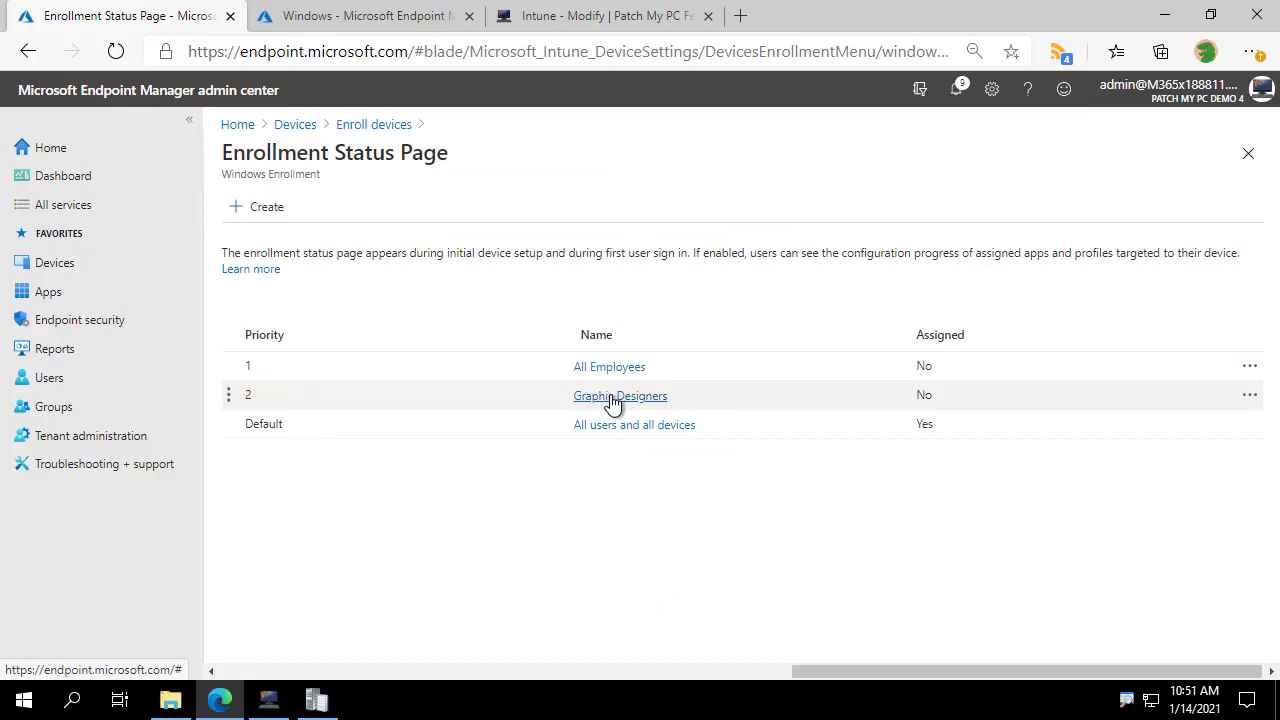
# - Check Graphic Designers ESP requires Paint.NET 4.2.14 (x64), switch to Patch My PC Publisher
pyautogui.click(620, 396)
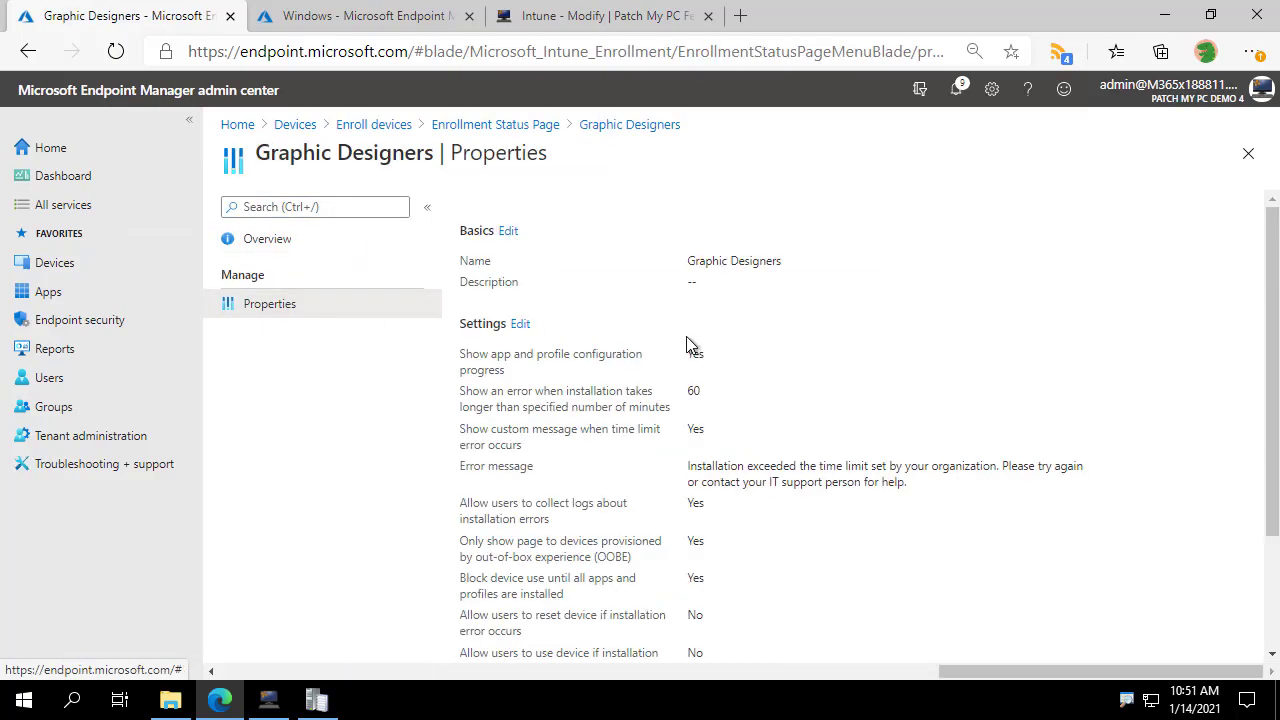
pyautogui.scroll(-3)
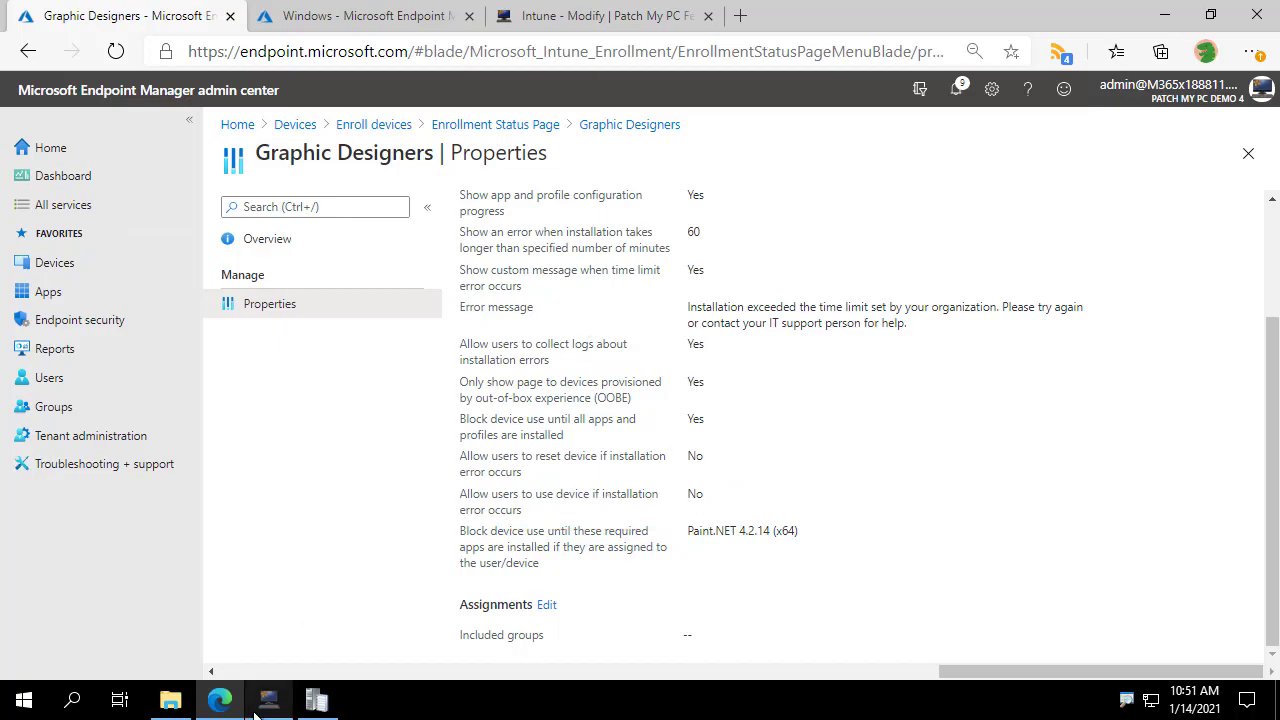
pyautogui.click(268, 700)
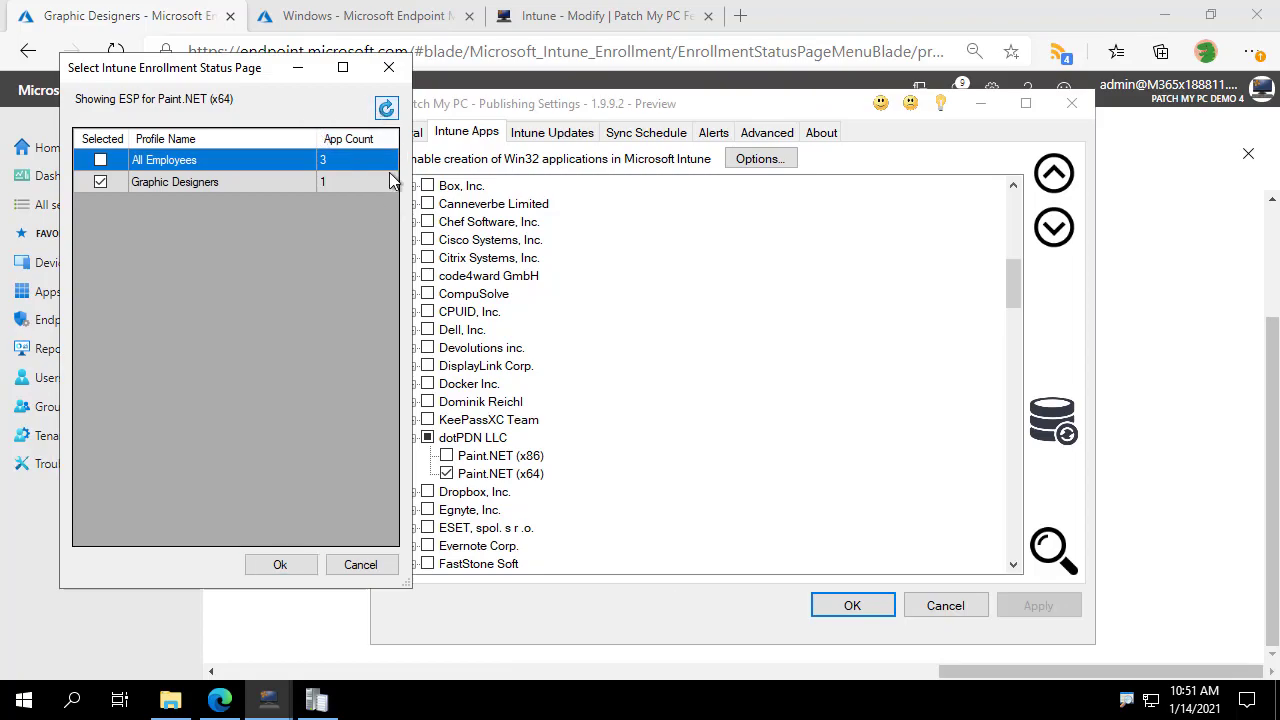
pyautogui.moveTo(338, 184)
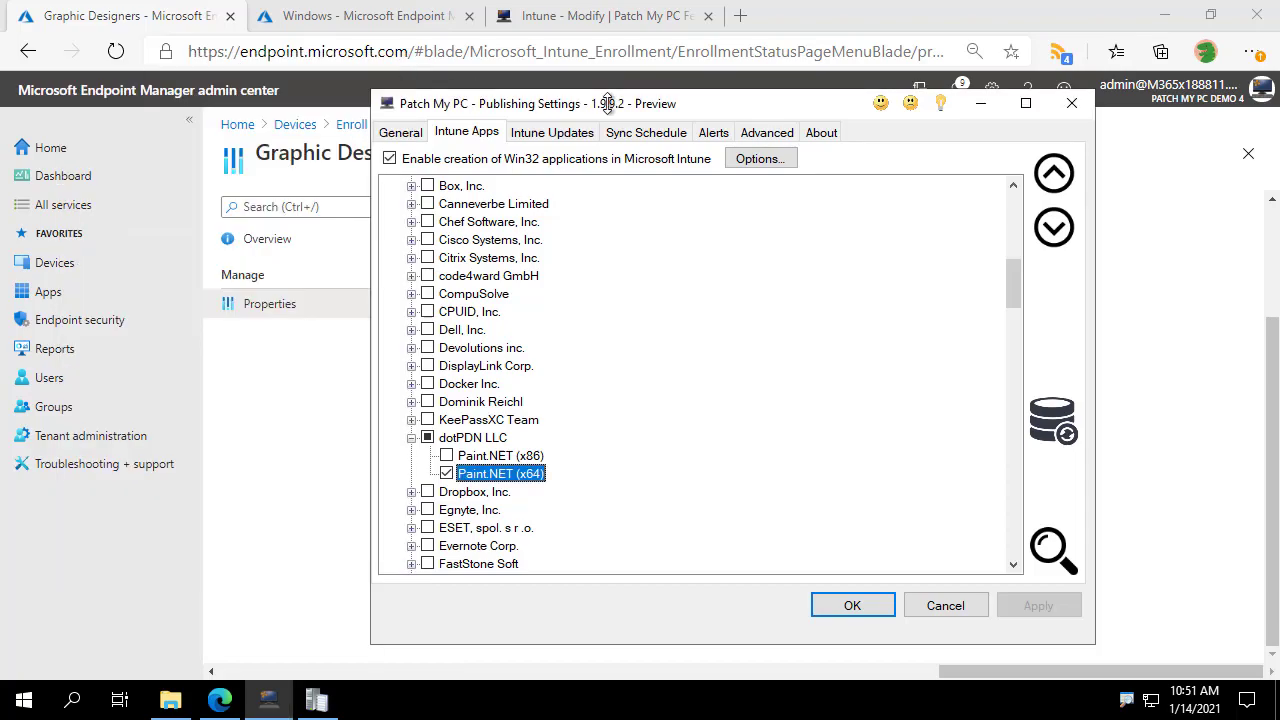
# - Close the Paint.NET ESP picker showing only Graphic Designers and return to Endpoint Manager
pyautogui.click(852, 604)
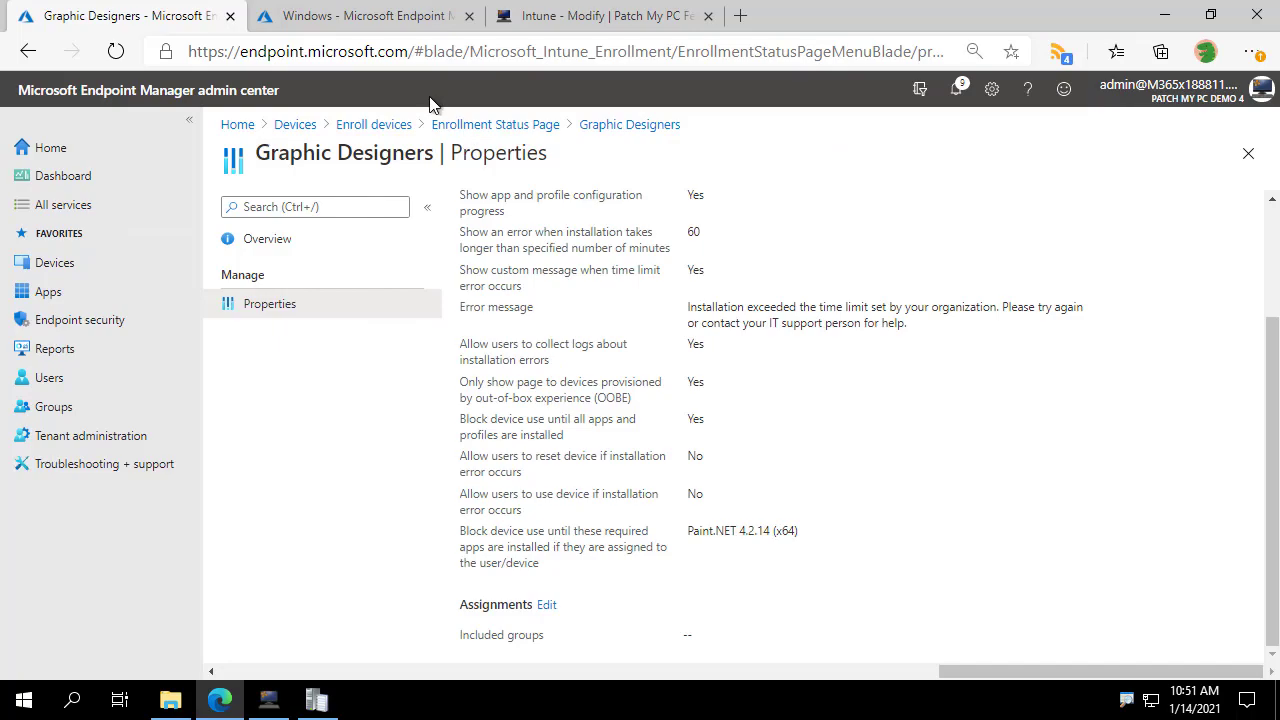
# - Recheck All Employees ESP required apps (7-Zip, Chrome 87, Notepad++ 7.9.2), switch to the Ideas portal
pyautogui.click(374, 124)
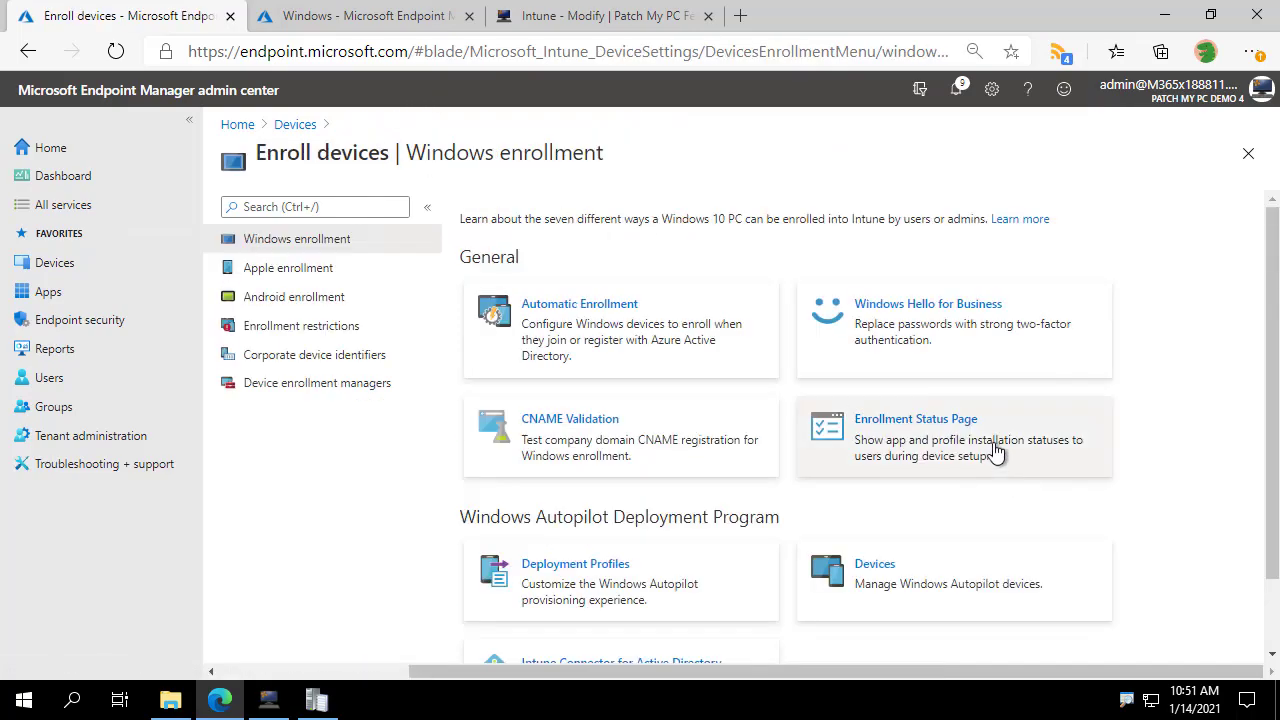
pyautogui.click(916, 418)
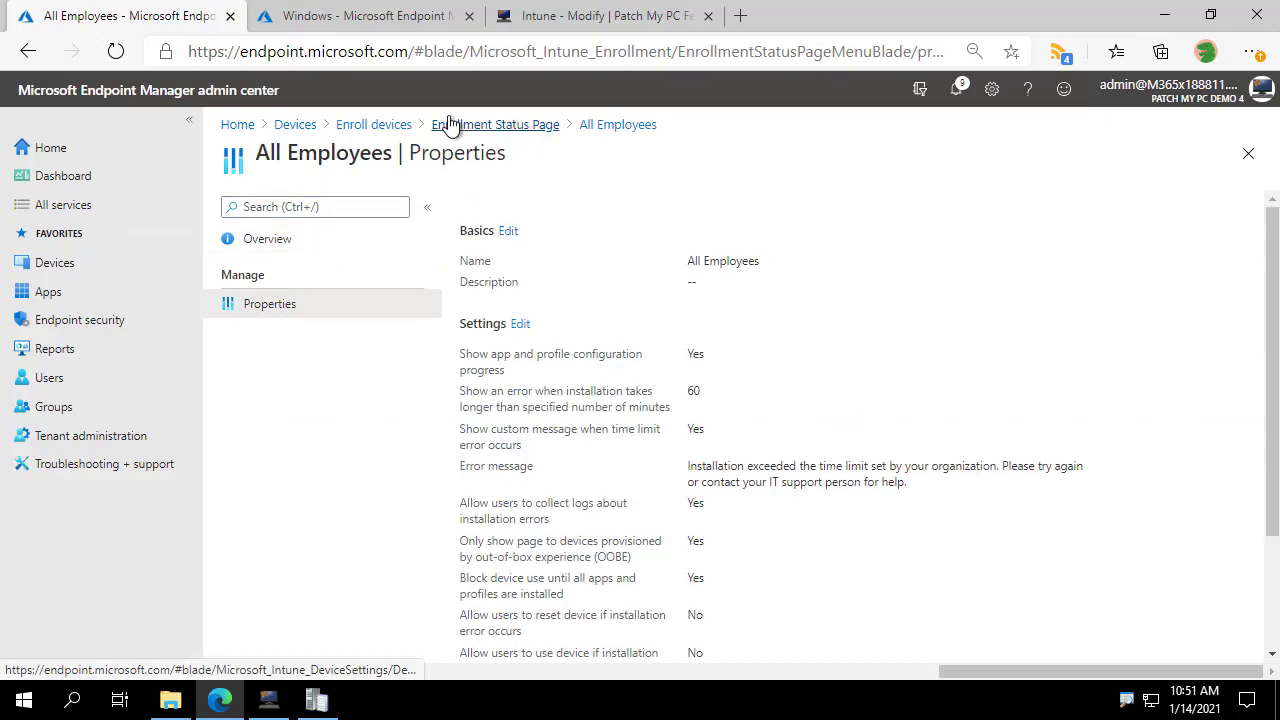
pyautogui.scroll(-3)
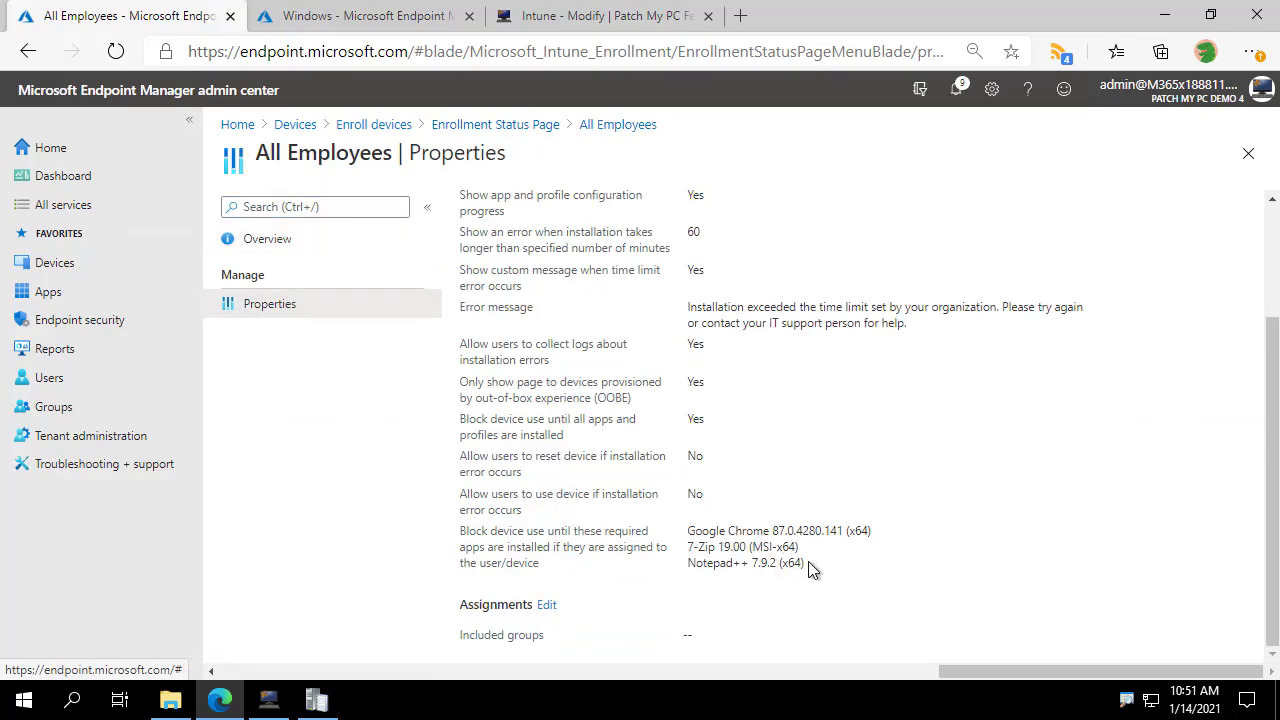
pyautogui.moveTo(676, 556)
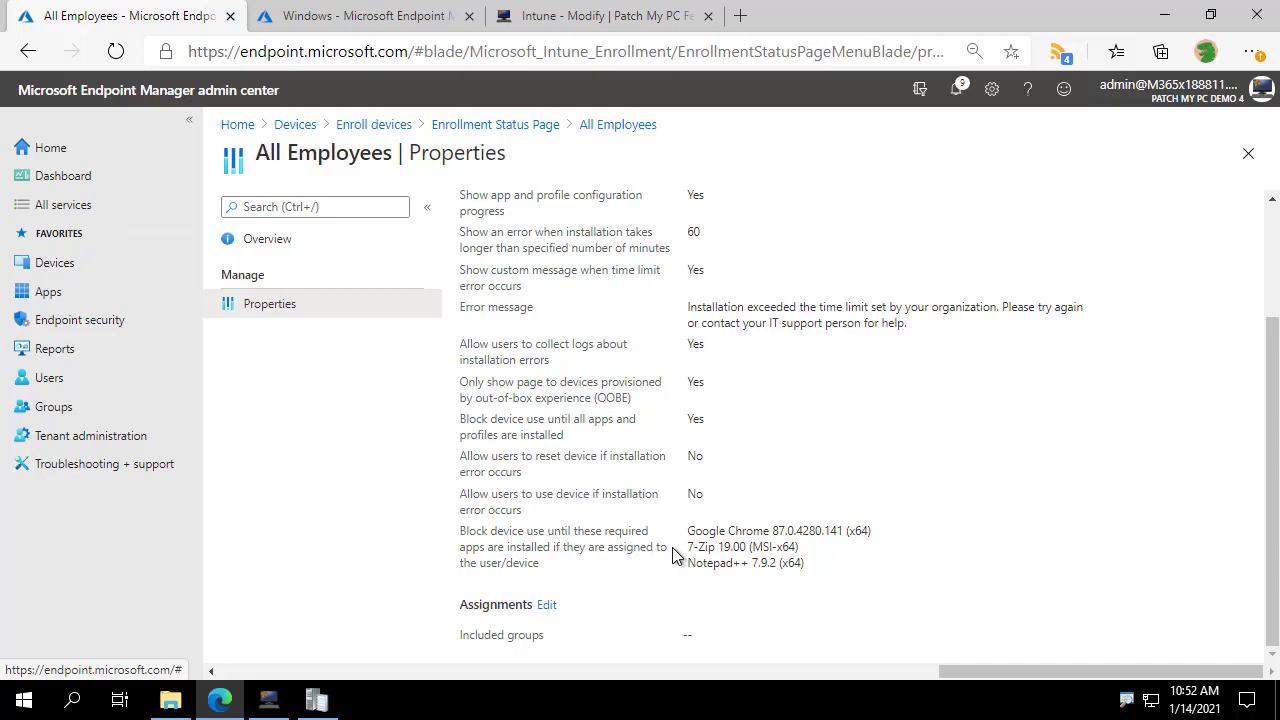
pyautogui.moveTo(816, 576)
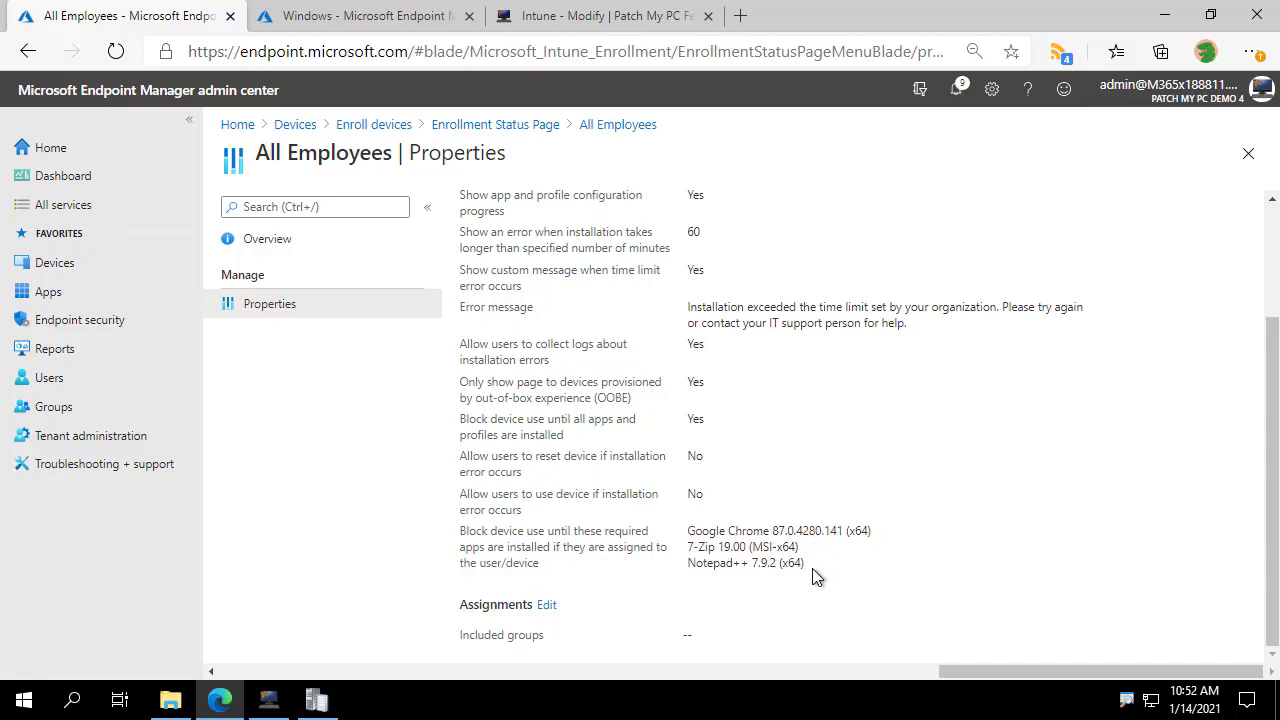
pyautogui.moveTo(830, 572)
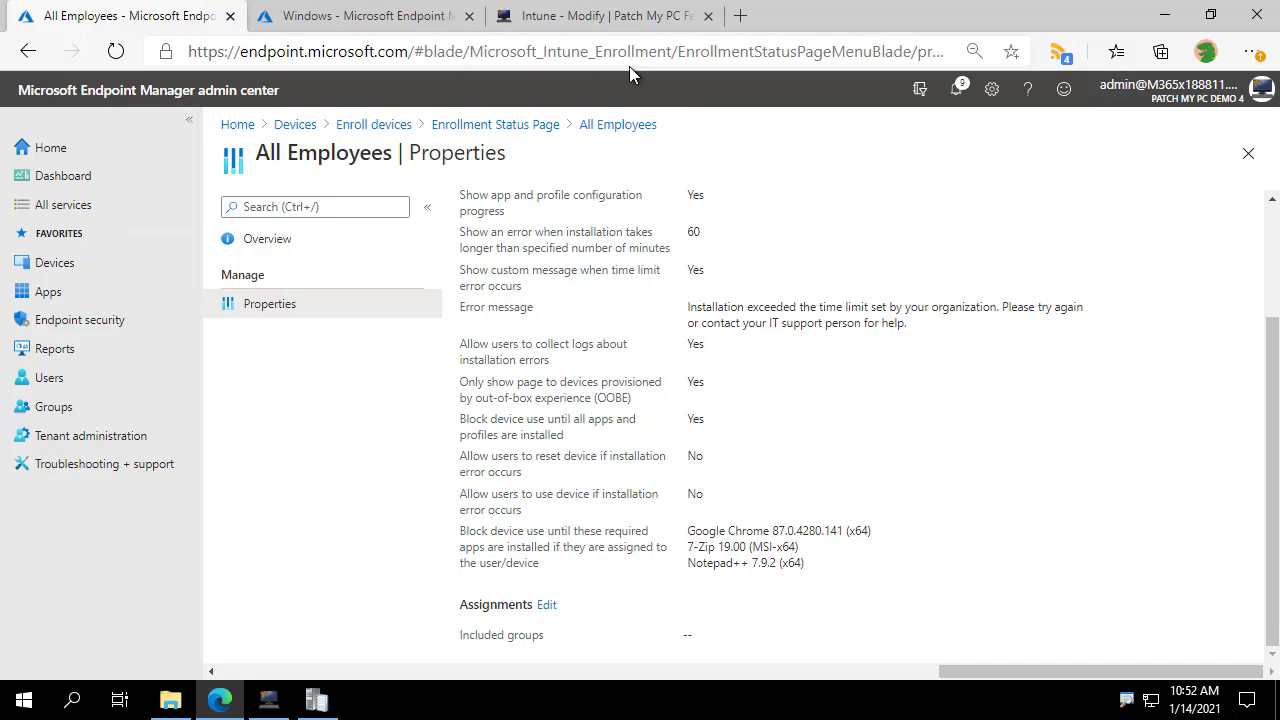
pyautogui.click(600, 16)
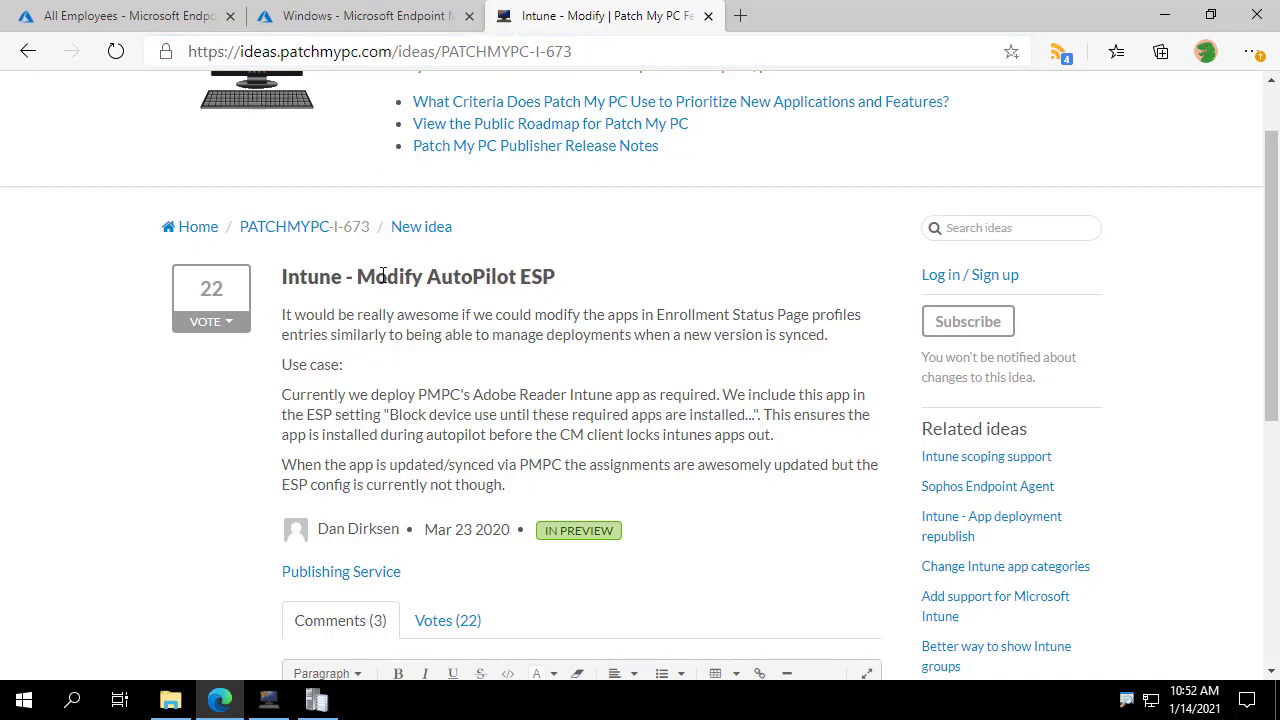
pyautogui.moveTo(594, 302)
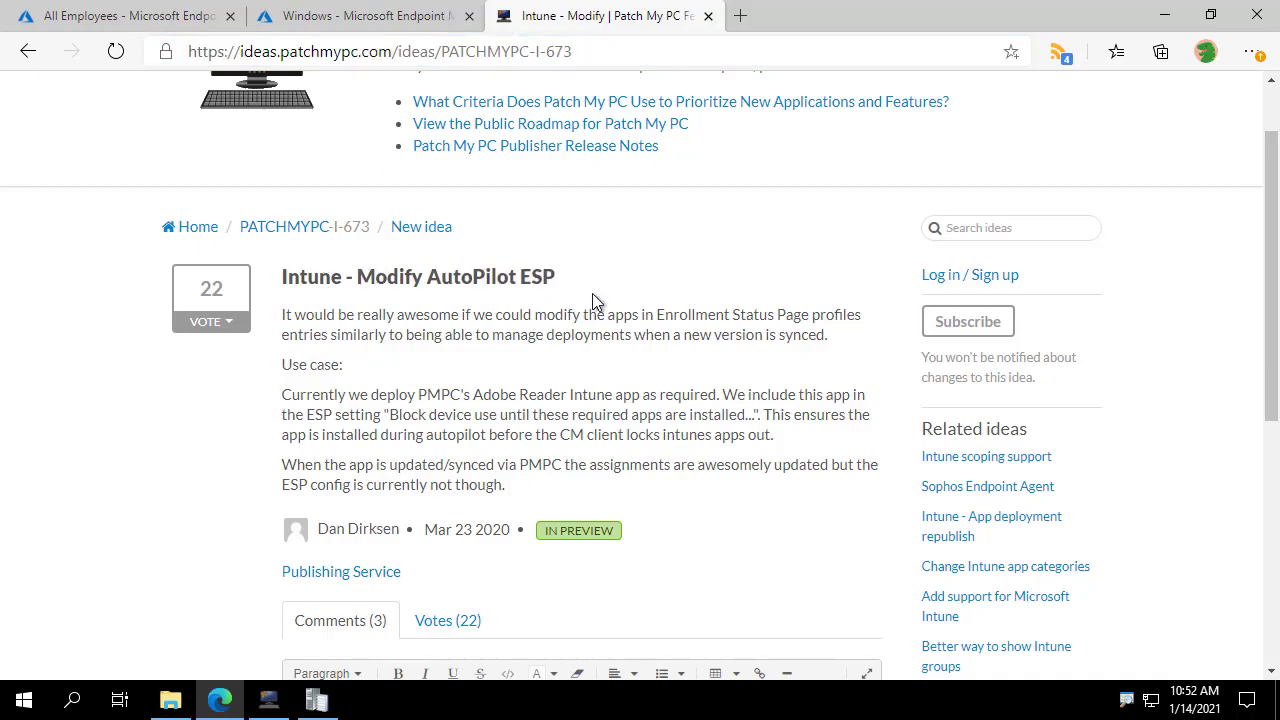
pyautogui.moveTo(530, 540)
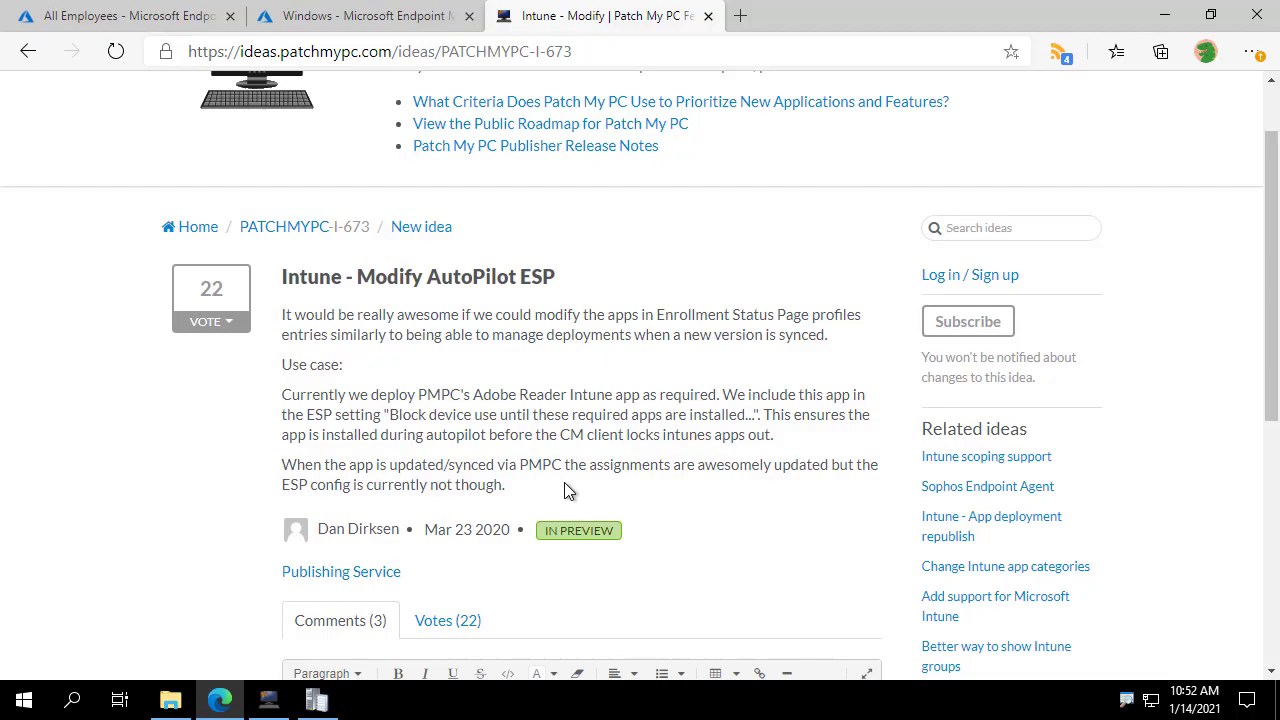
pyautogui.moveTo(556, 500)
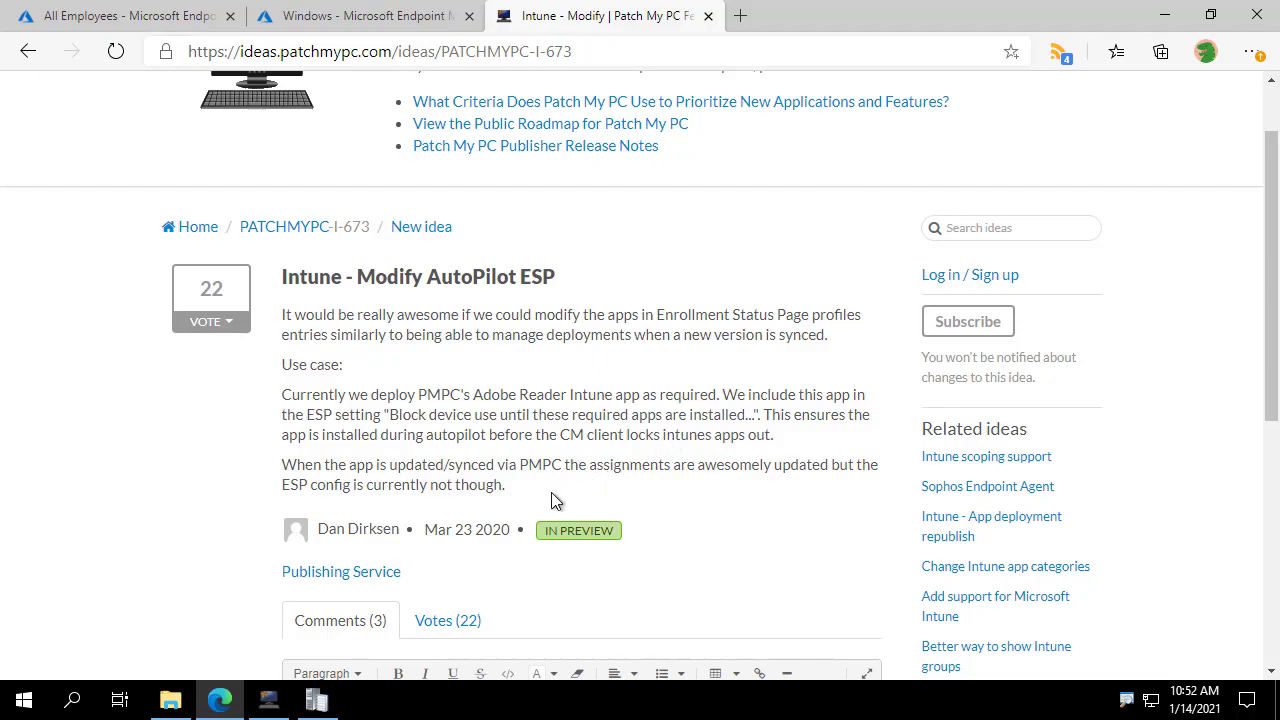
pyautogui.moveTo(304, 240)
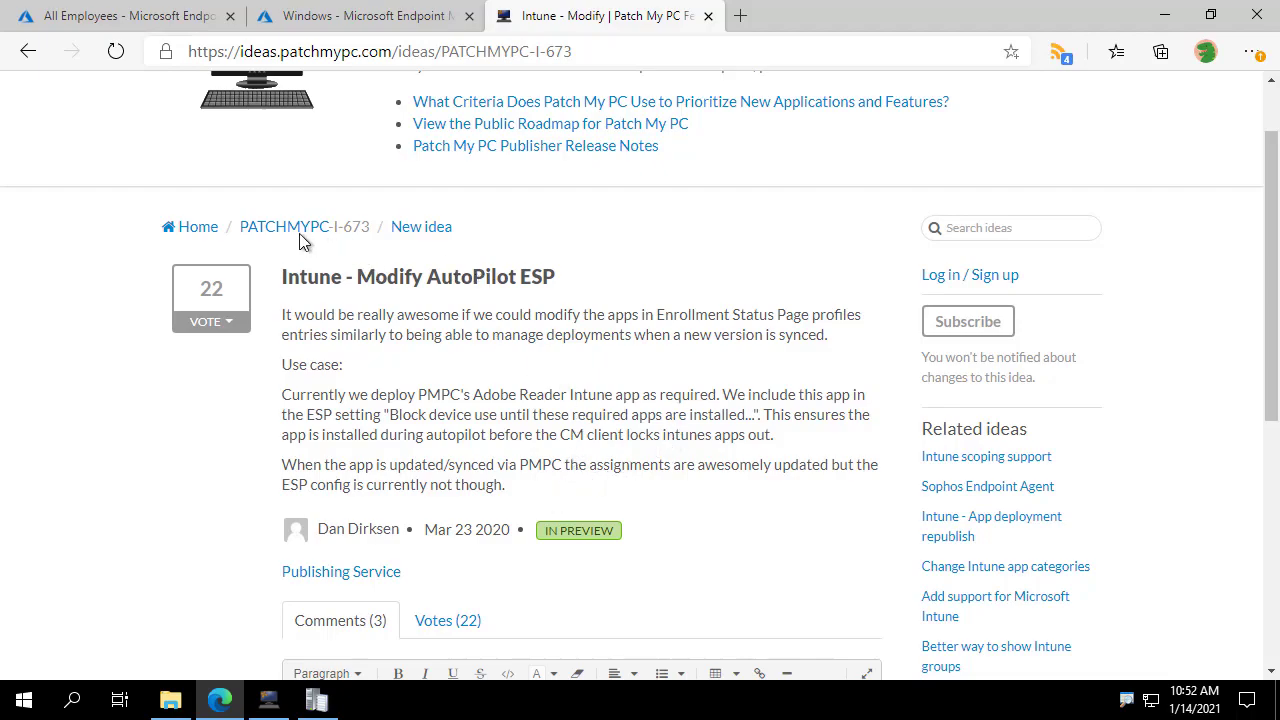
pyautogui.moveTo(714, 364)
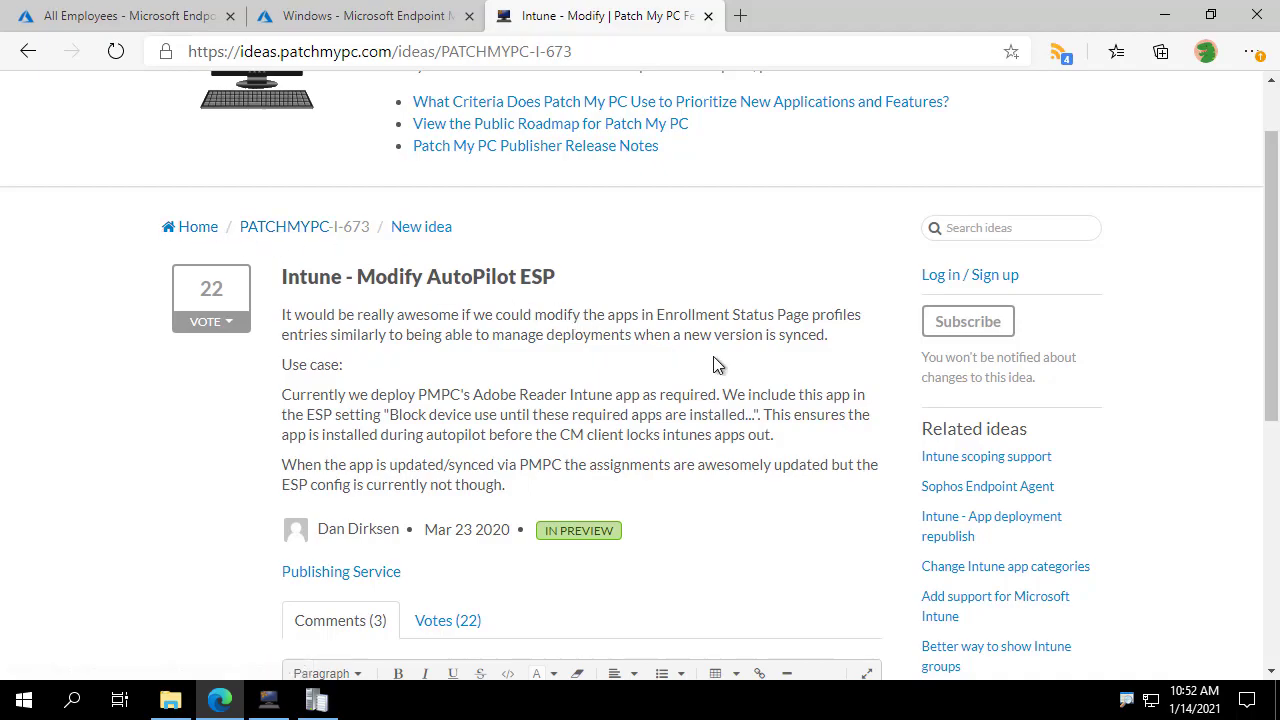
# - Highlight the sentences stating sync updates assignments but not the ESP configuration
pyautogui.moveTo(480, 434); pyautogui.dragTo(504, 484)
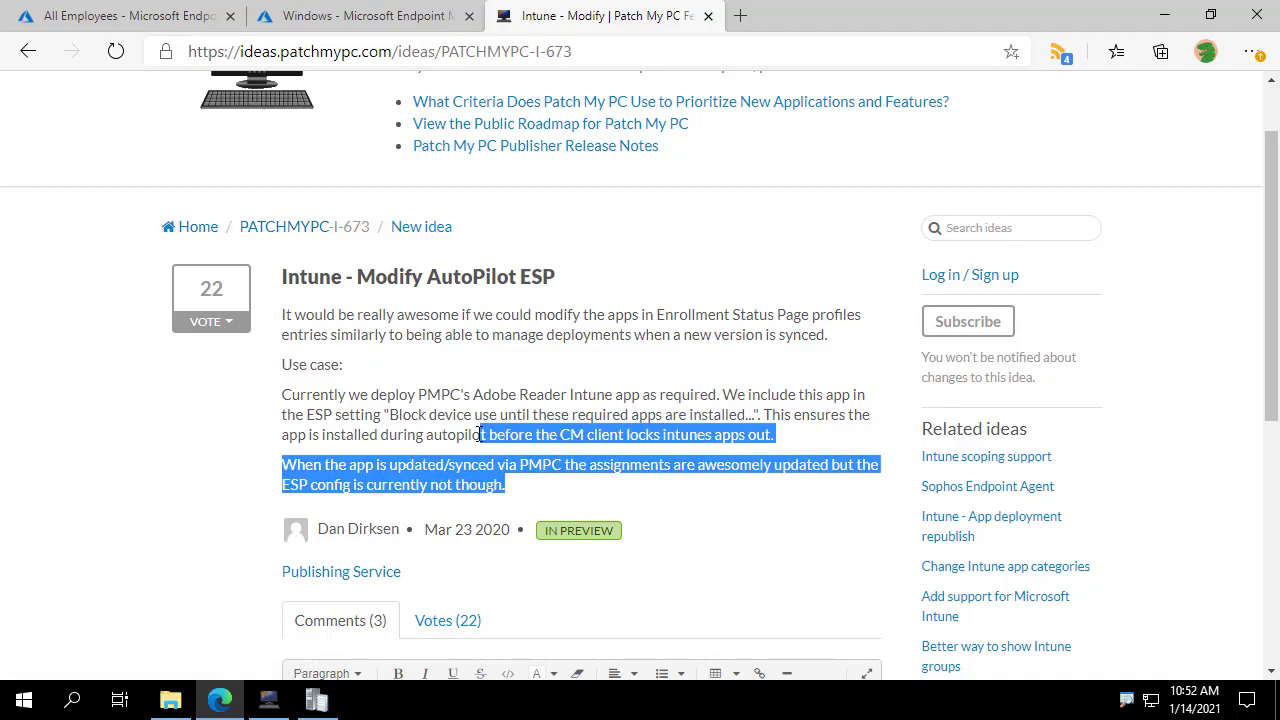